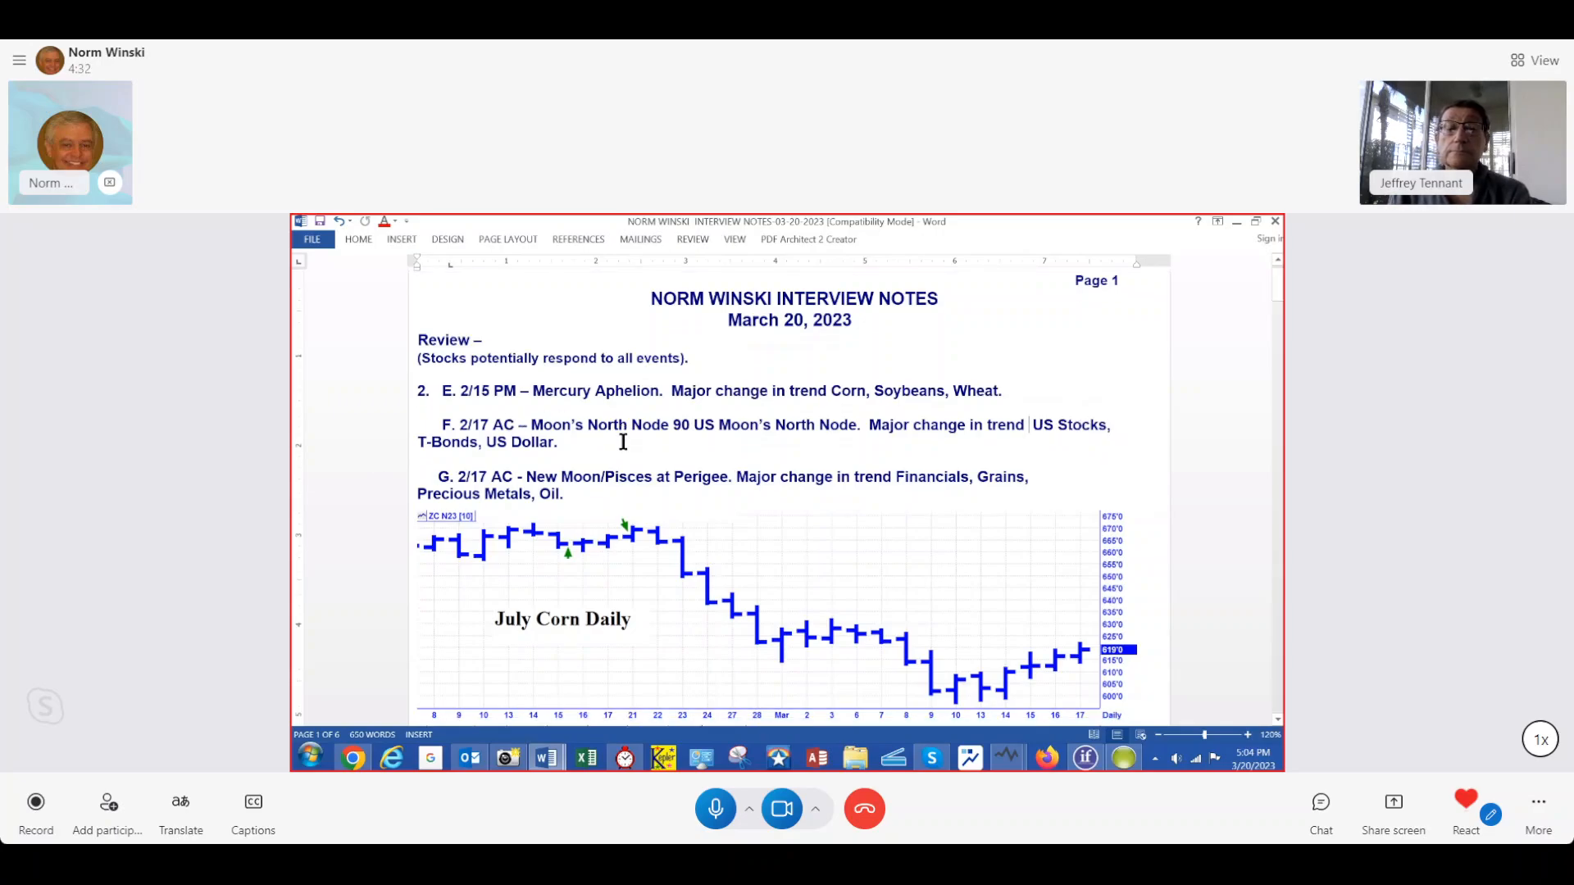
Step: Scroll down slightly so the full July Corn Daily chart shows beneath review items E–G
scroll("down", 3)
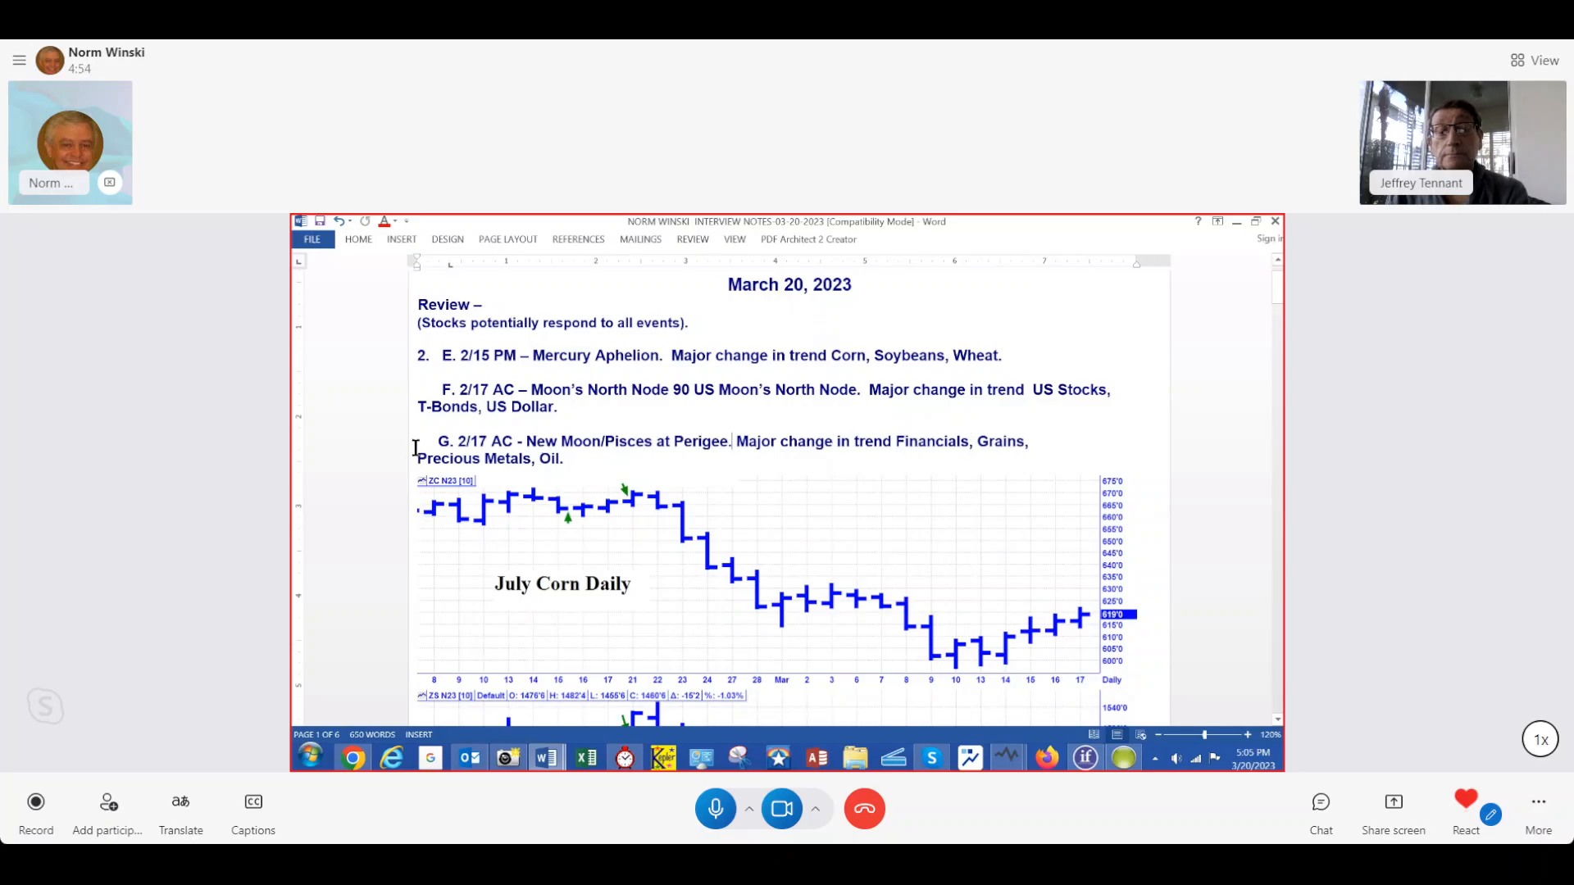
Step: Scroll past the July Soybeans and July Wheat charts to the risk disclaimer and page 2's May Crude Oil chart
scroll("down", 3)
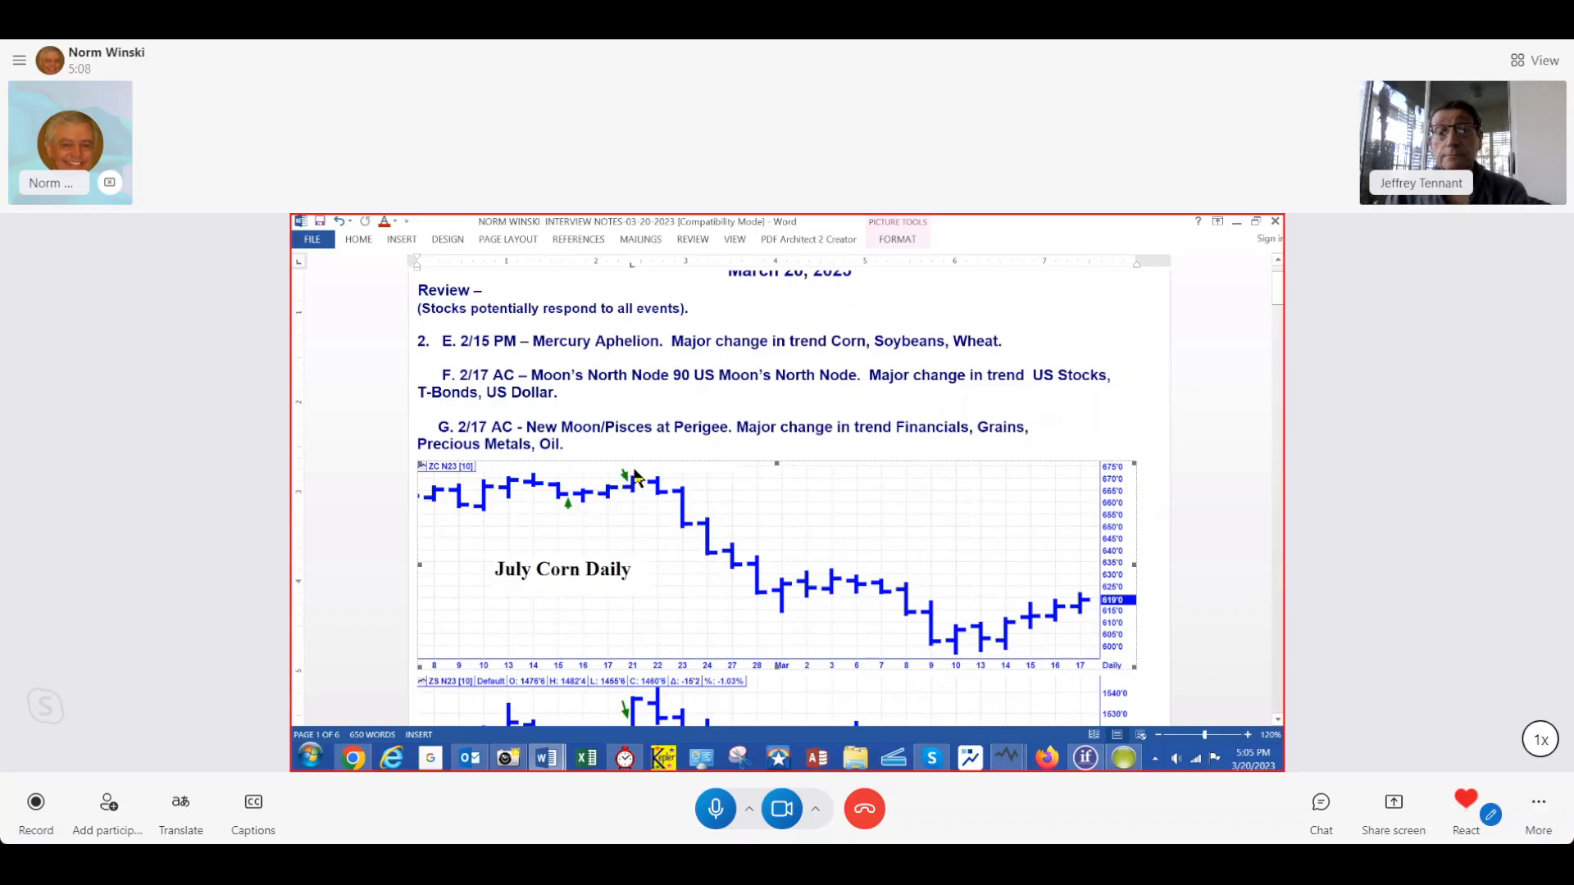
mouse_move(629, 477)
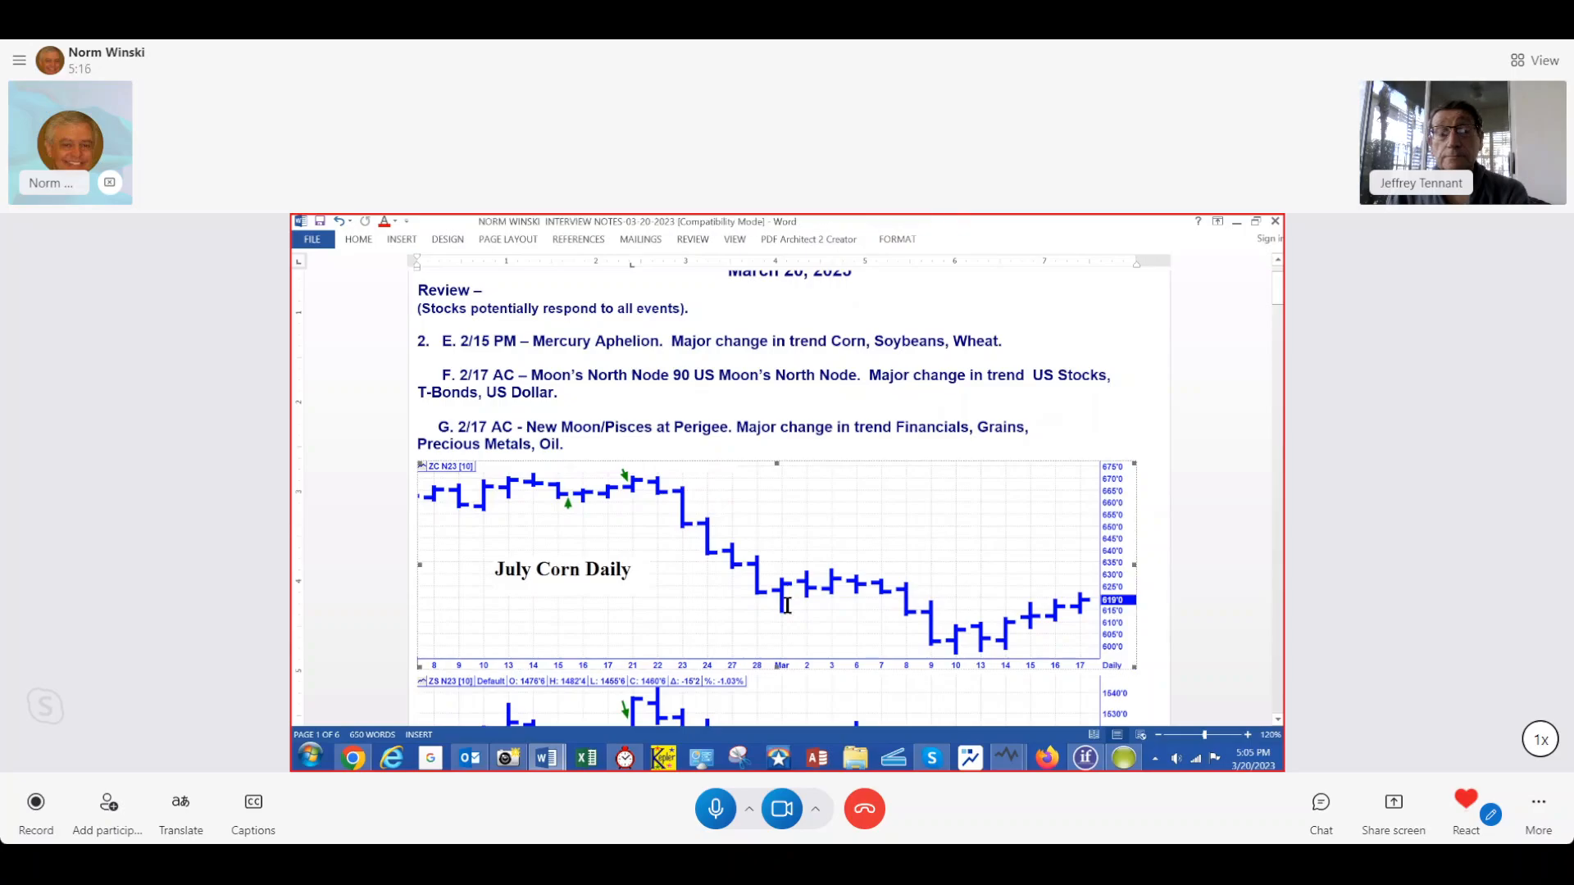
scroll("down", 3)
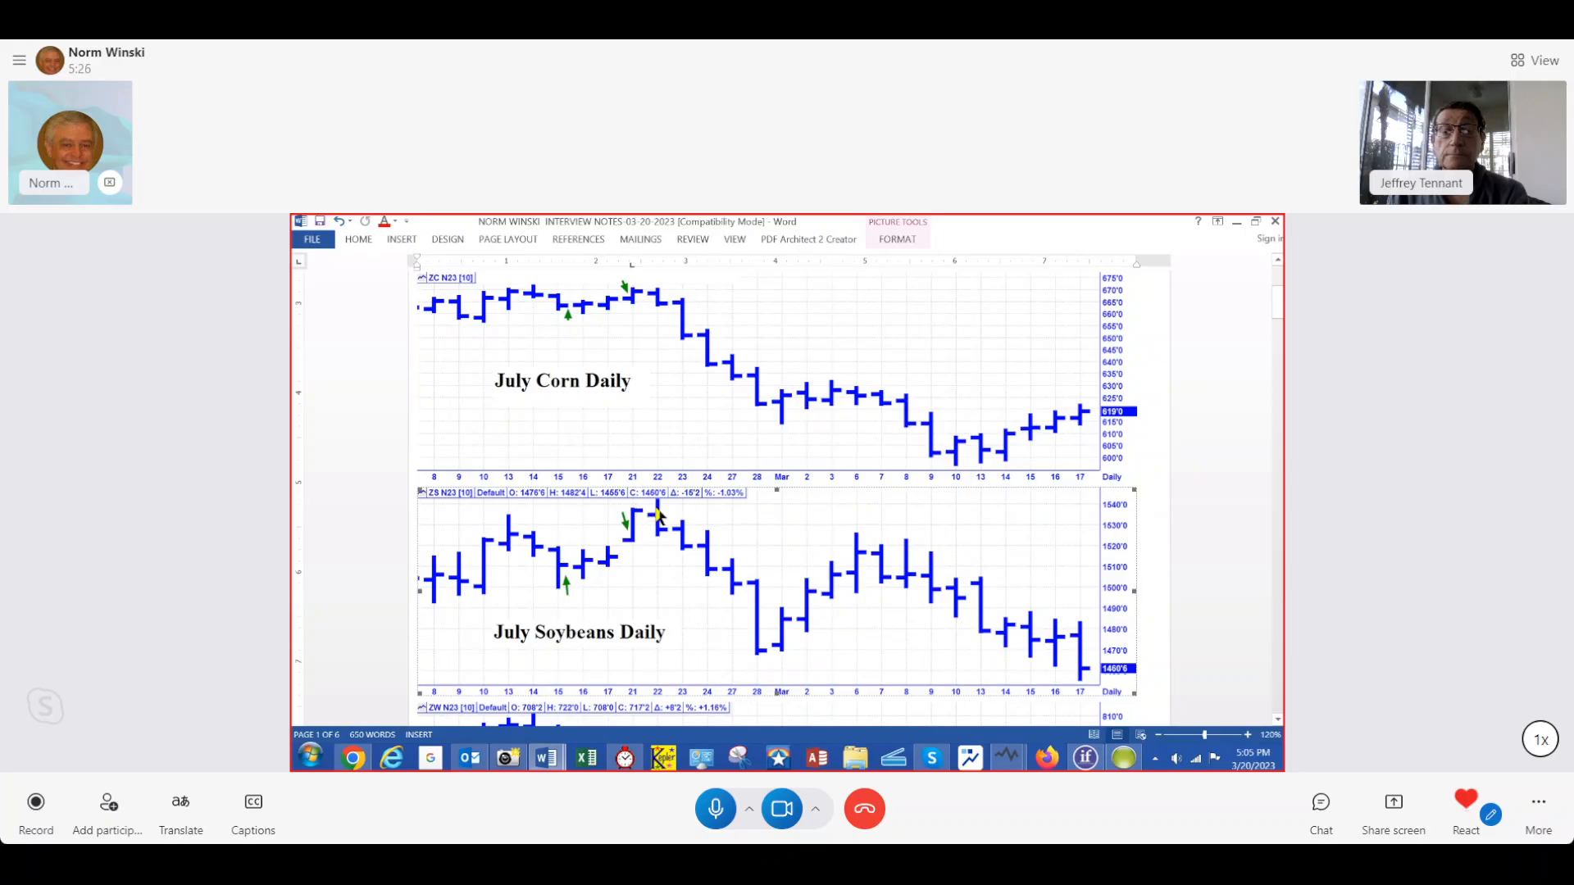
mouse_move(753, 605)
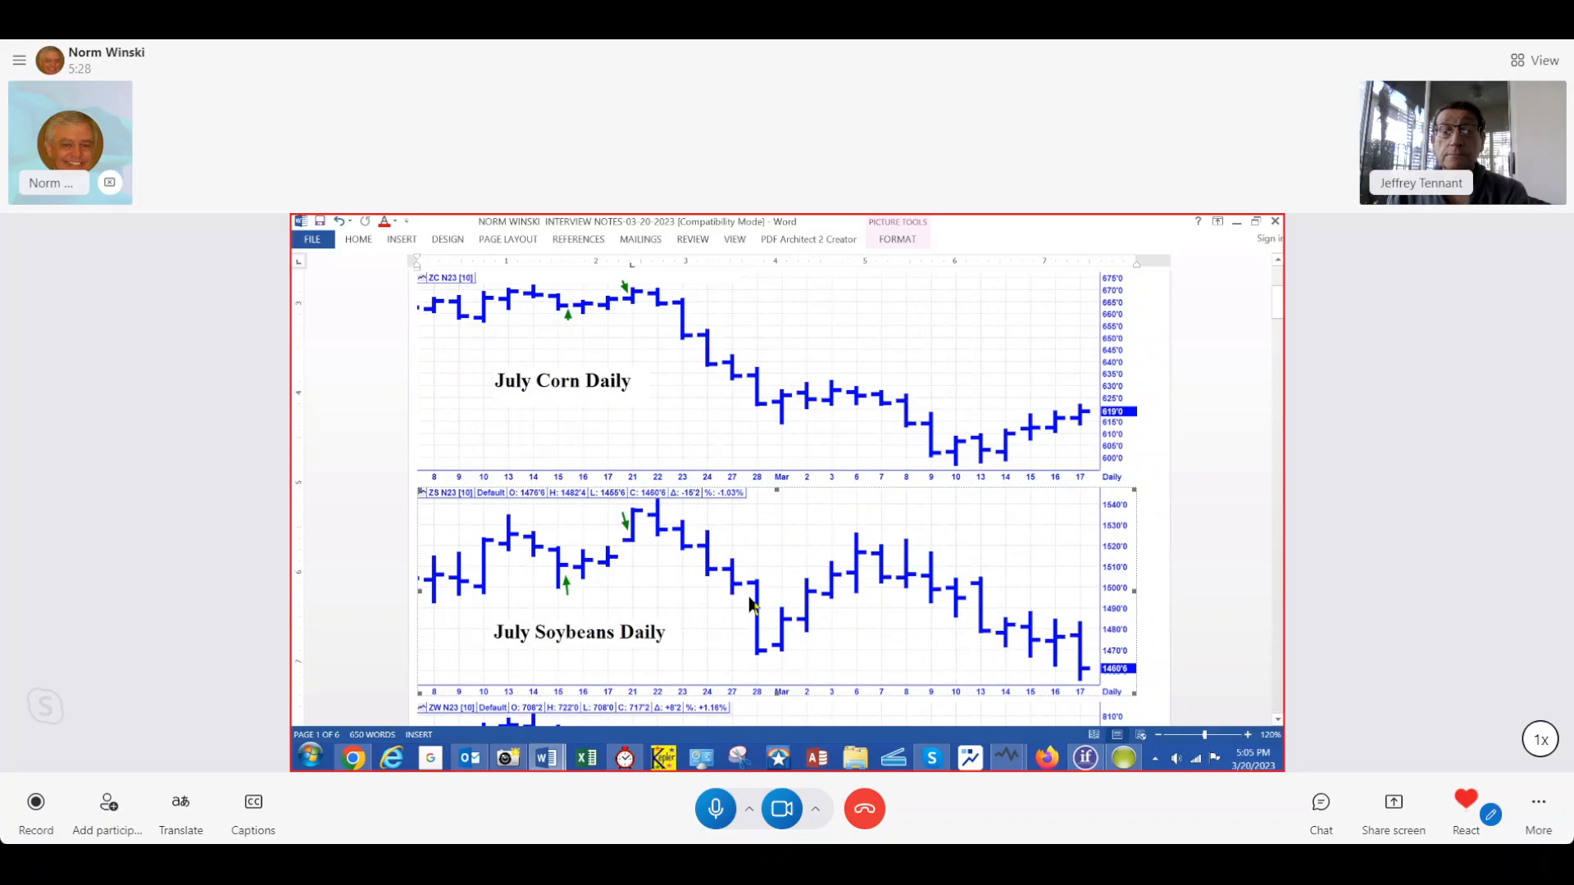
scroll("down", 3)
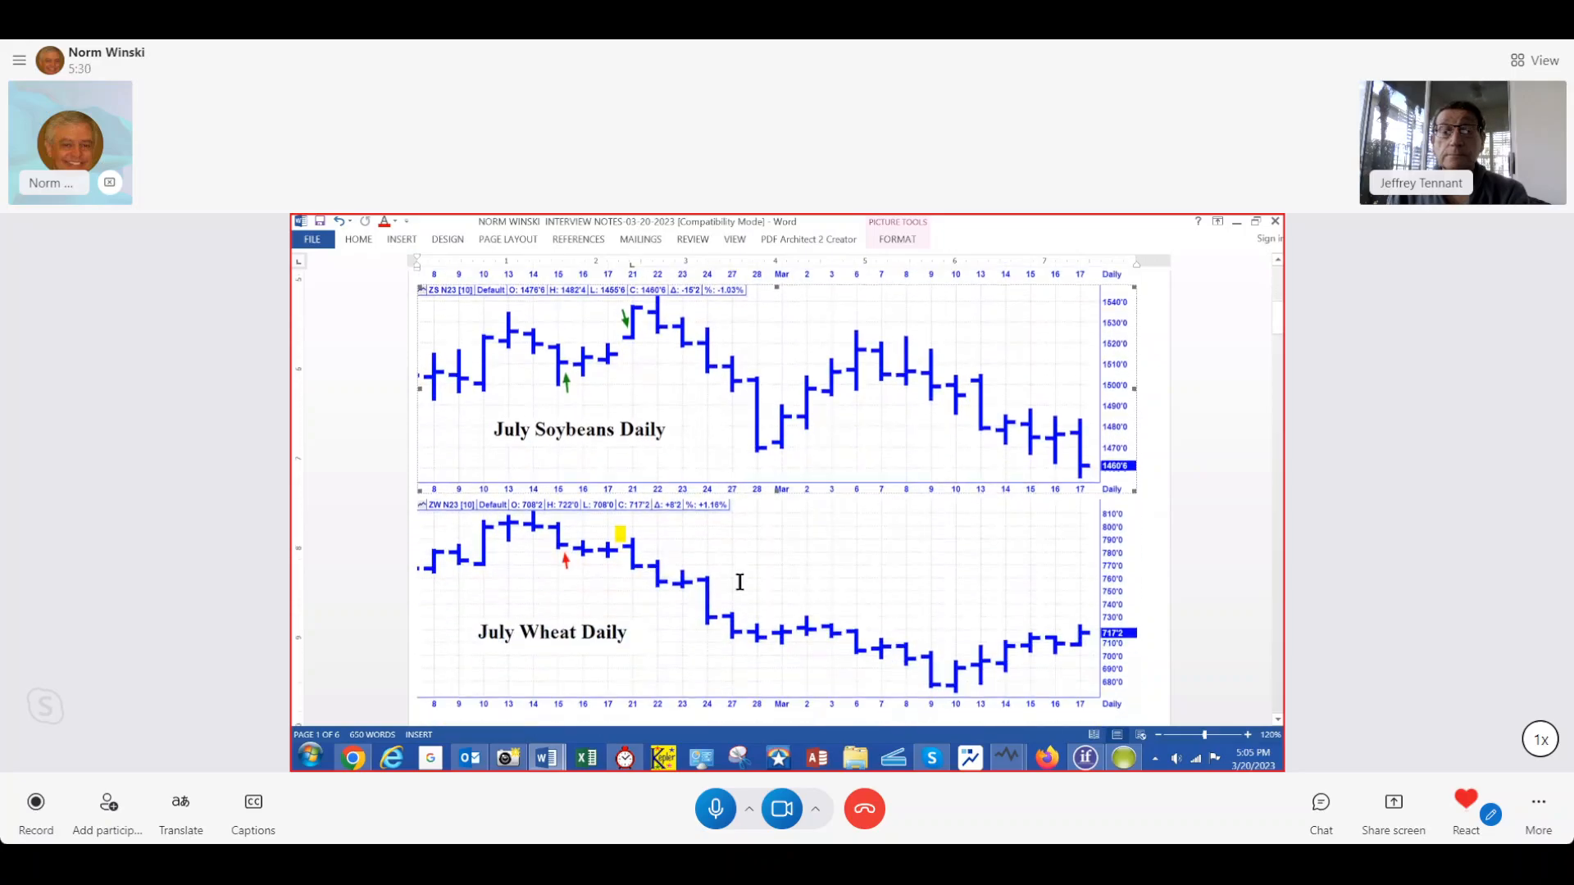
mouse_move(578, 580)
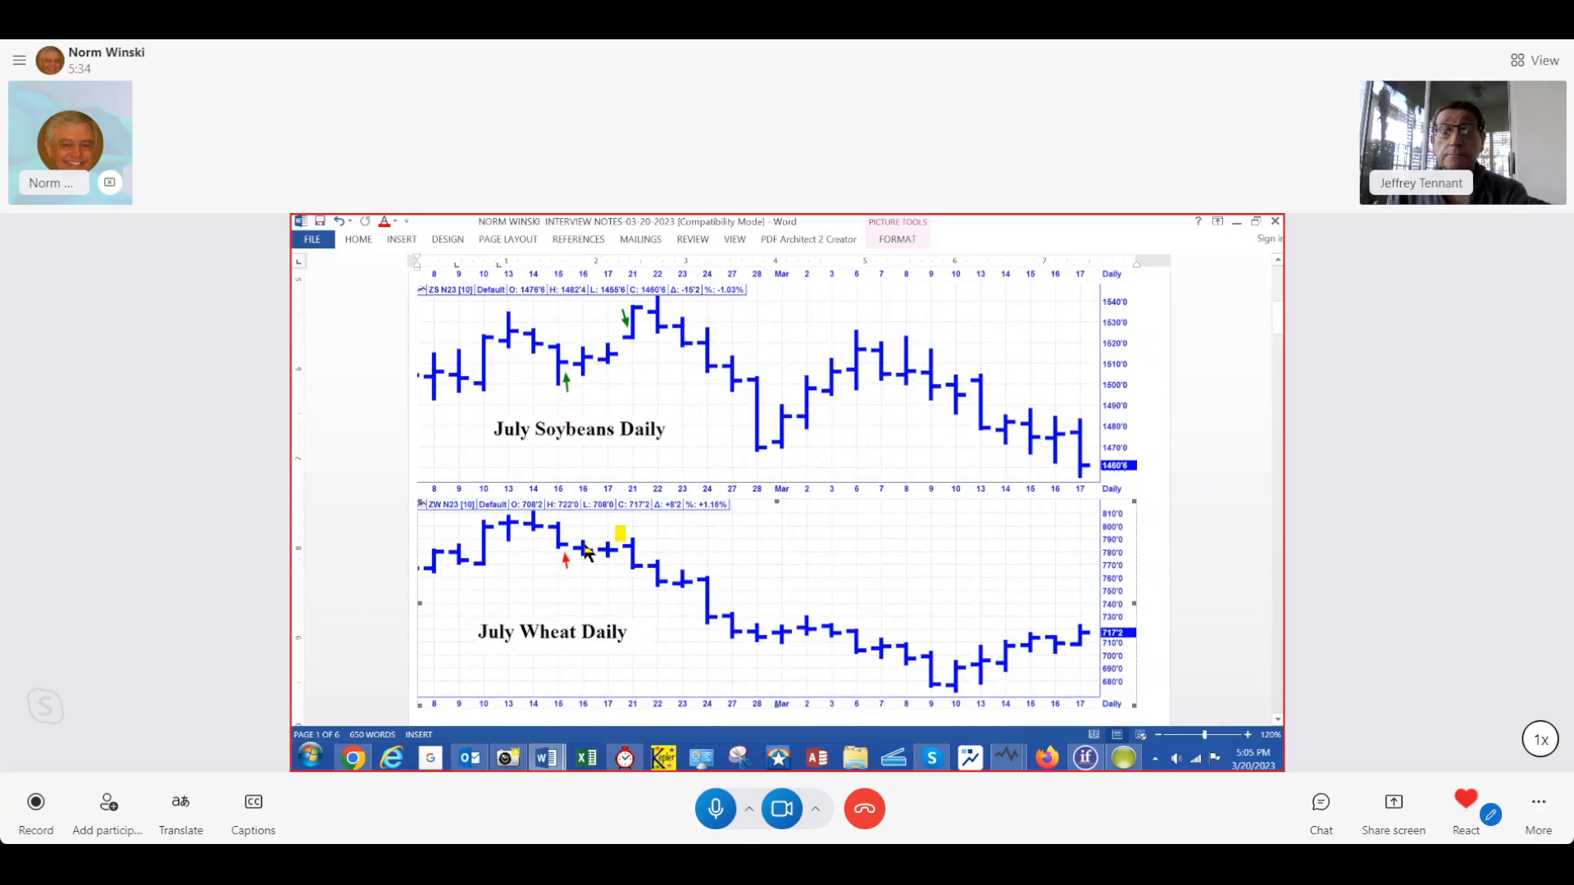
mouse_move(574, 564)
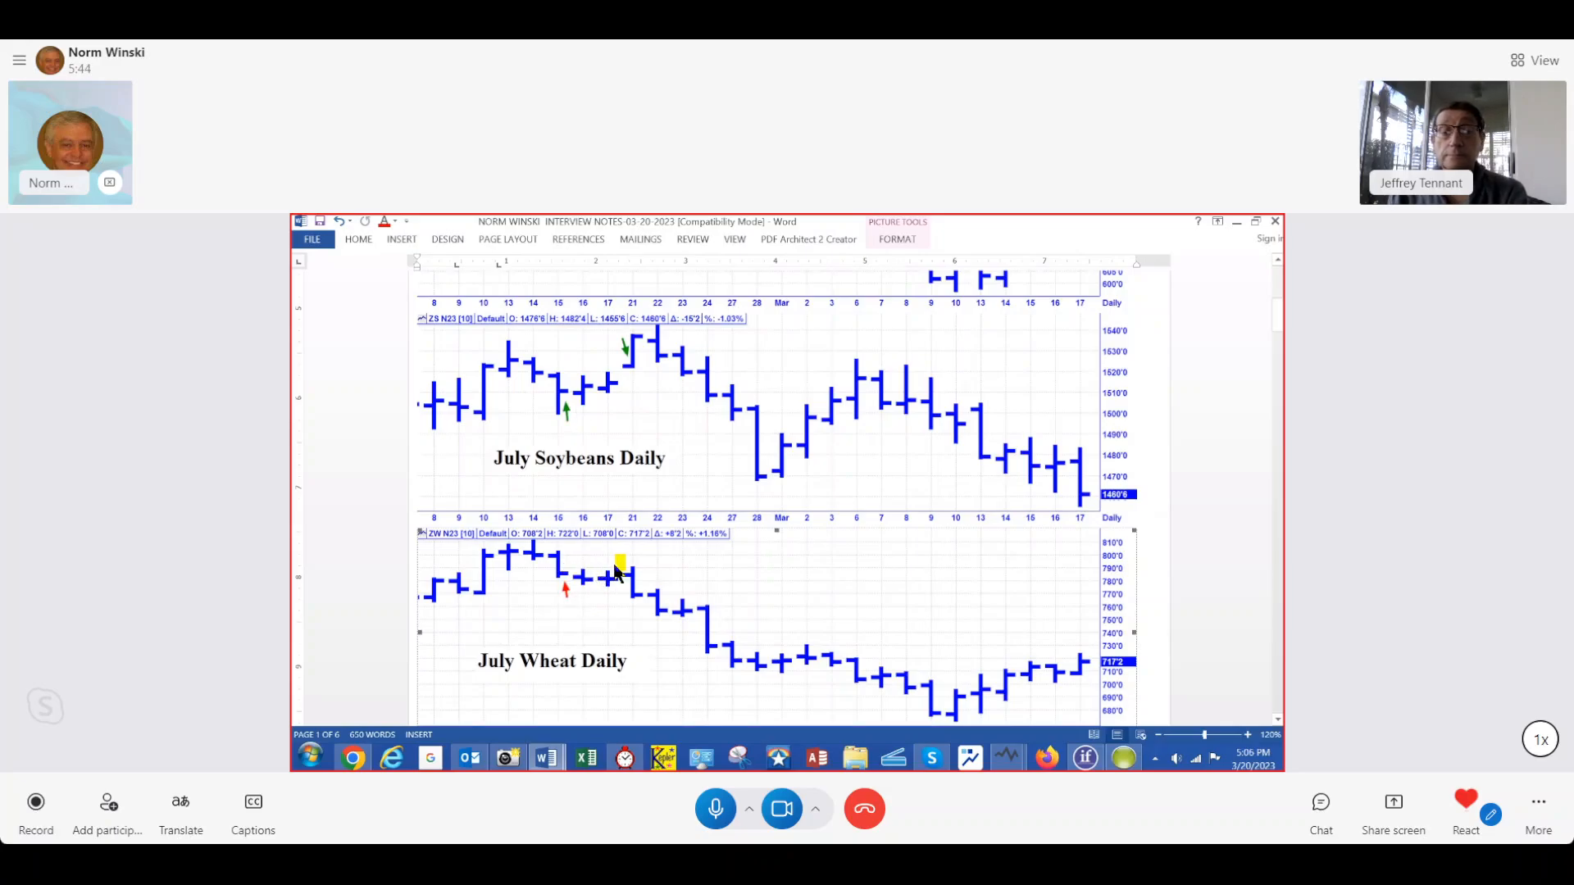
scroll("down", 3)
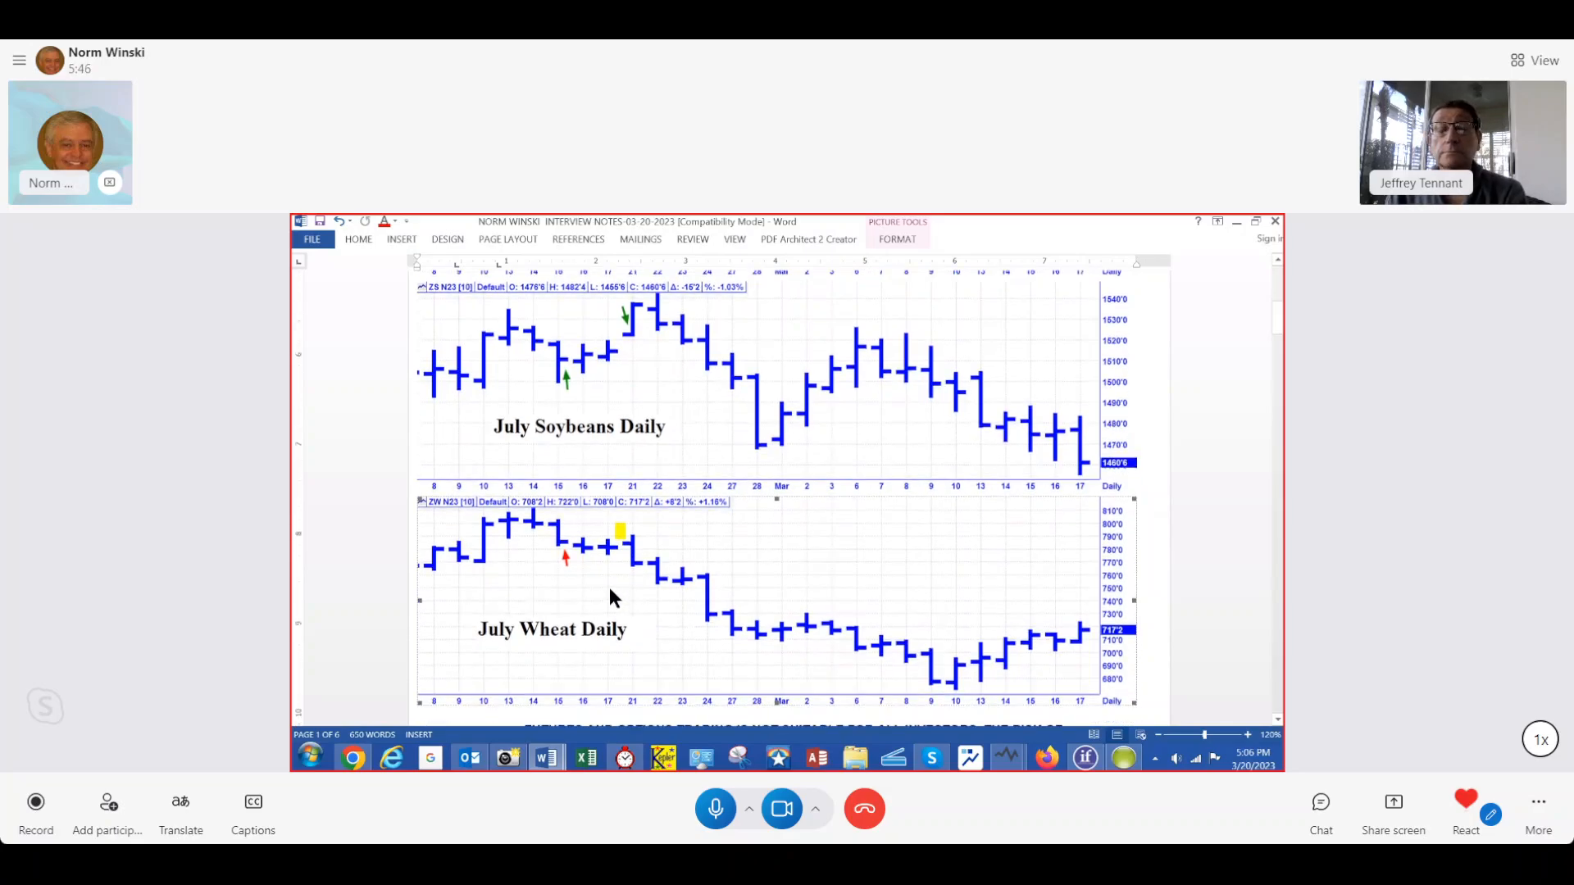
scroll("down", 3)
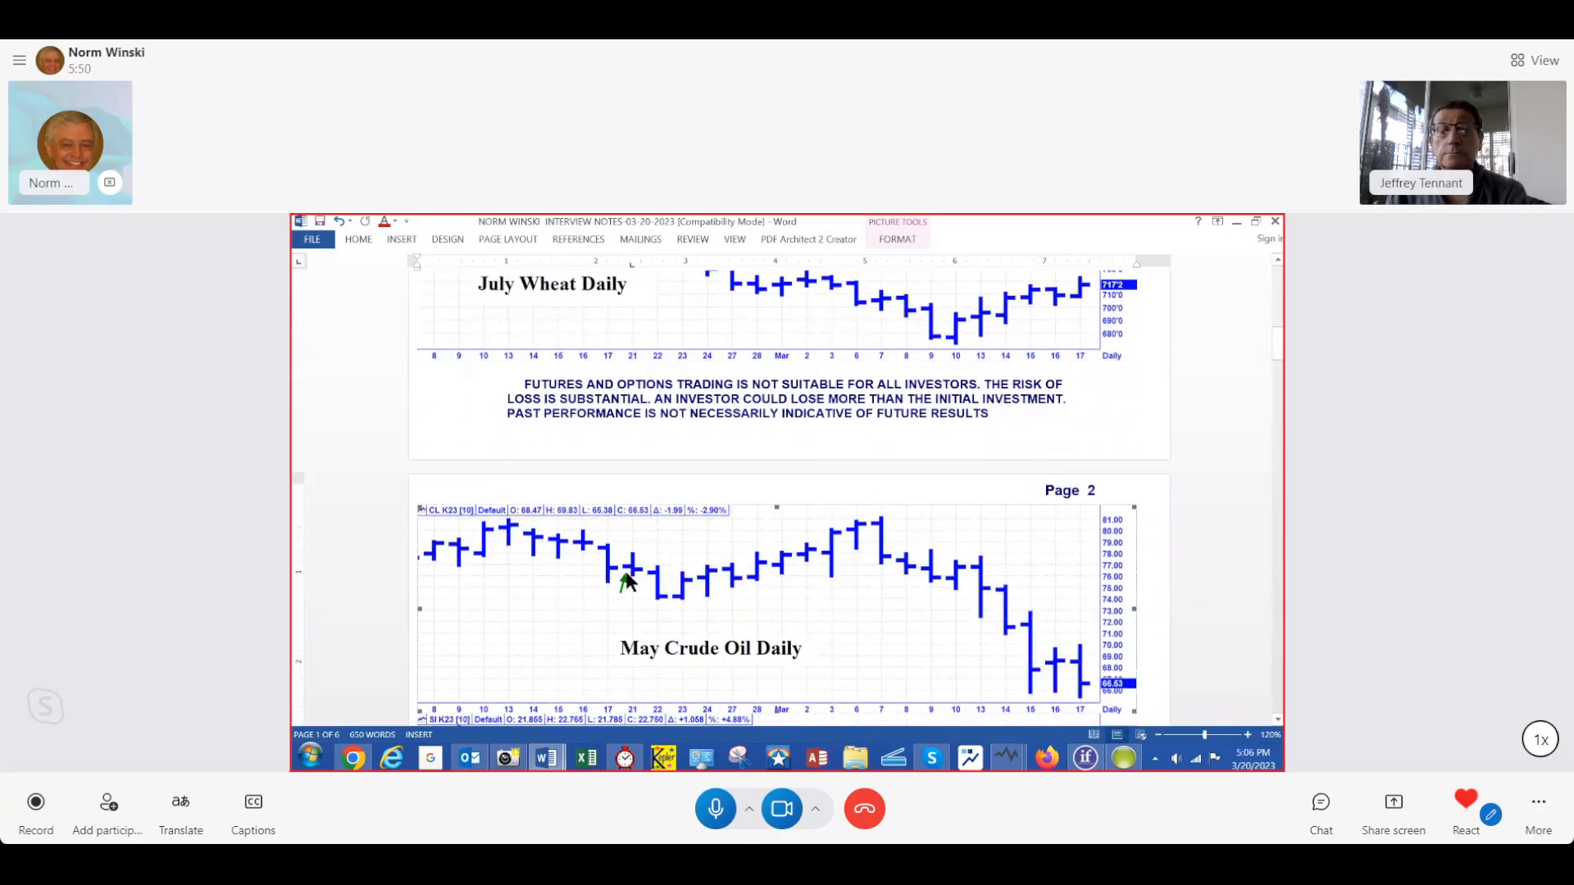
Step: Scroll past May Silver and April Gold charts to the S&P 500 chart, disclaimer and page 3's June T-Bonds chart
scroll("down", 3)
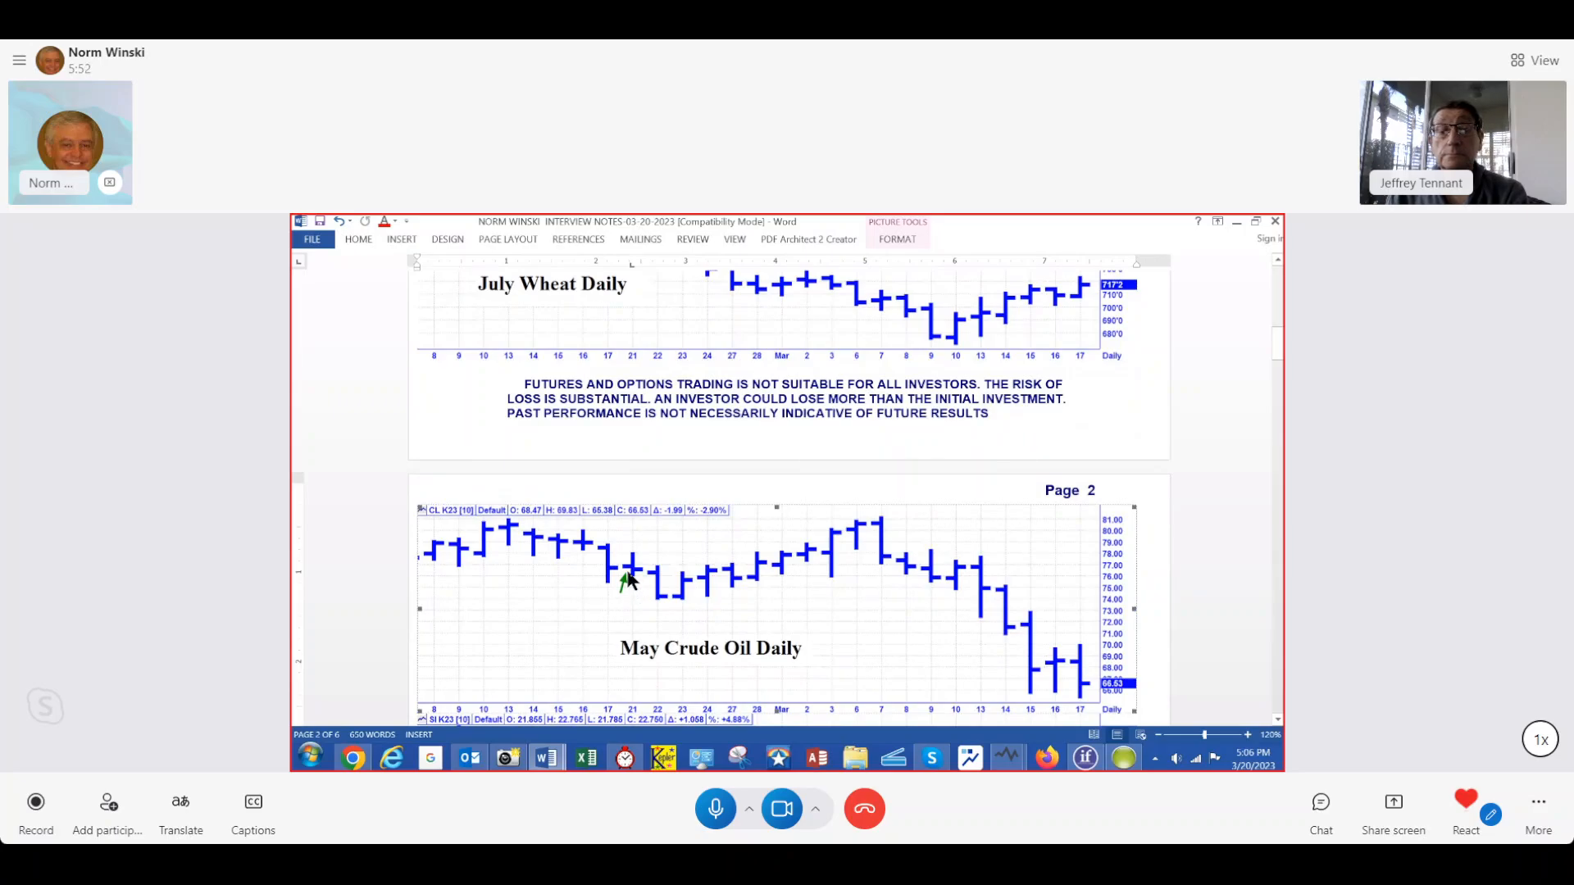
mouse_move(667, 605)
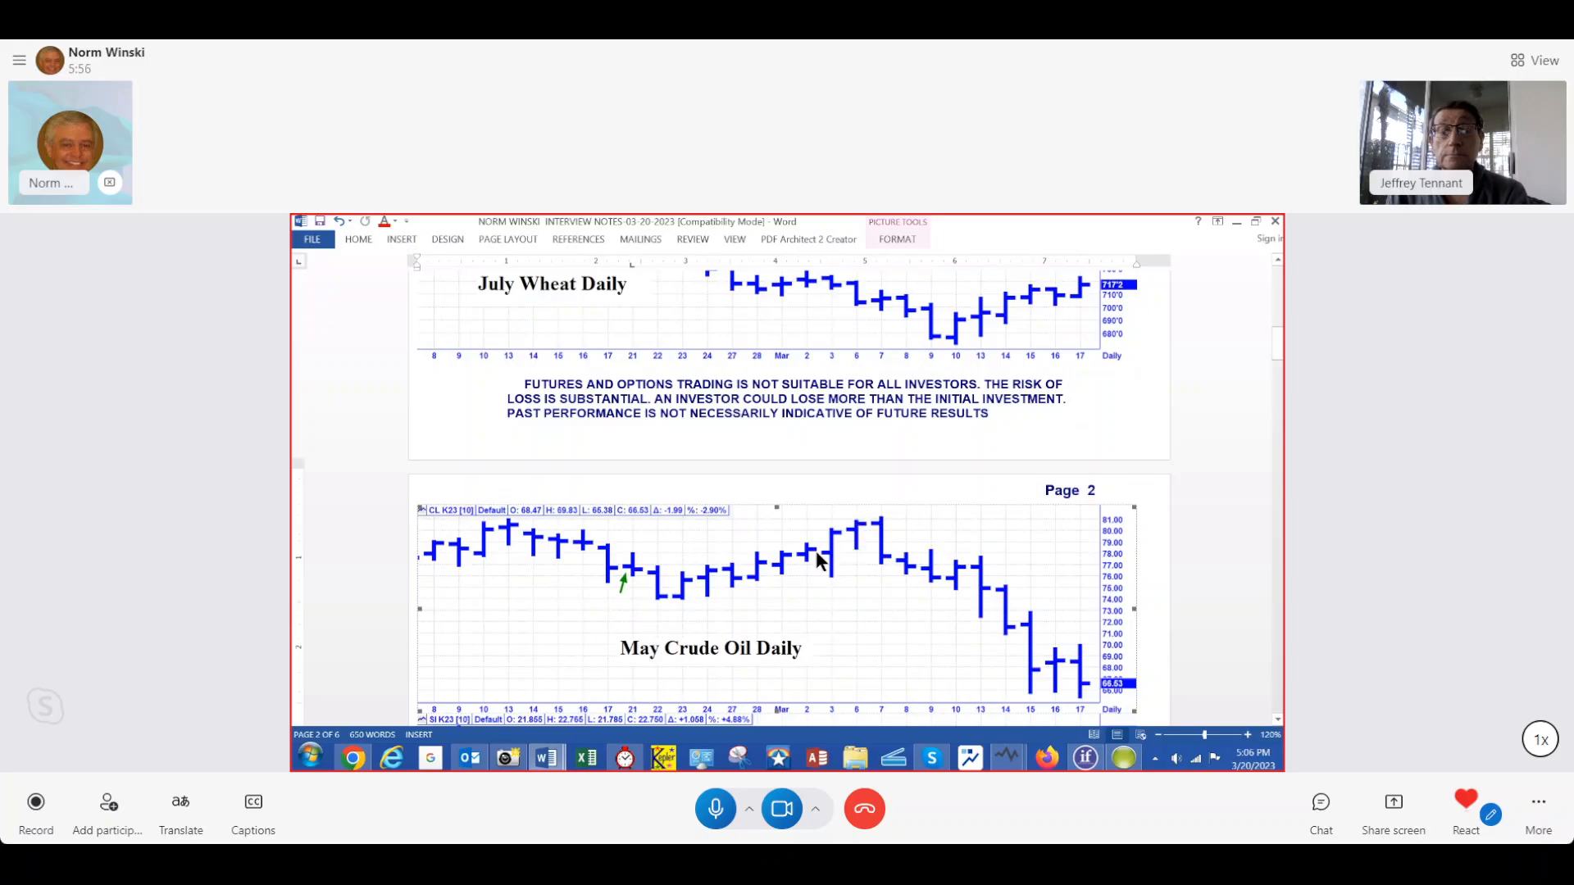
scroll("down", 3)
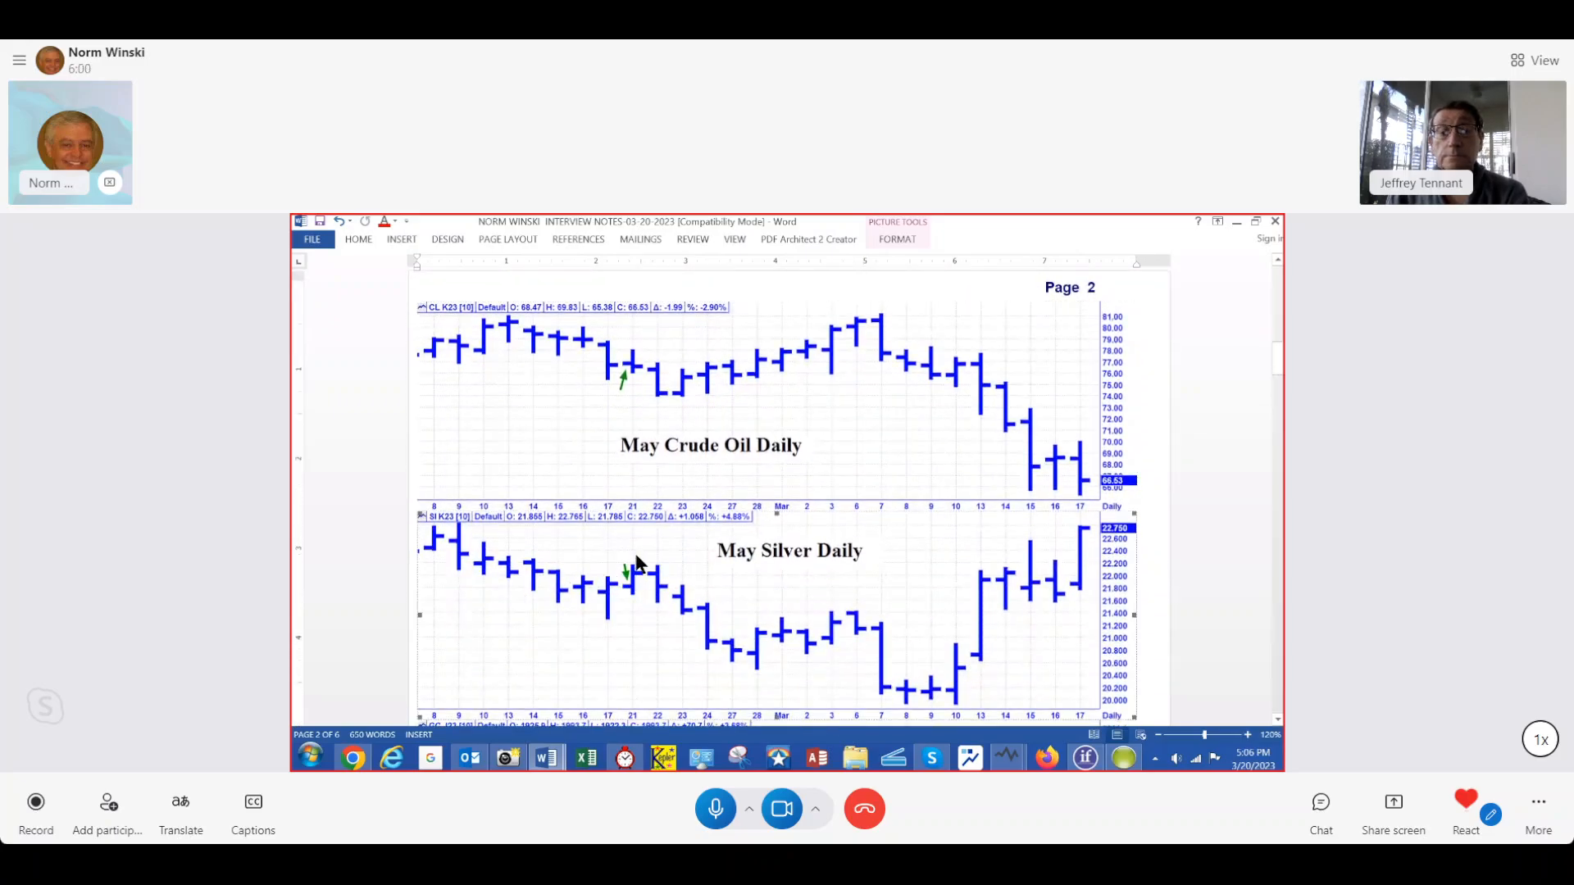
scroll("down", 3)
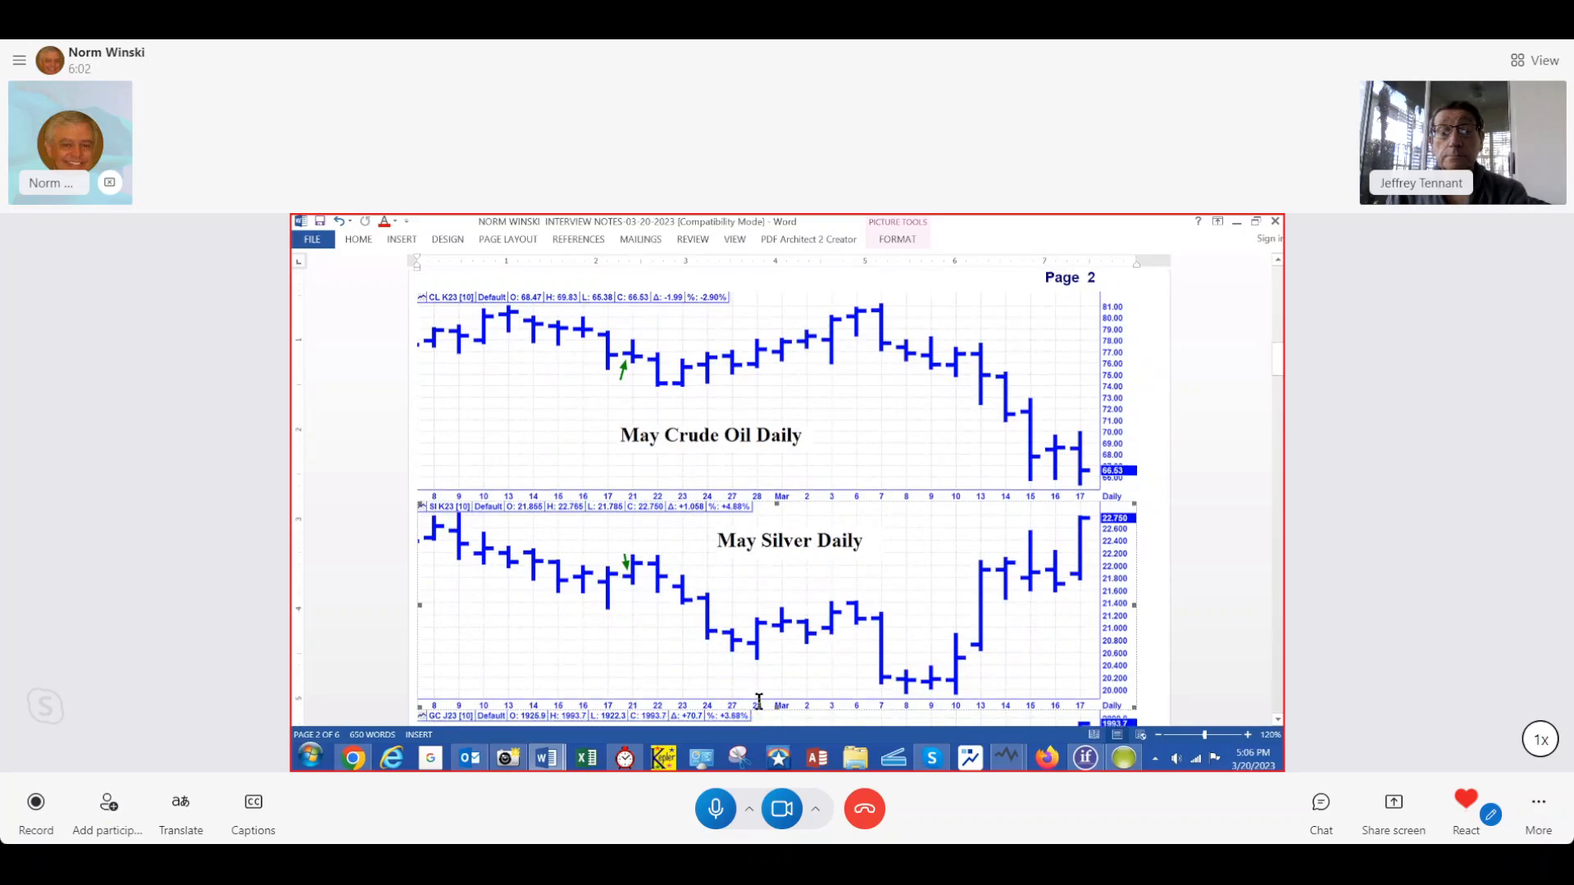
scroll("down", 3)
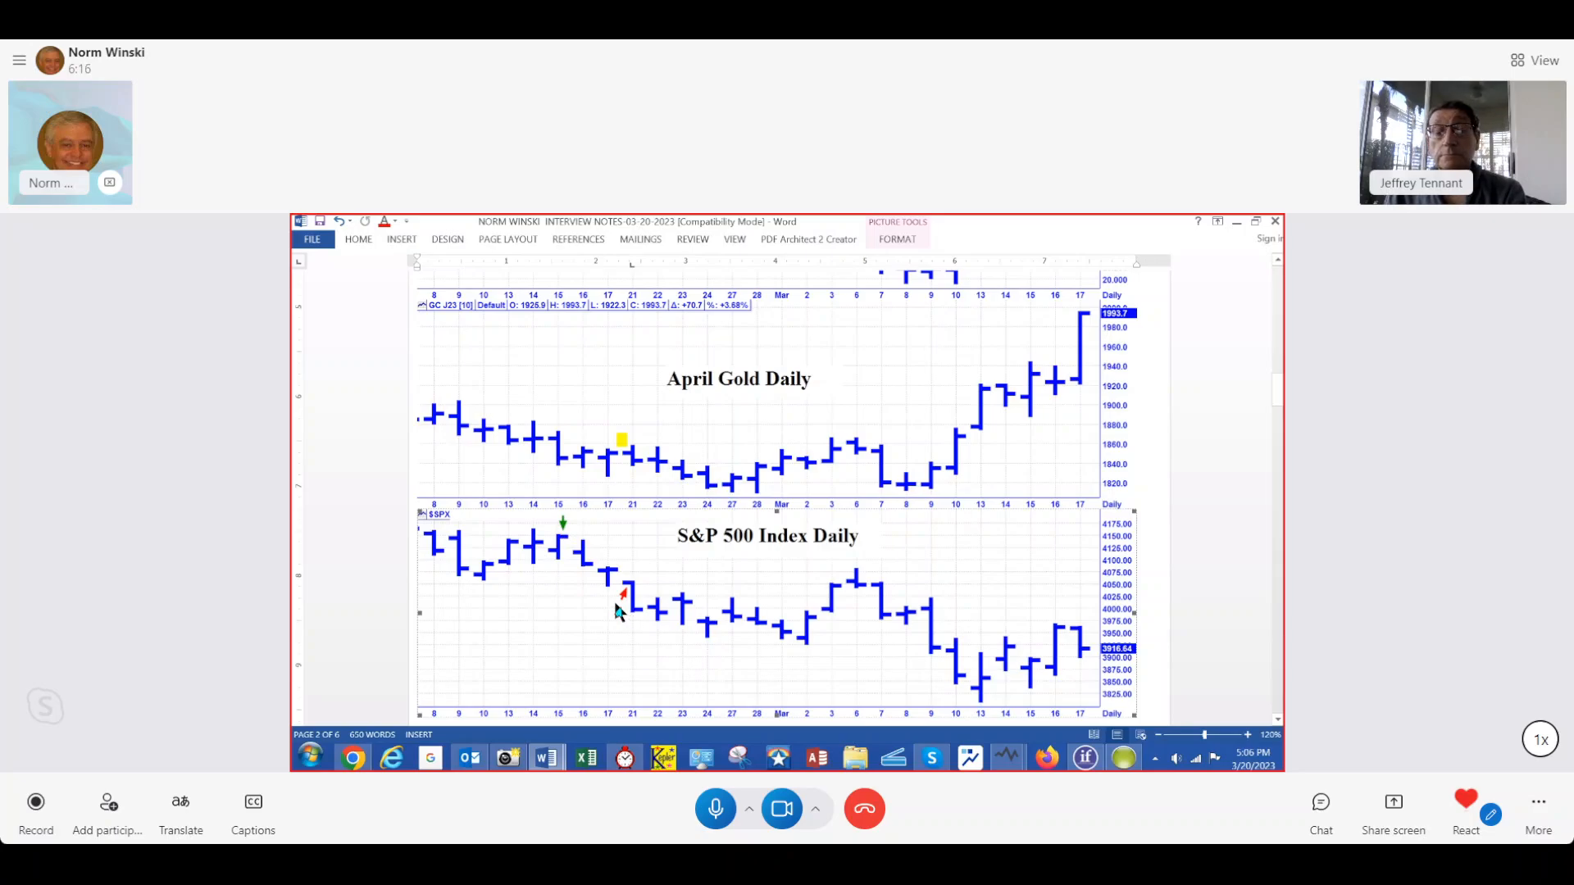
scroll("down", 3)
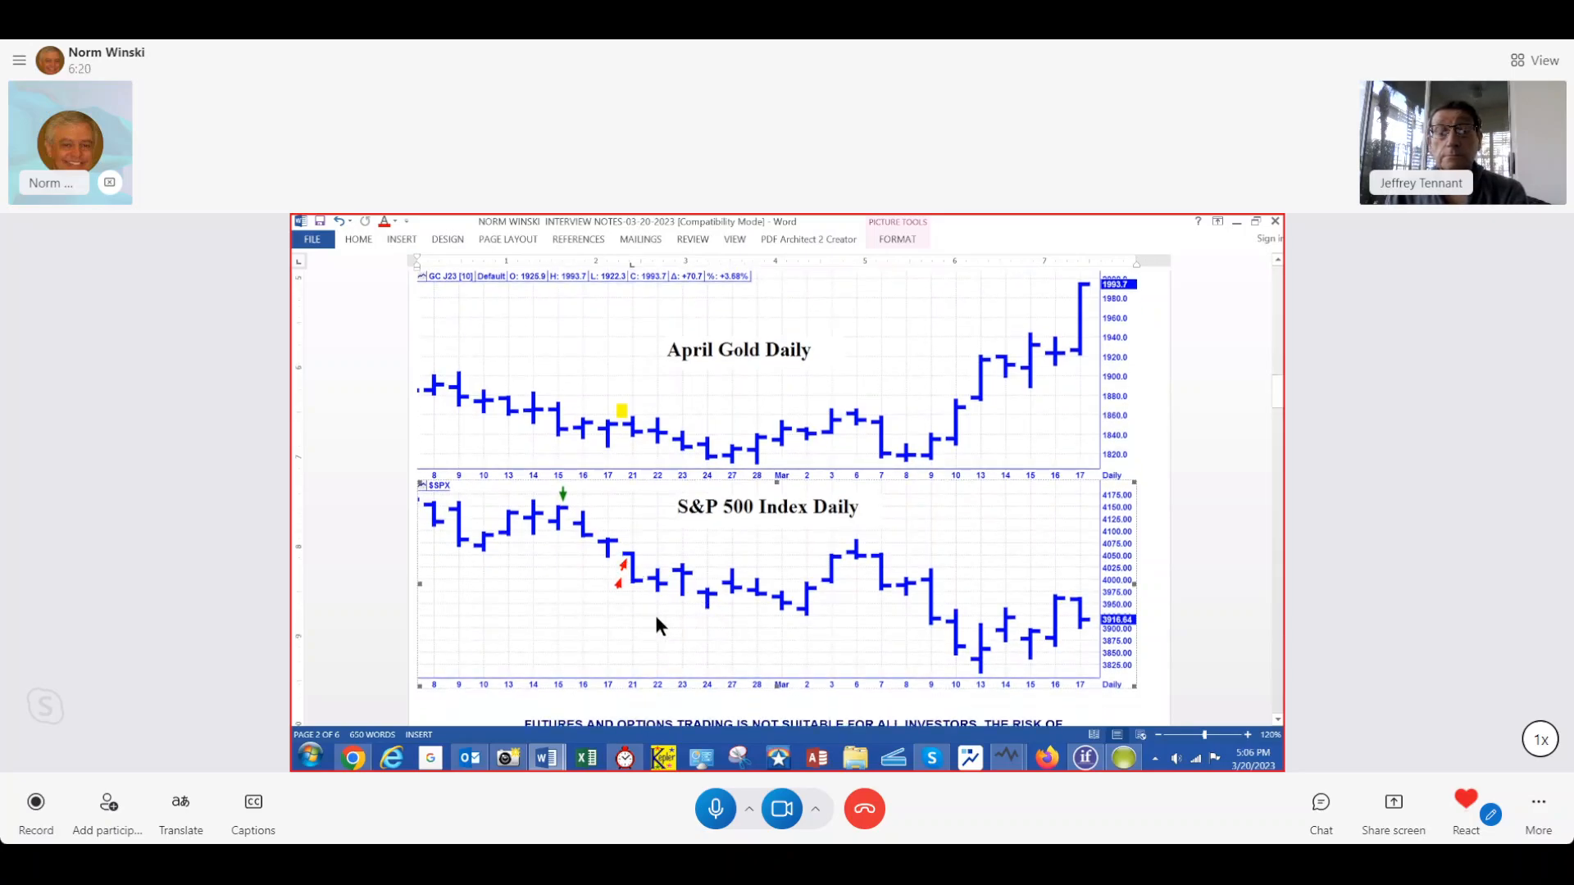
mouse_move(605, 629)
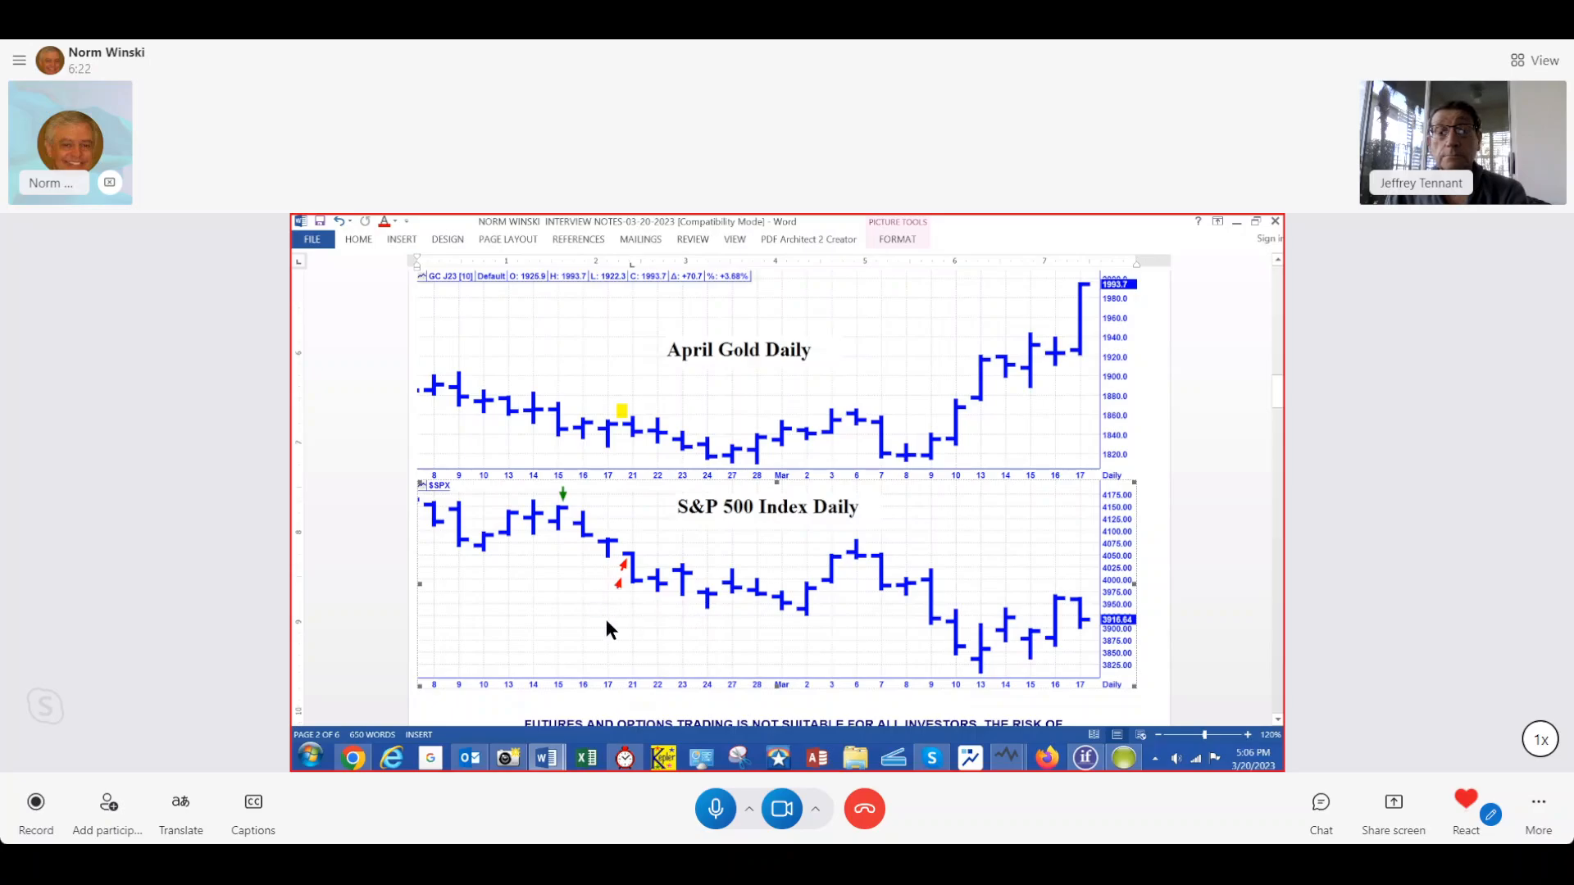
scroll("down", 3)
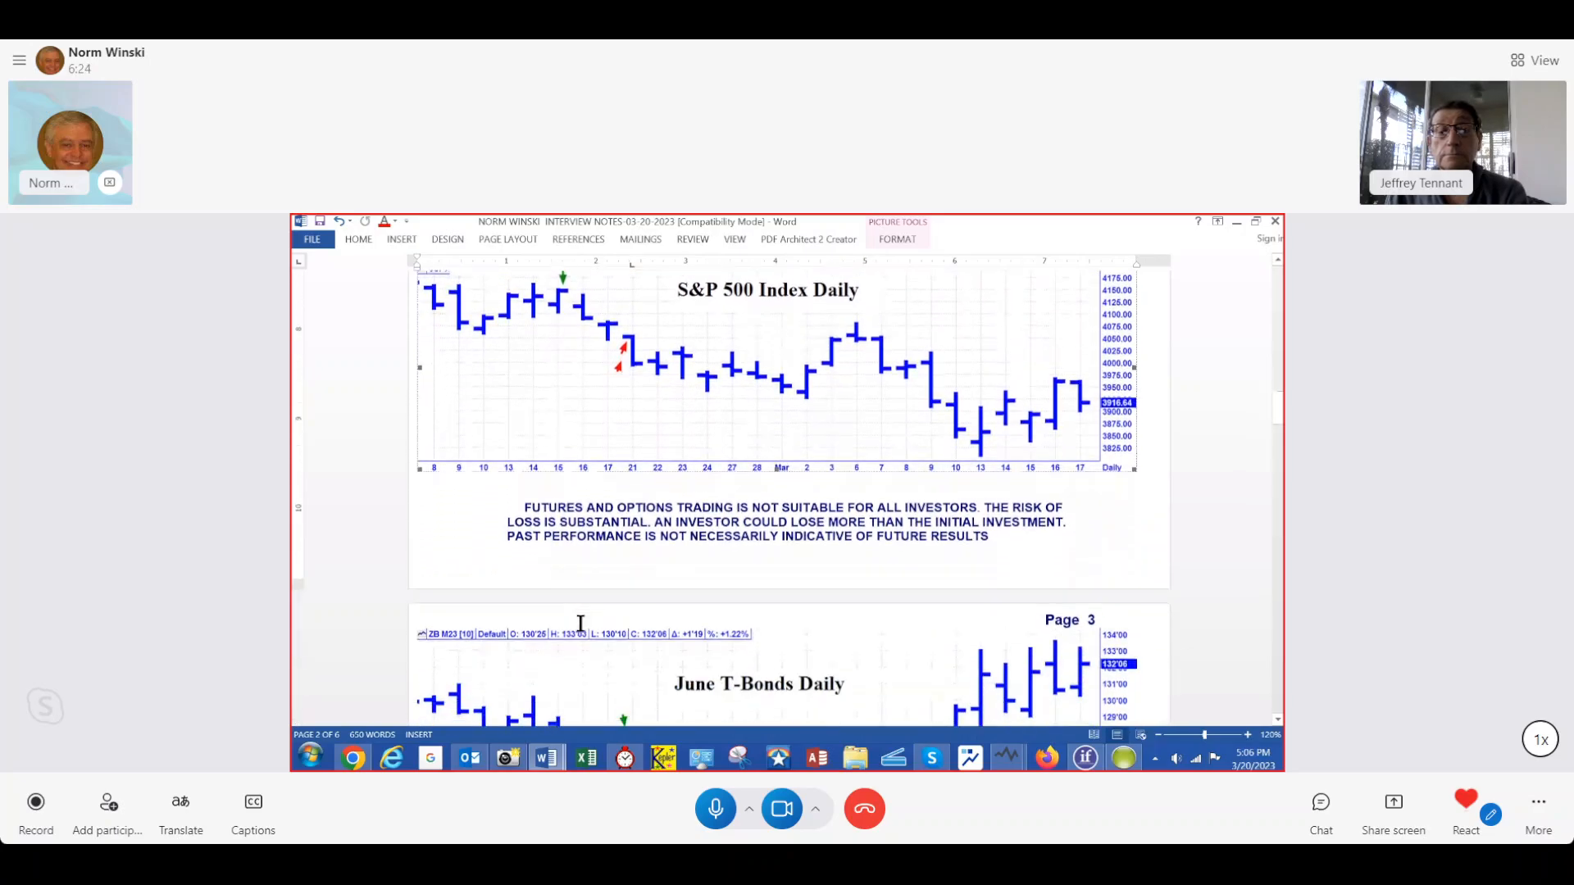
Step: Scroll through page 3's June Aussie $ and BP charts toward page 4's Euro and JY charts
scroll("down", 3)
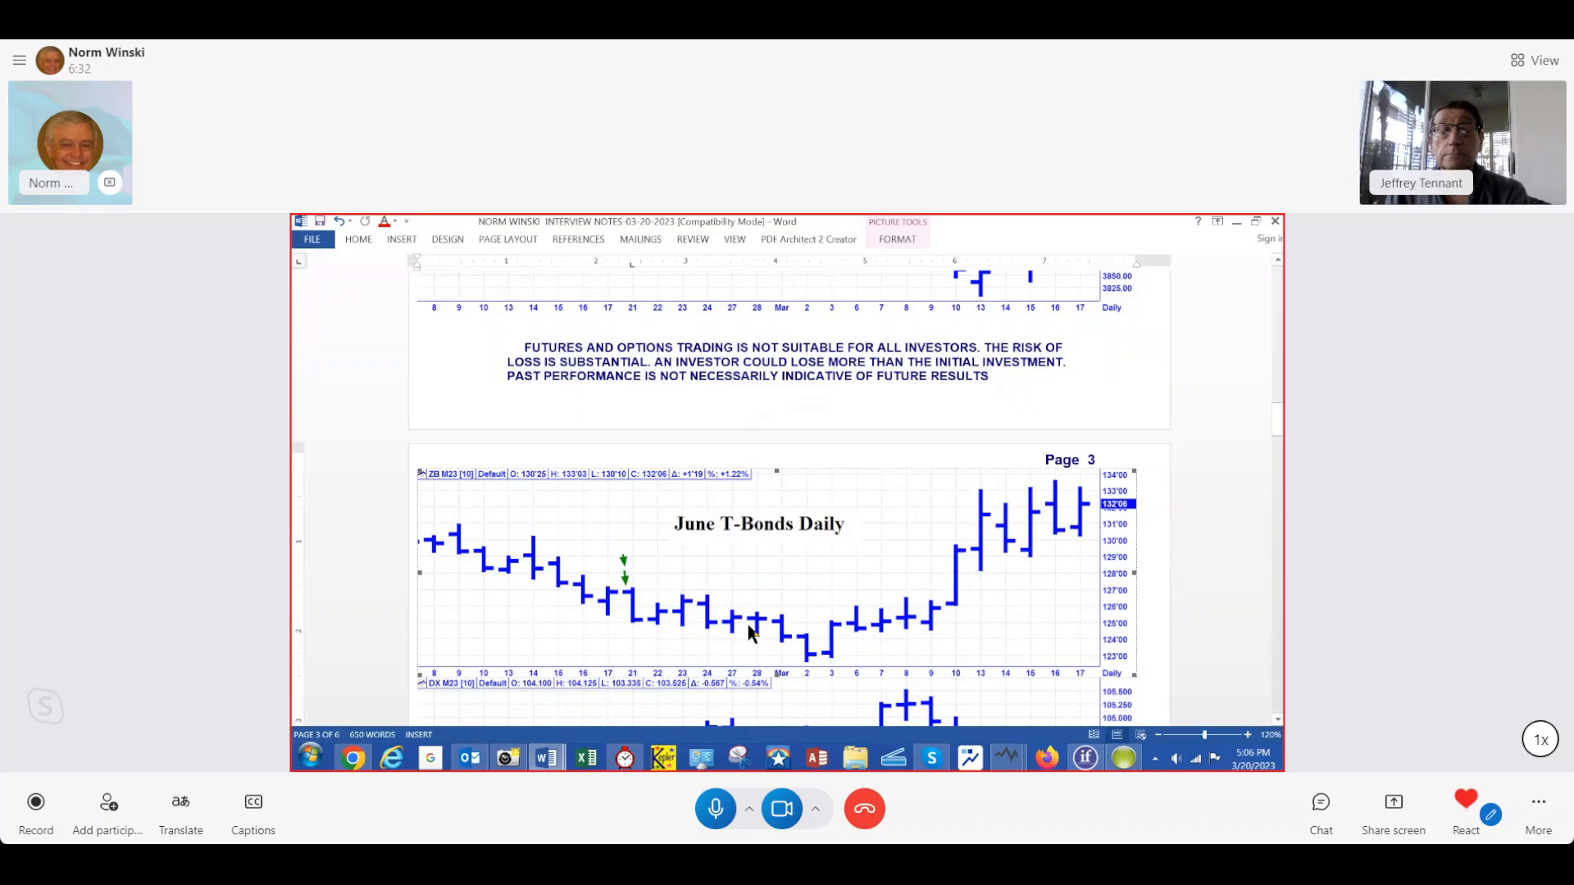
scroll("down", 3)
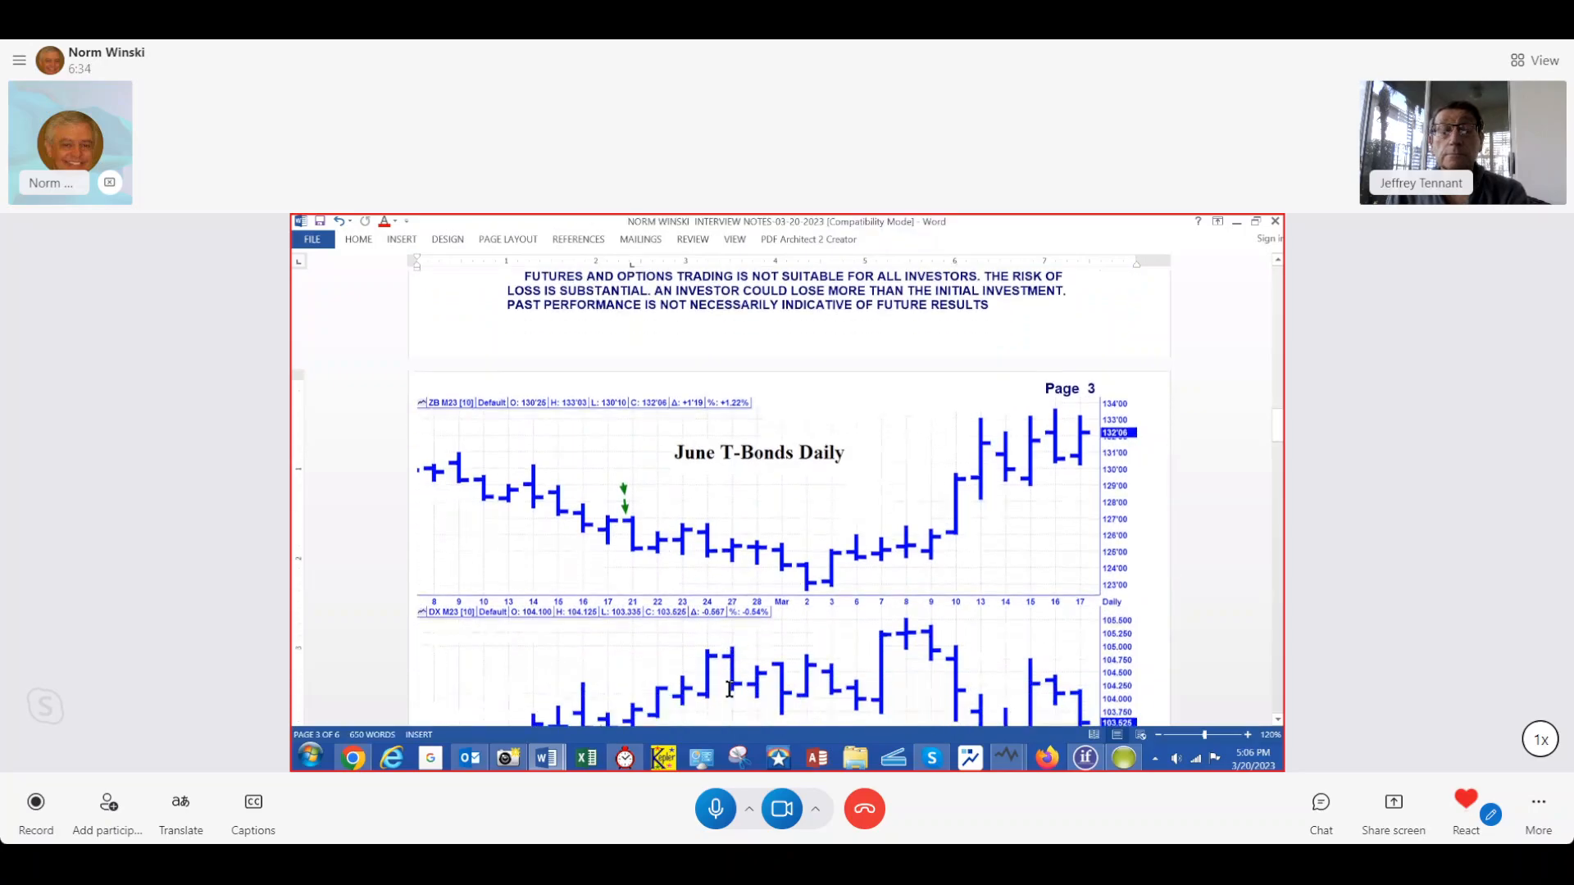
scroll("down", 3)
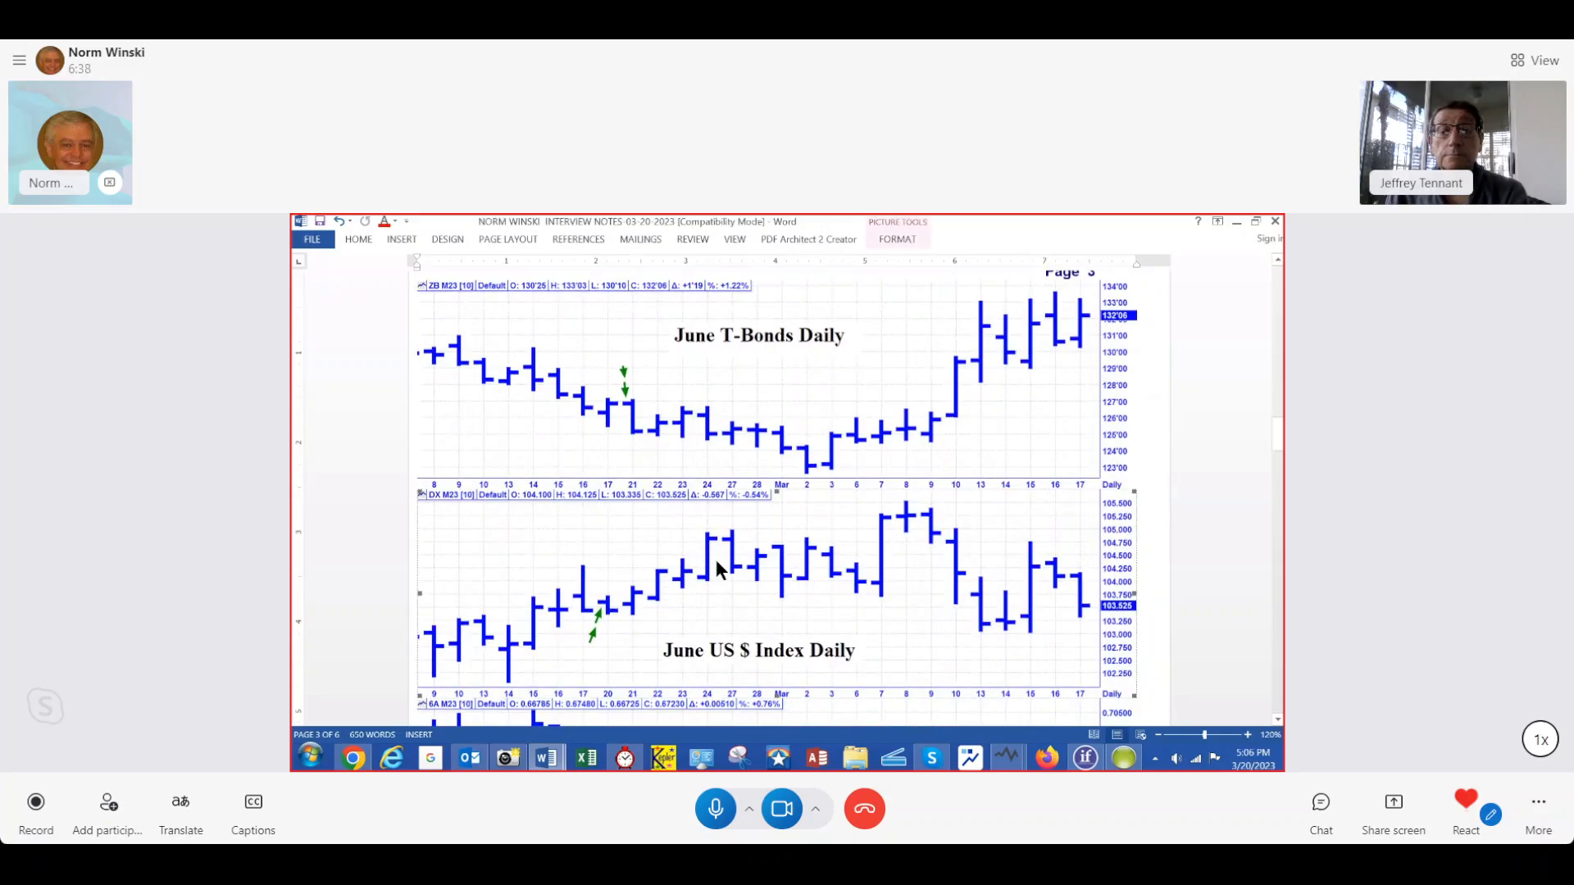
scroll("down", 3)
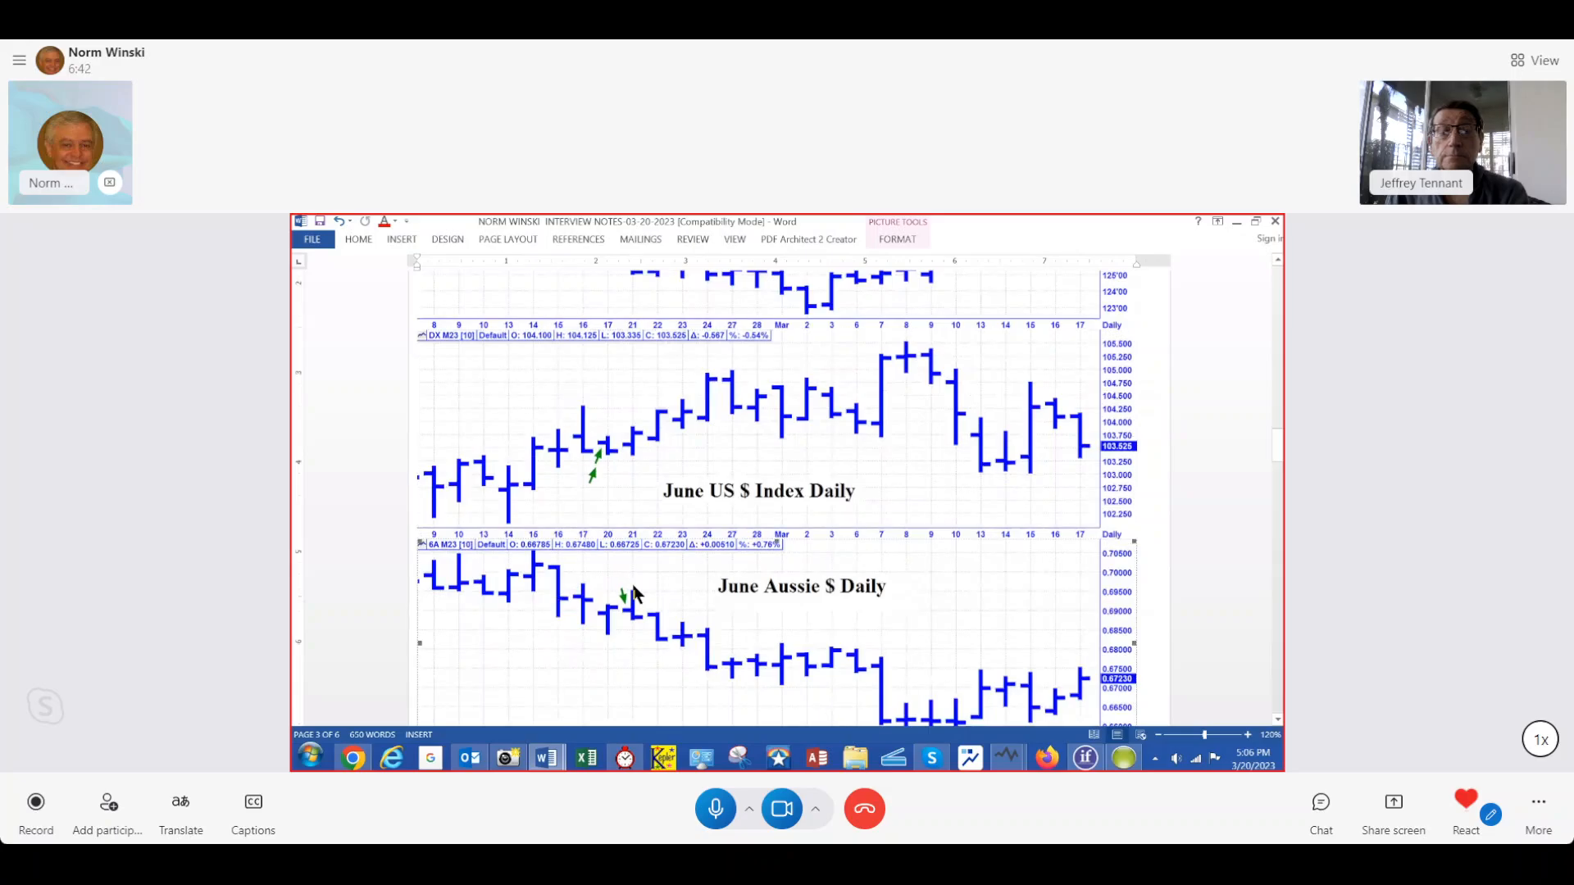
scroll("down", 3)
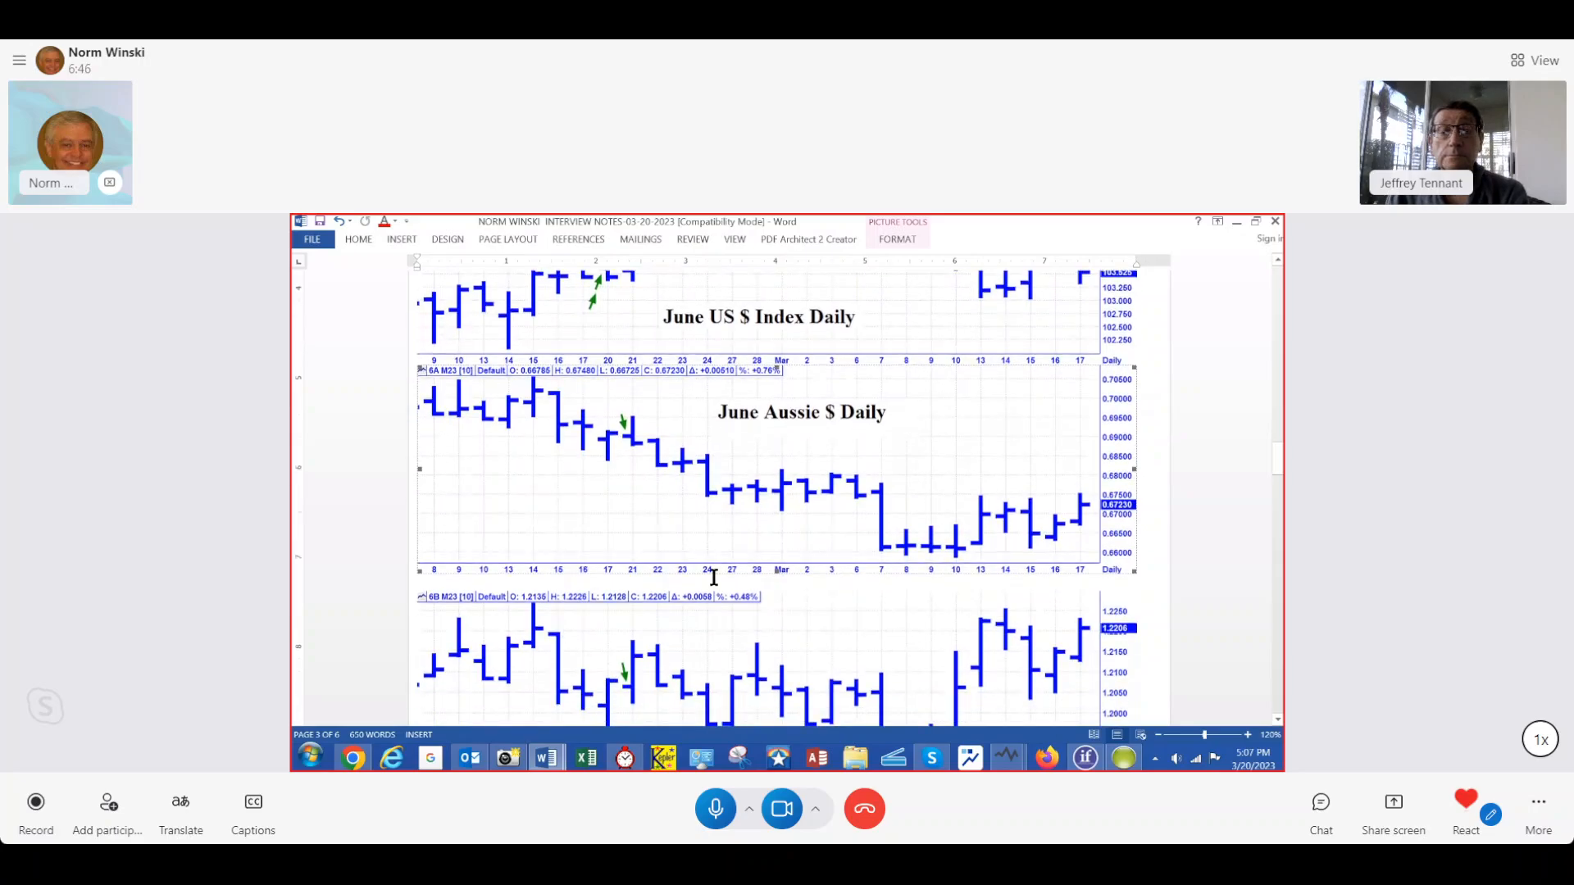
scroll("down", 3)
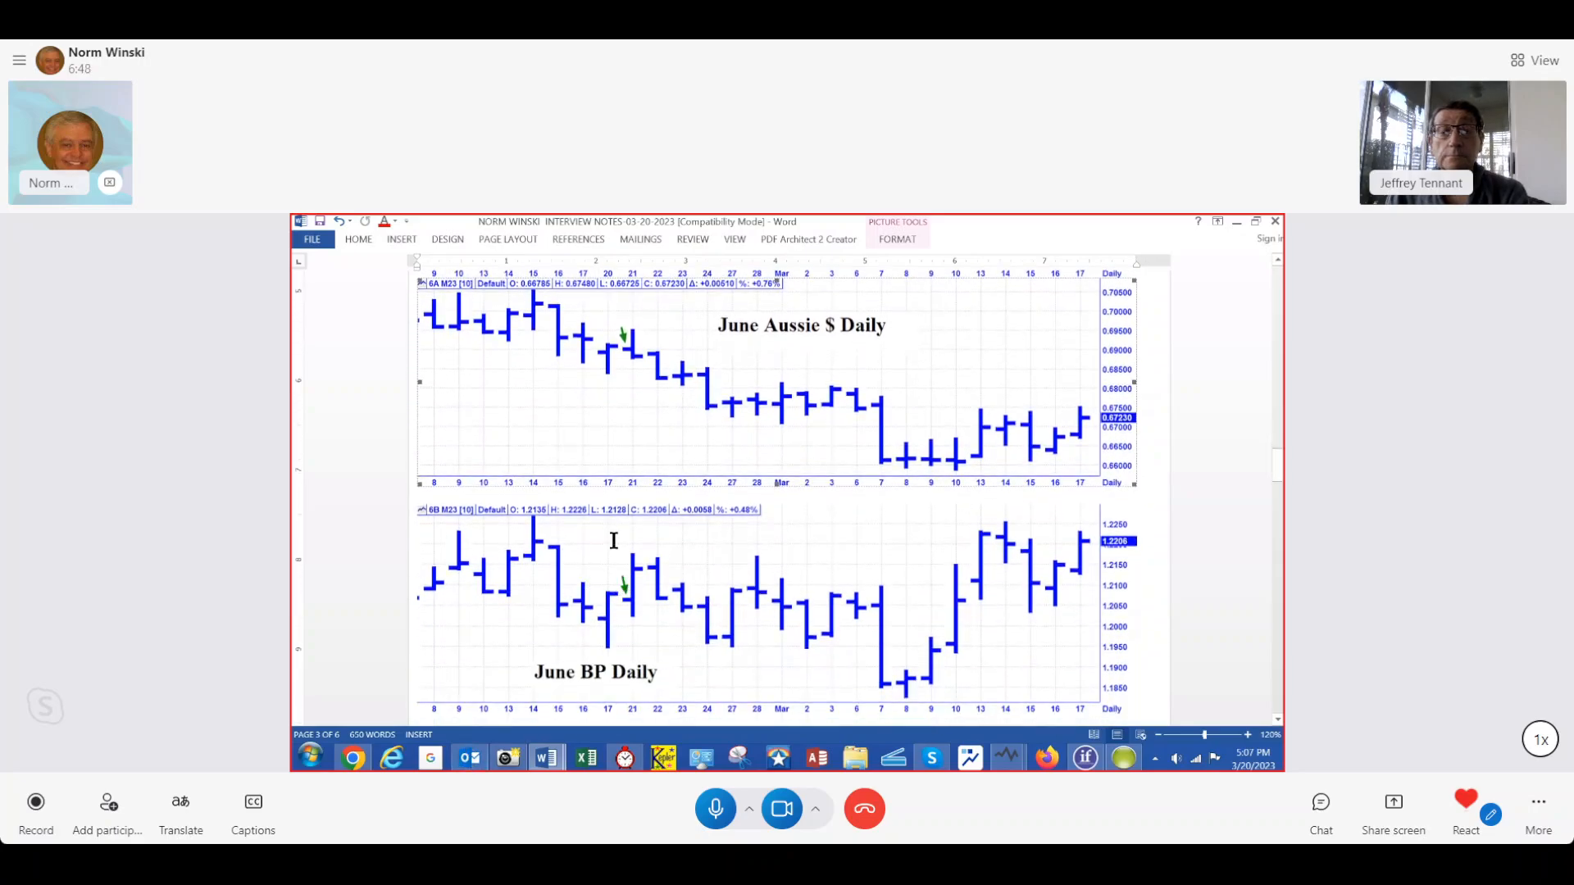
mouse_move(636, 574)
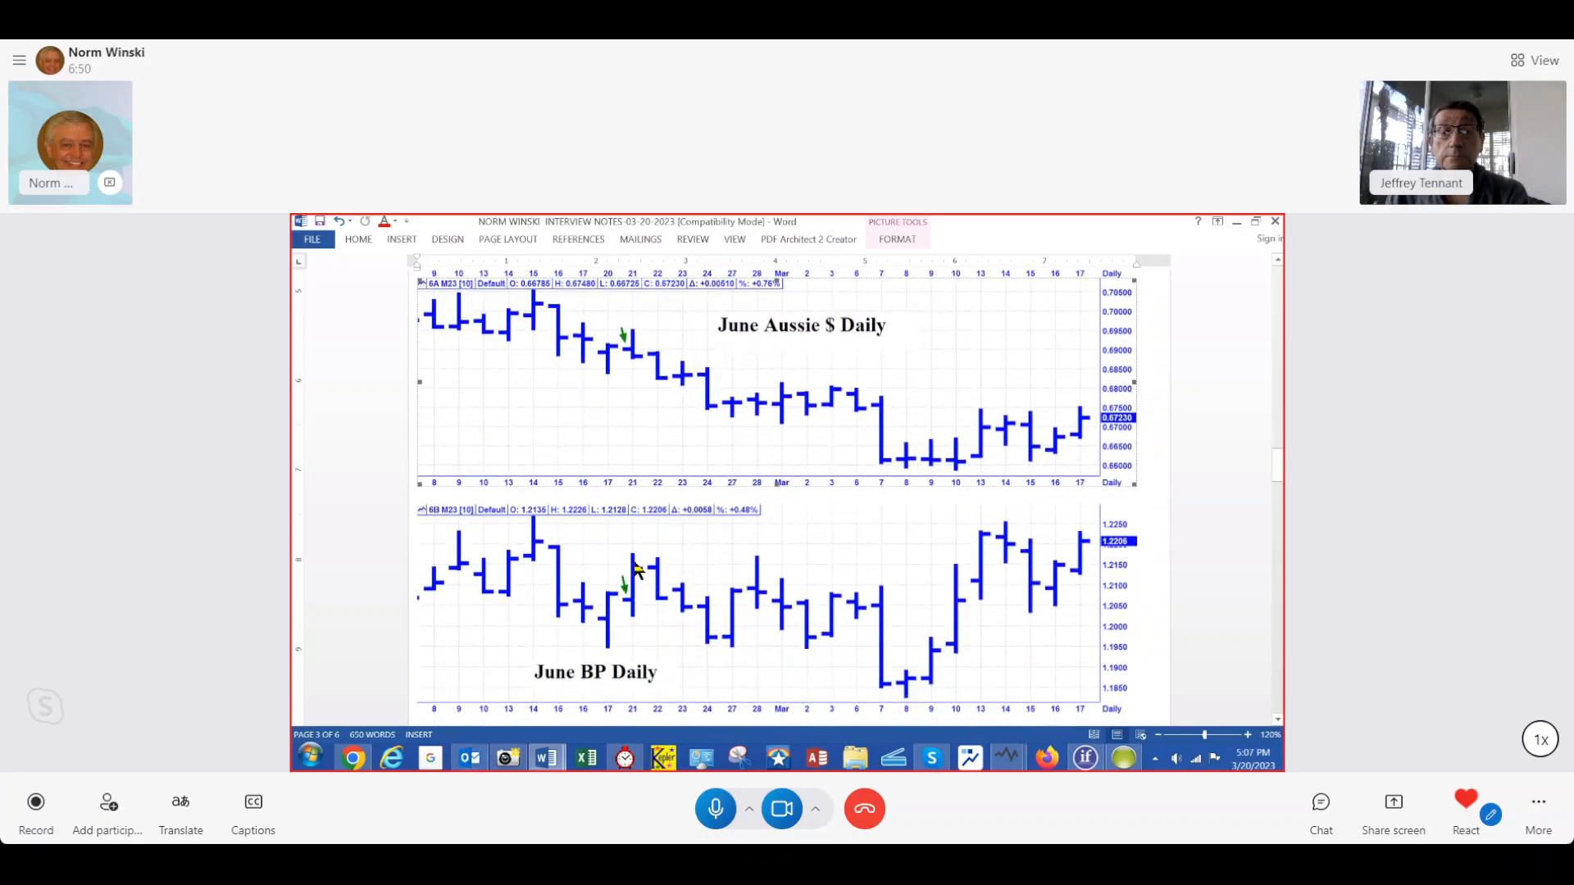
Step: Scroll past the June JY Daily chart to the 82.35% Total Score line and the Coming Events list
scroll("down", 3)
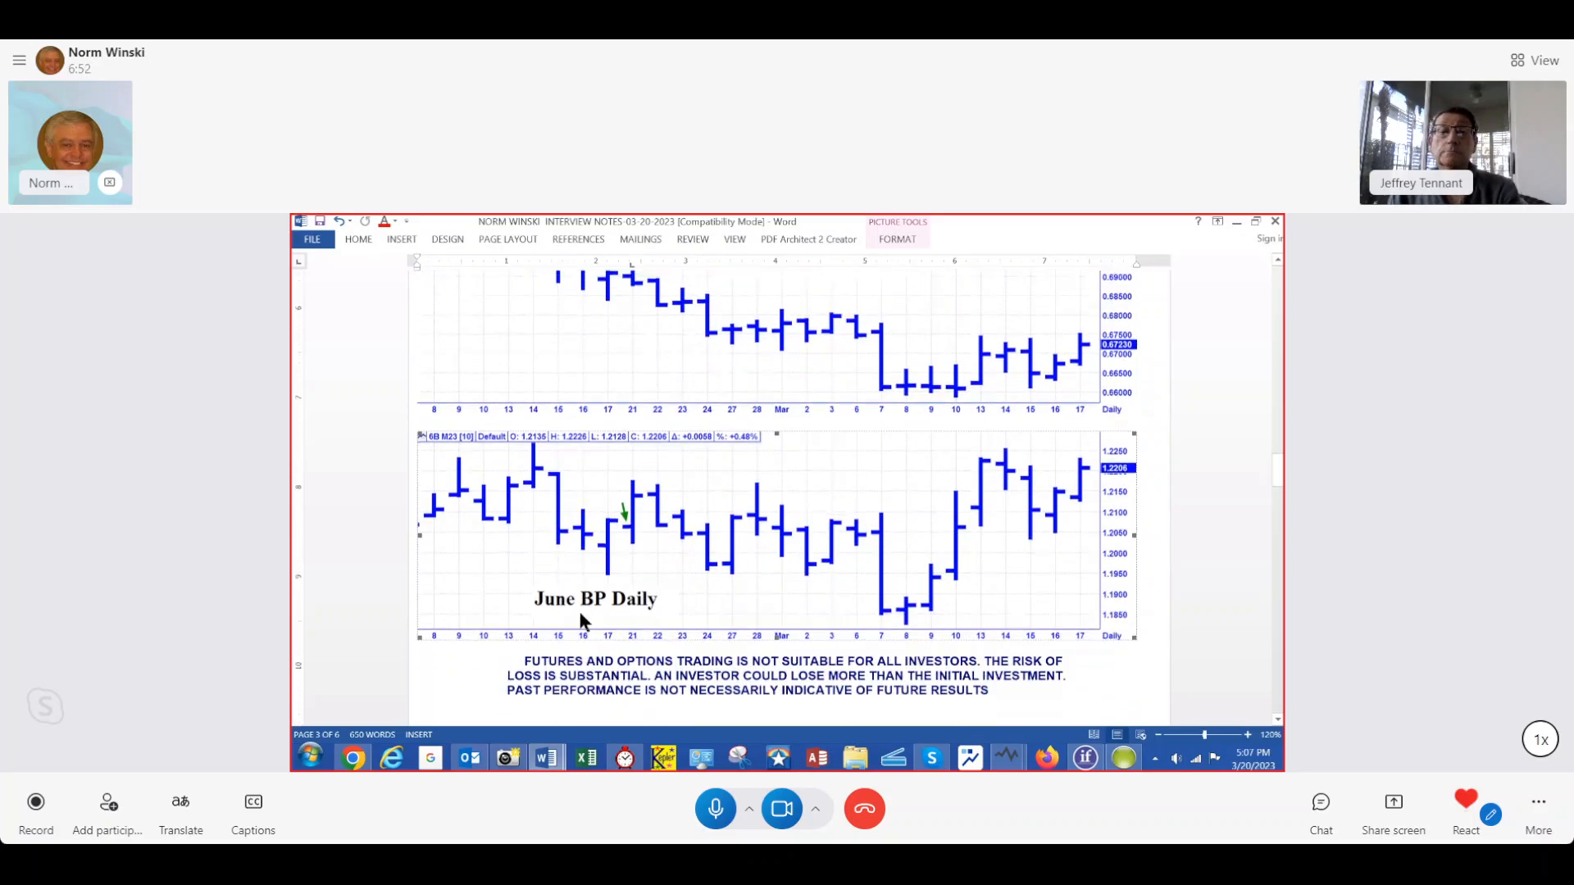
scroll("down", 3)
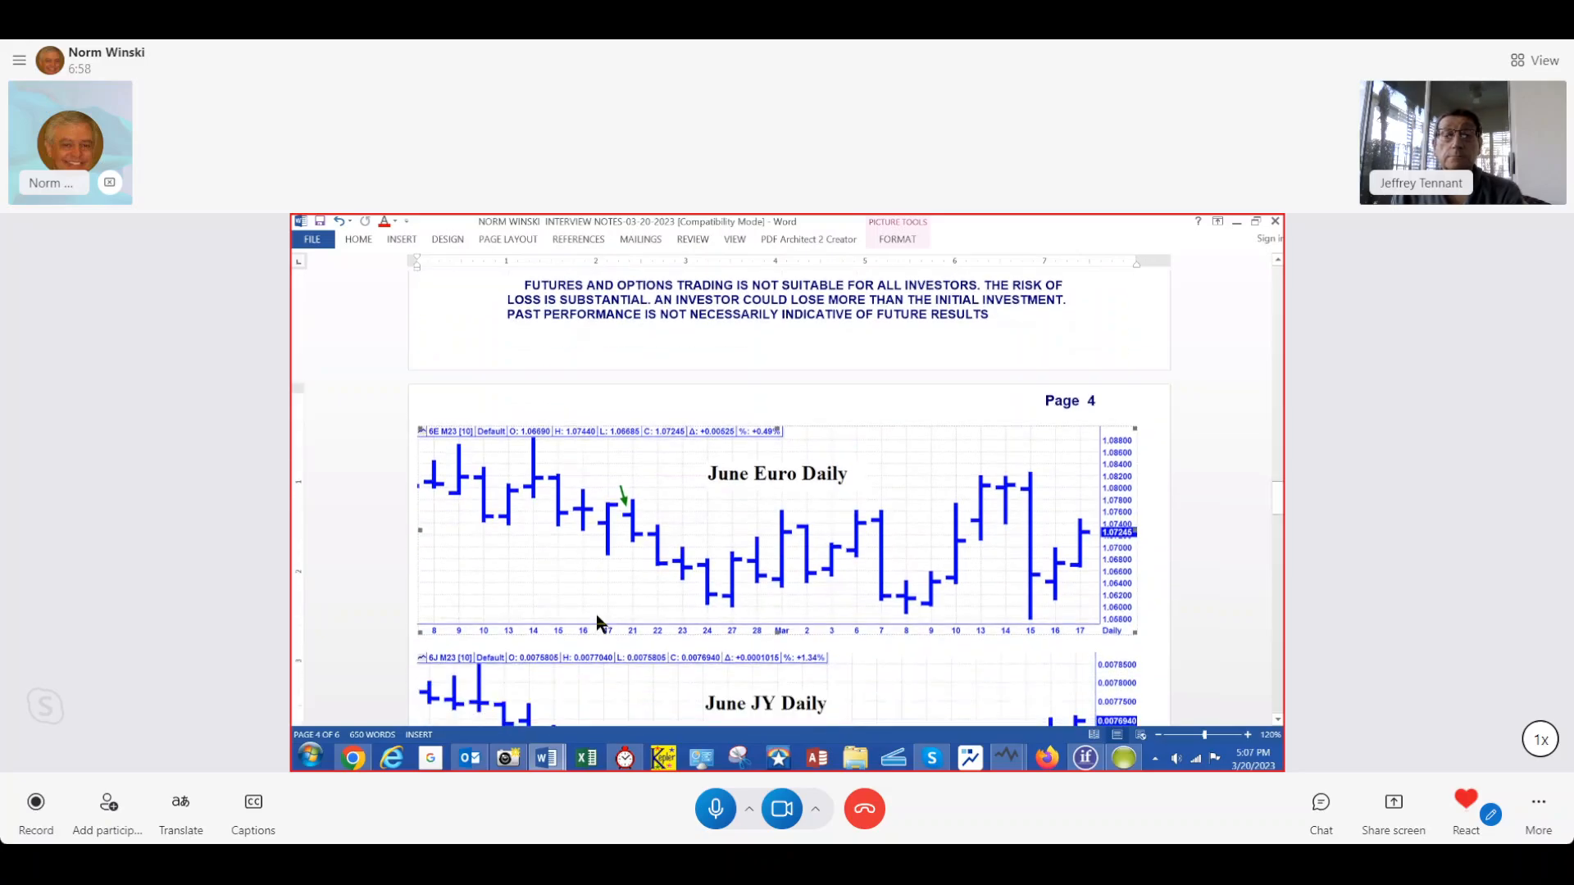
scroll("down", 3)
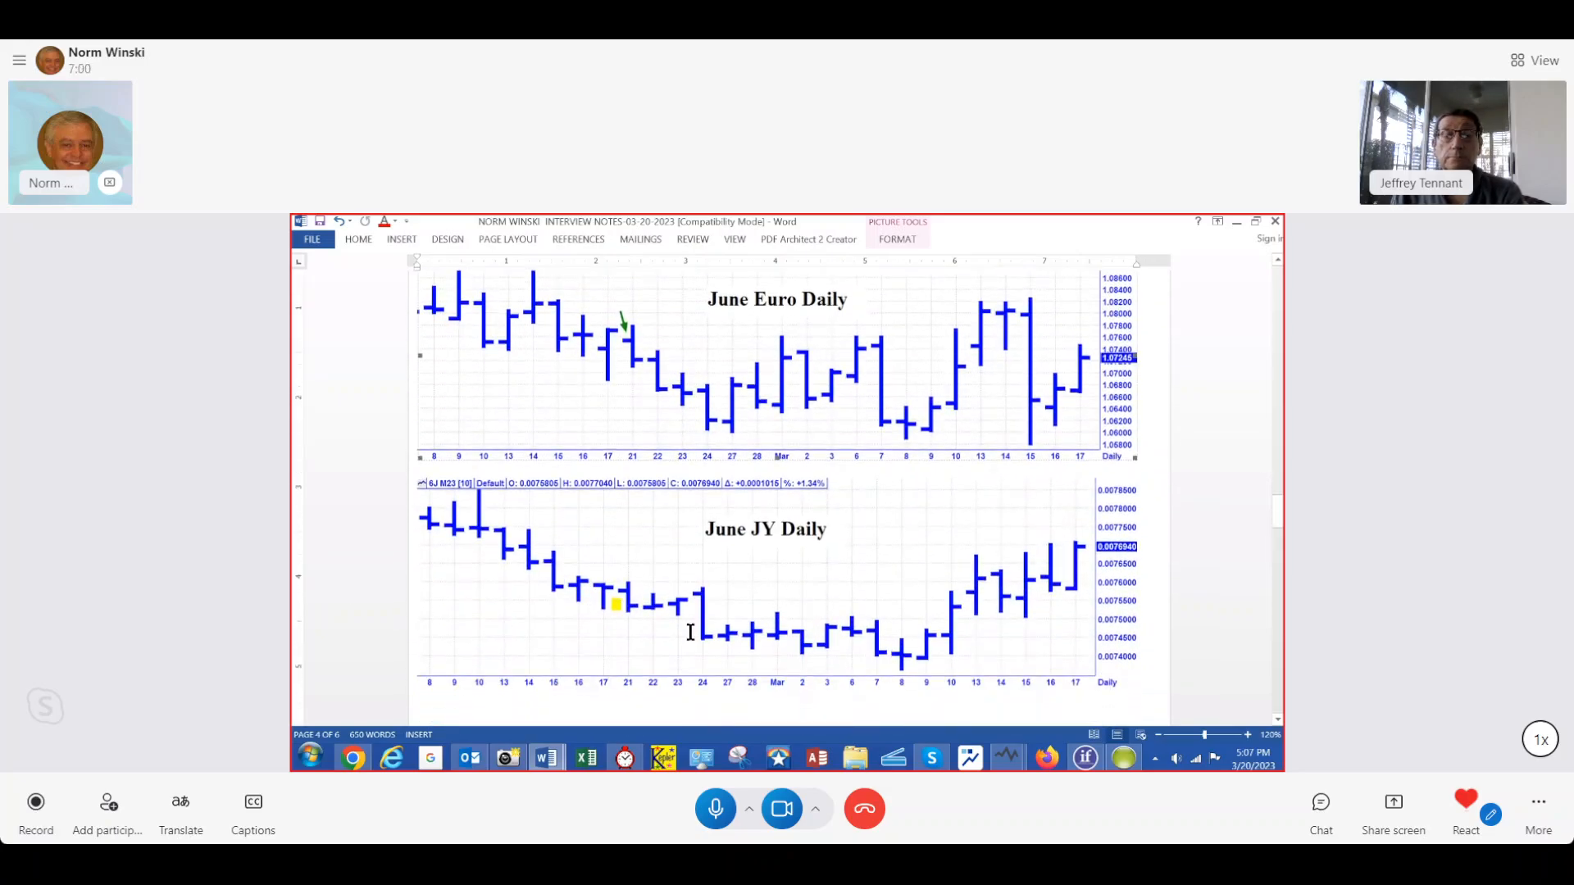
scroll("down", 3)
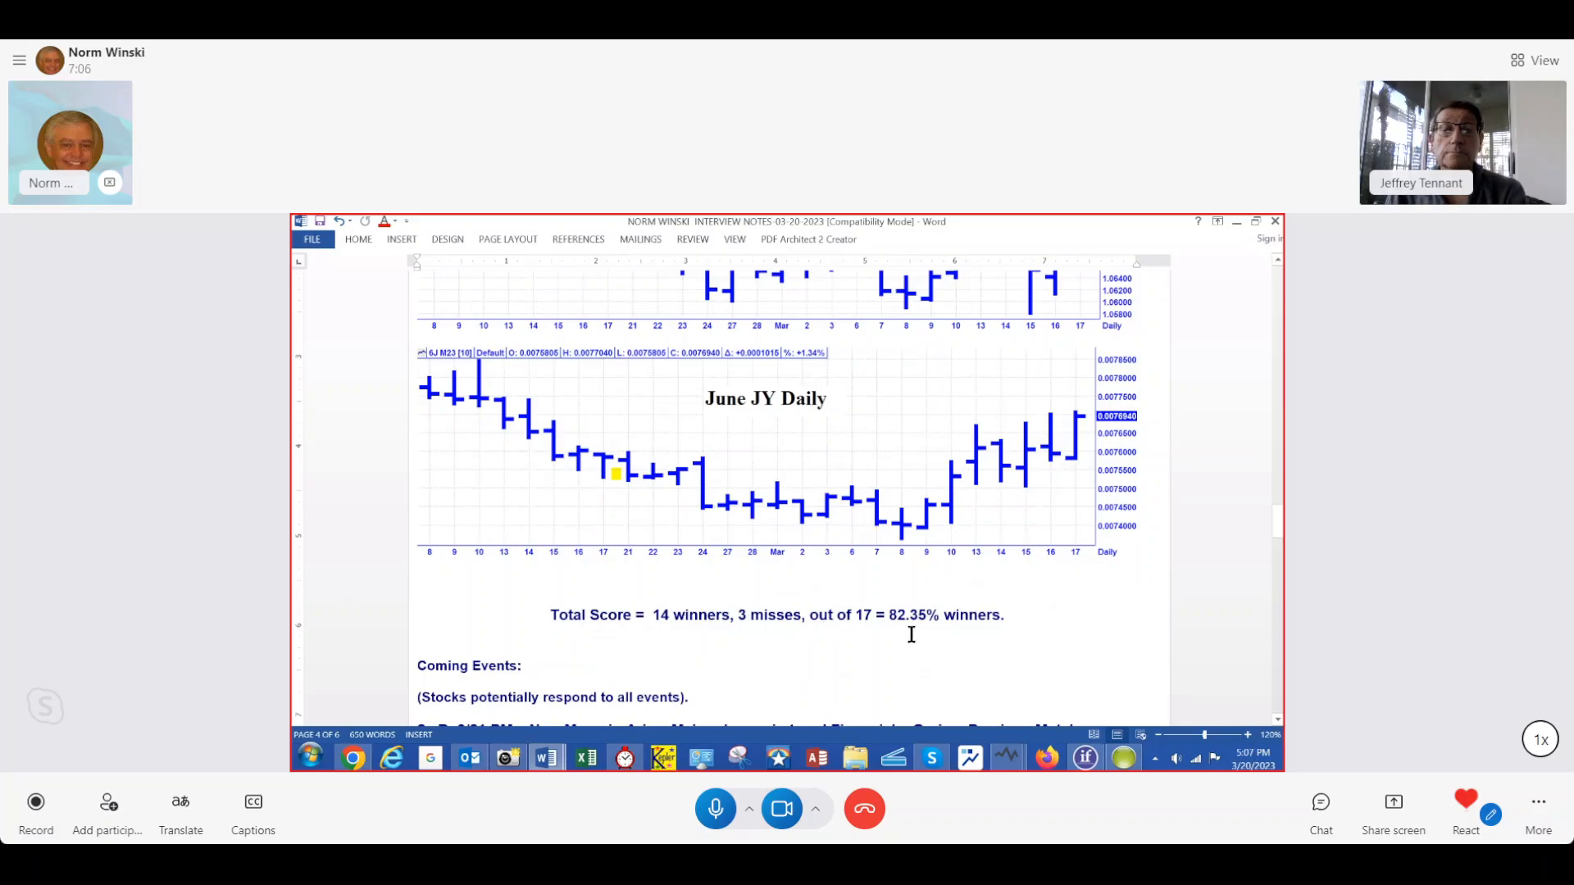
scroll("down", 3)
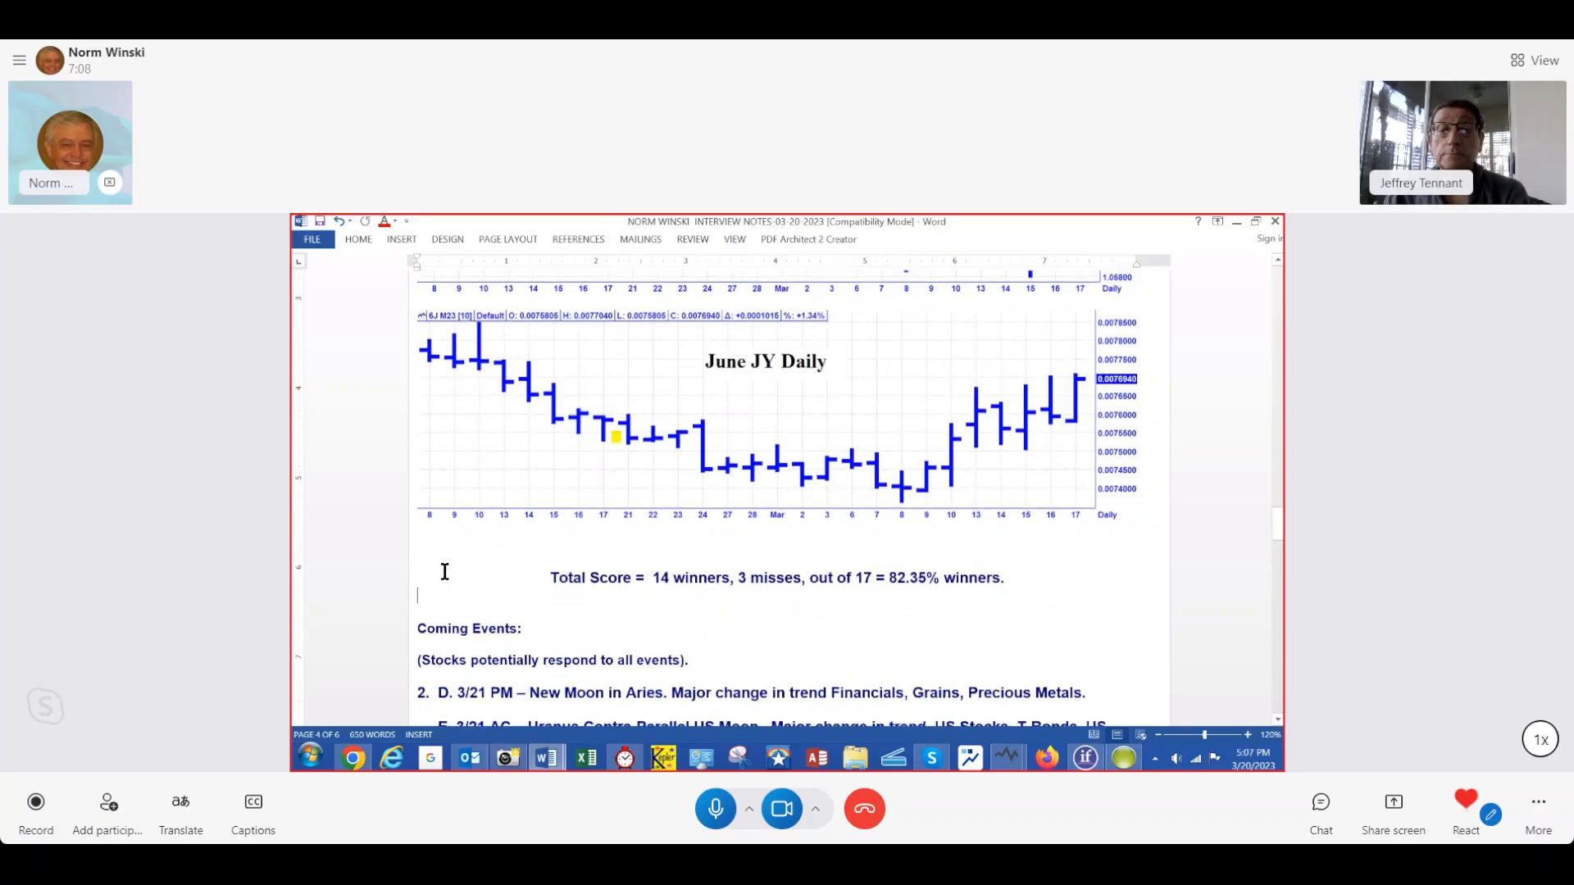
scroll("down", 3)
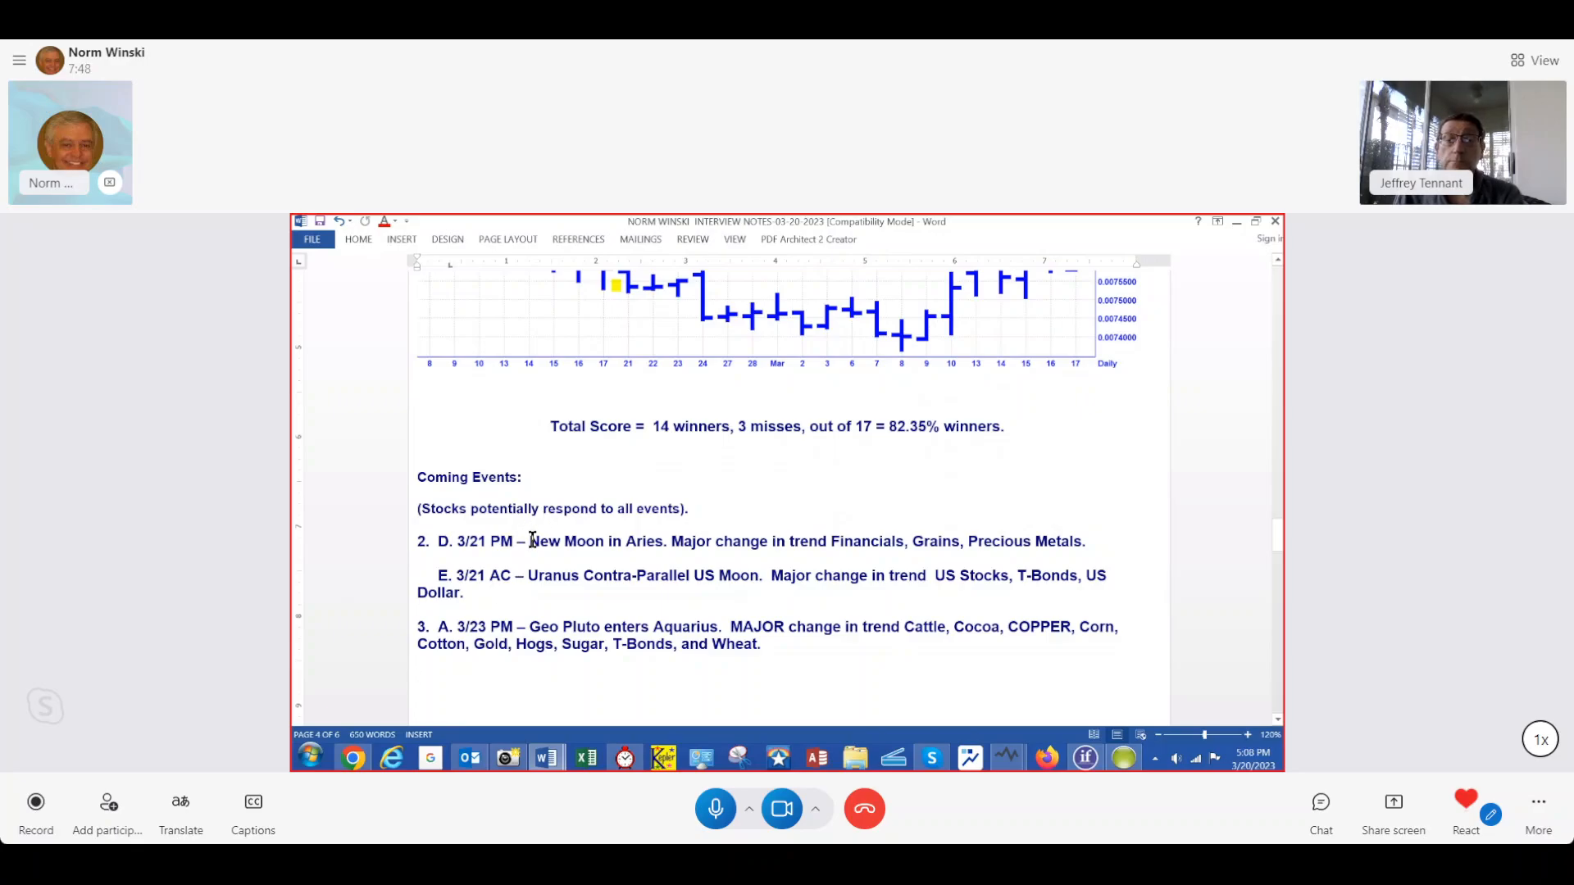
Step: Scroll through the Coming Events section to page 4's risk disclaimer and the cycle chart starting page 5
scroll("down", 3)
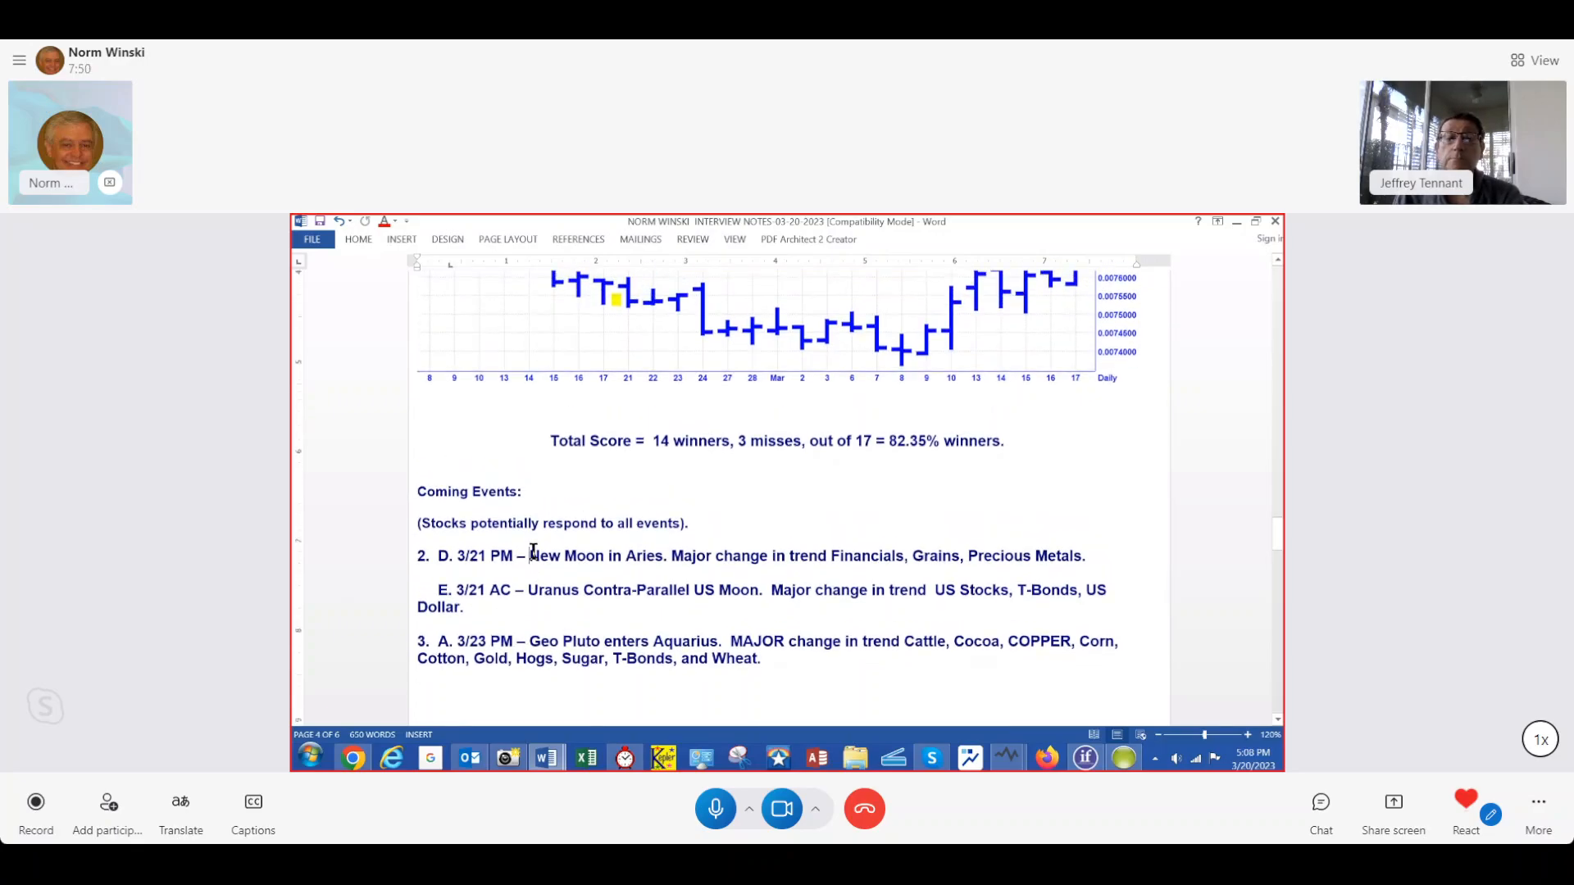
scroll("down", 3)
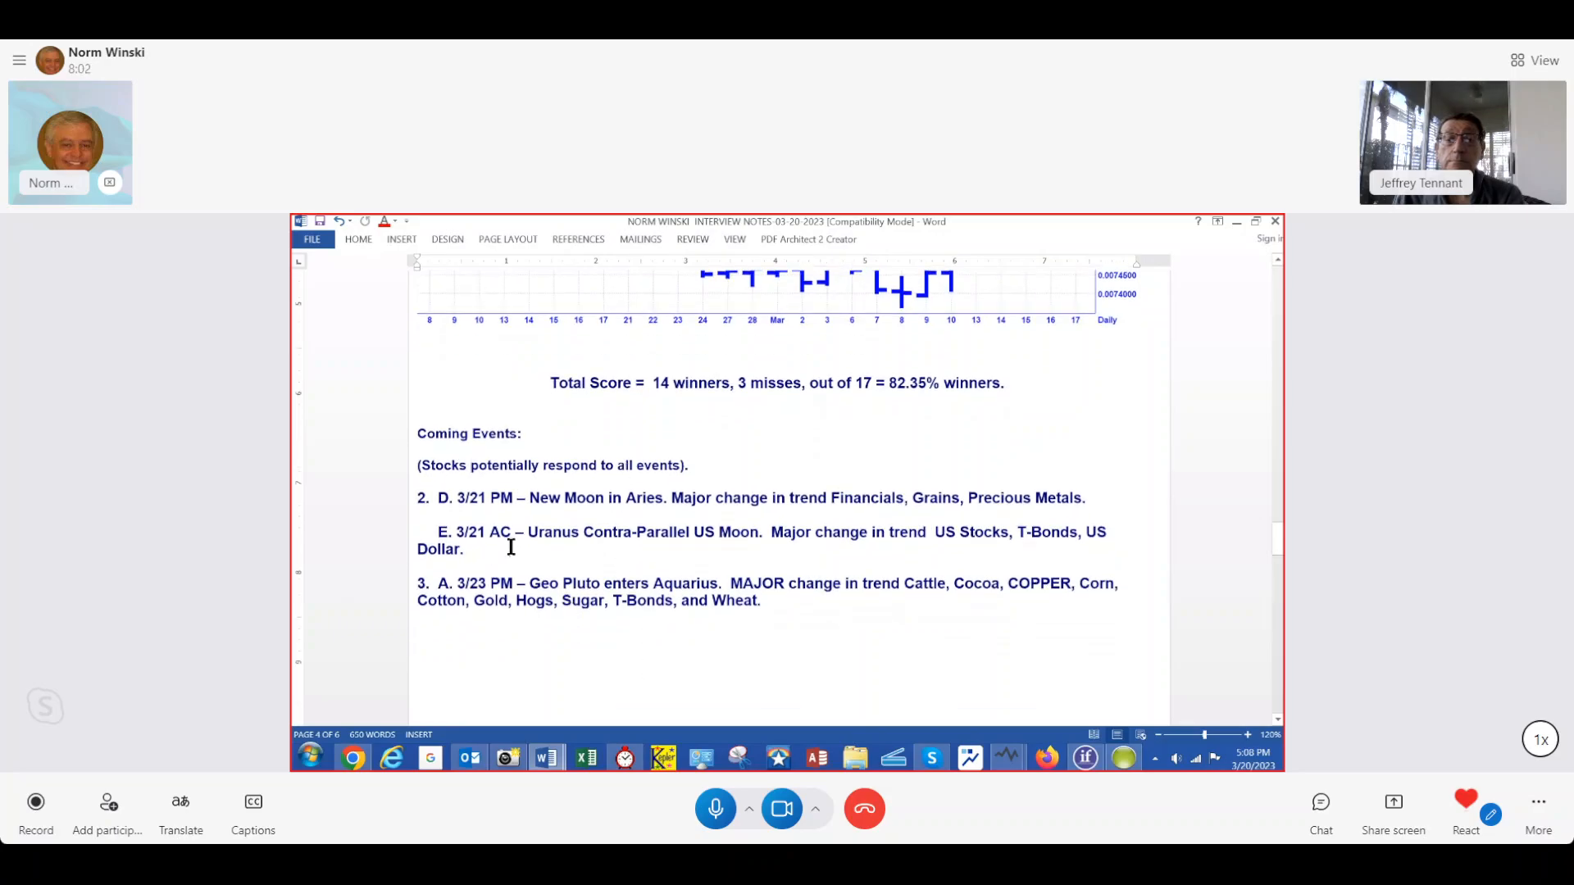
mouse_move(522, 529)
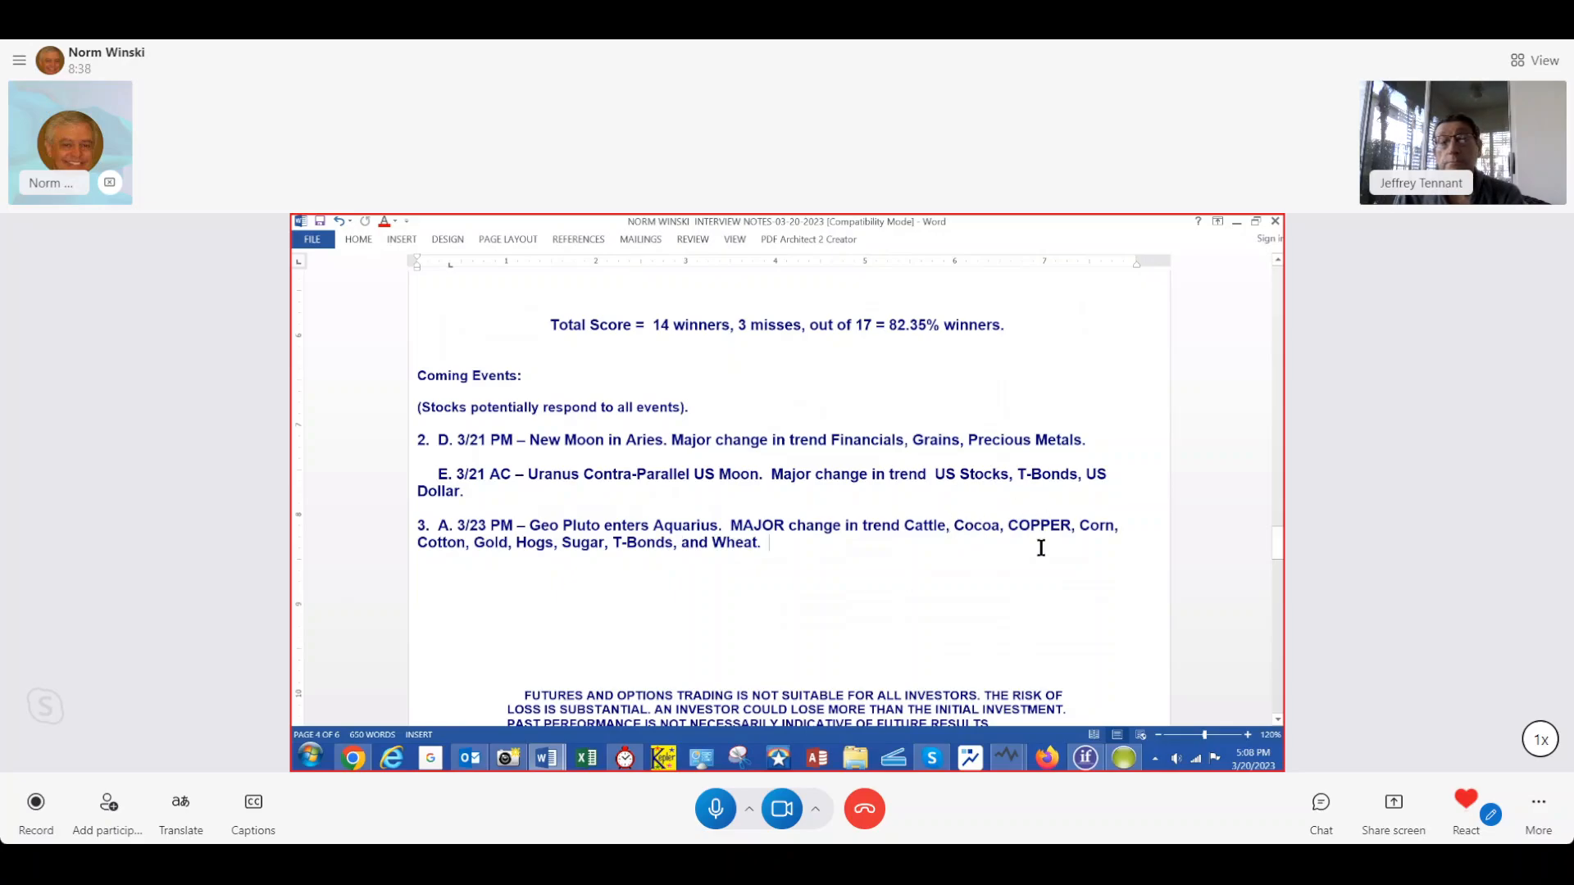
double_click(692, 525)
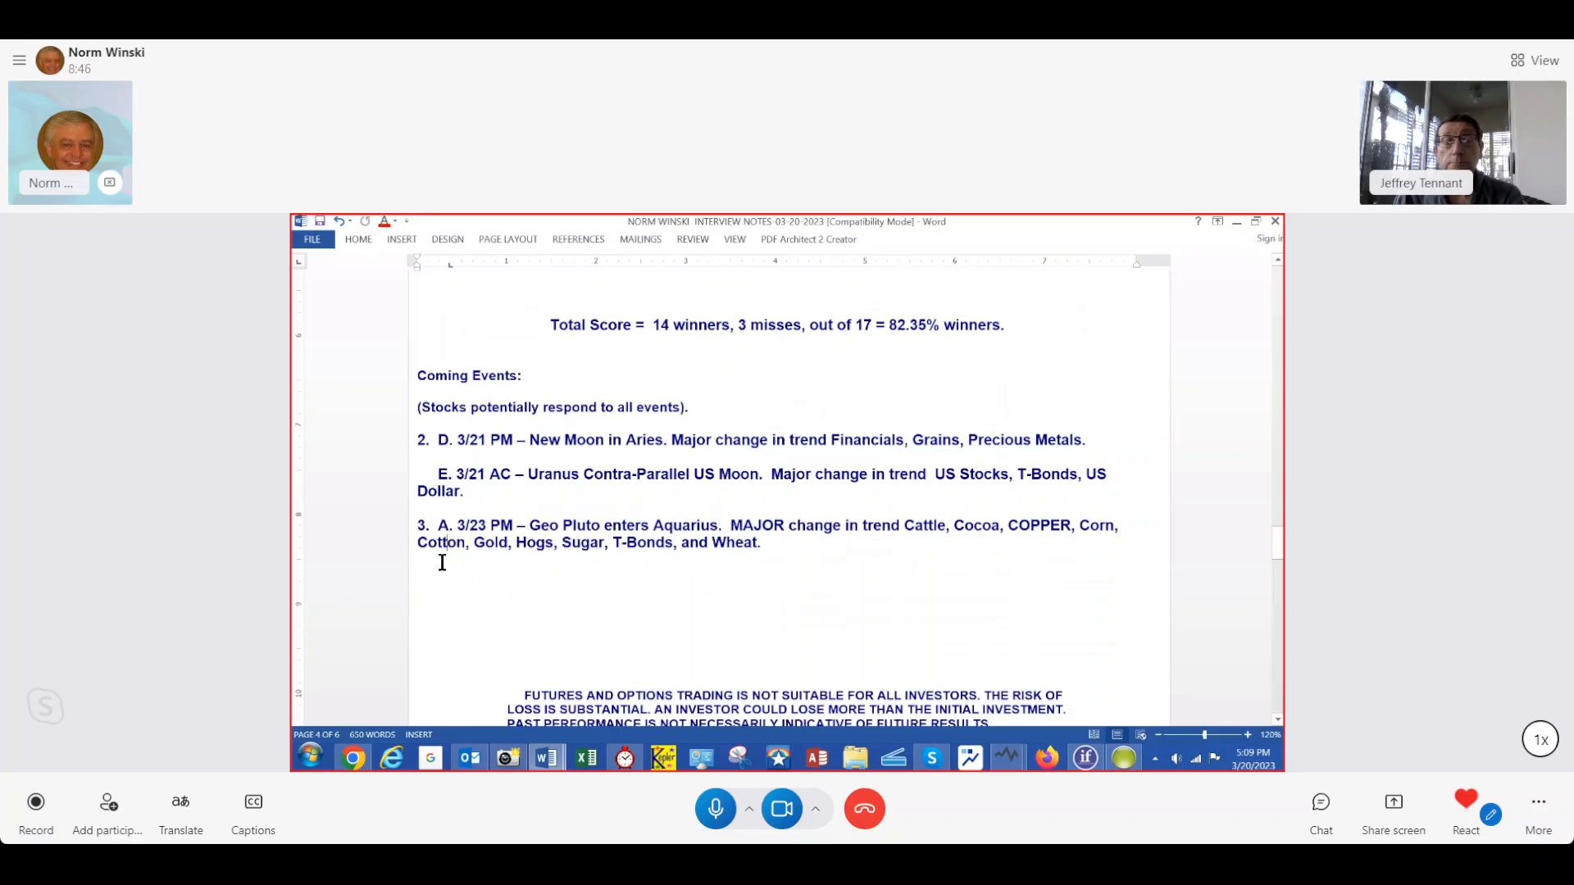
mouse_move(491, 550)
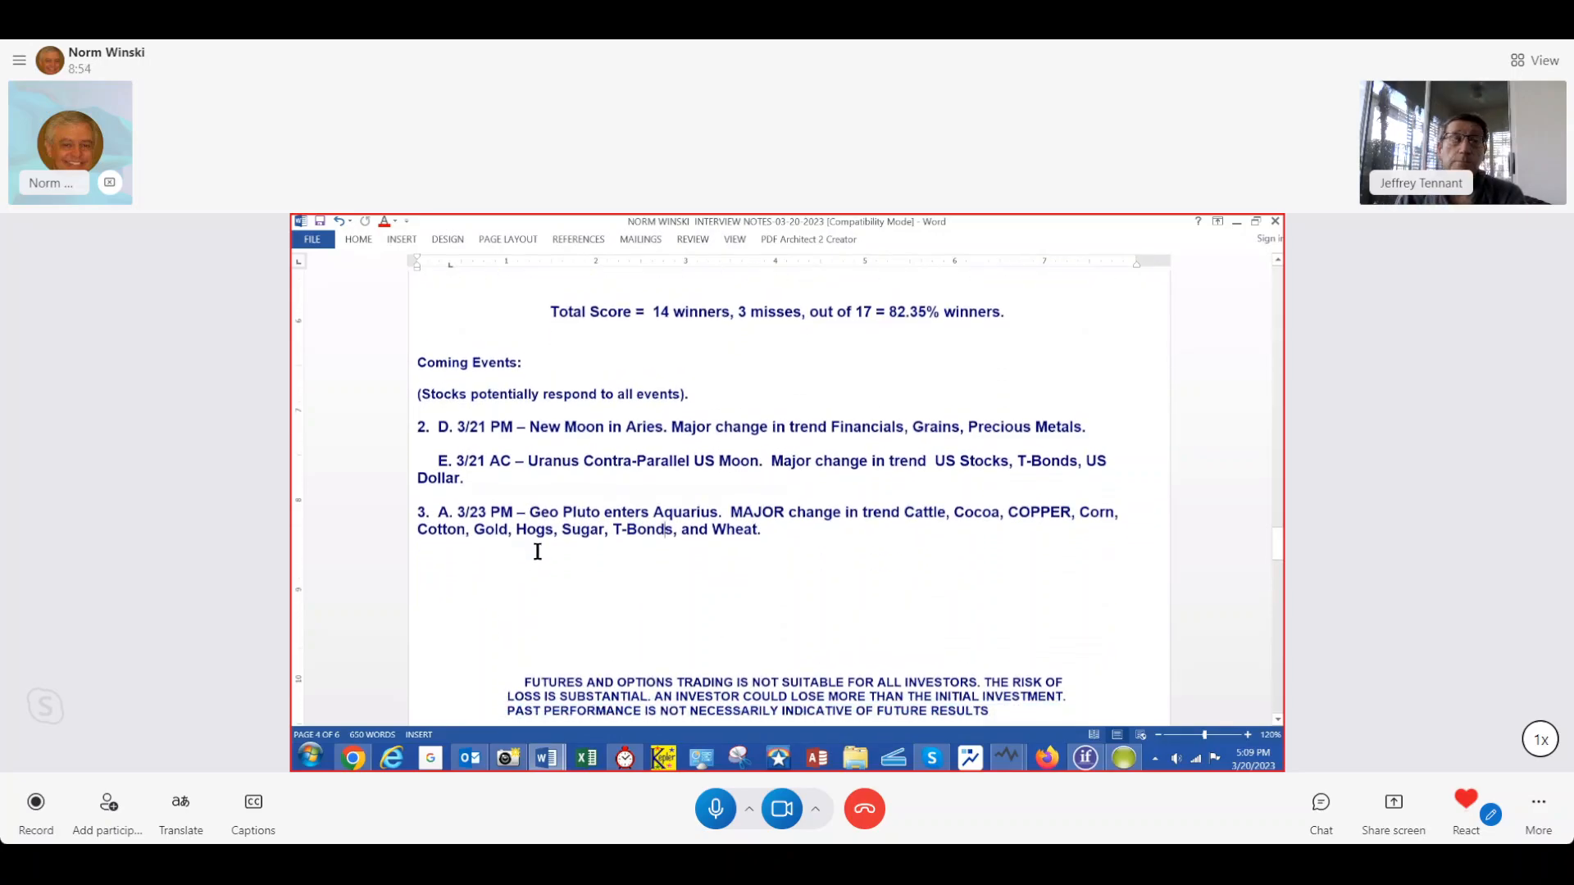
scroll("down", 3)
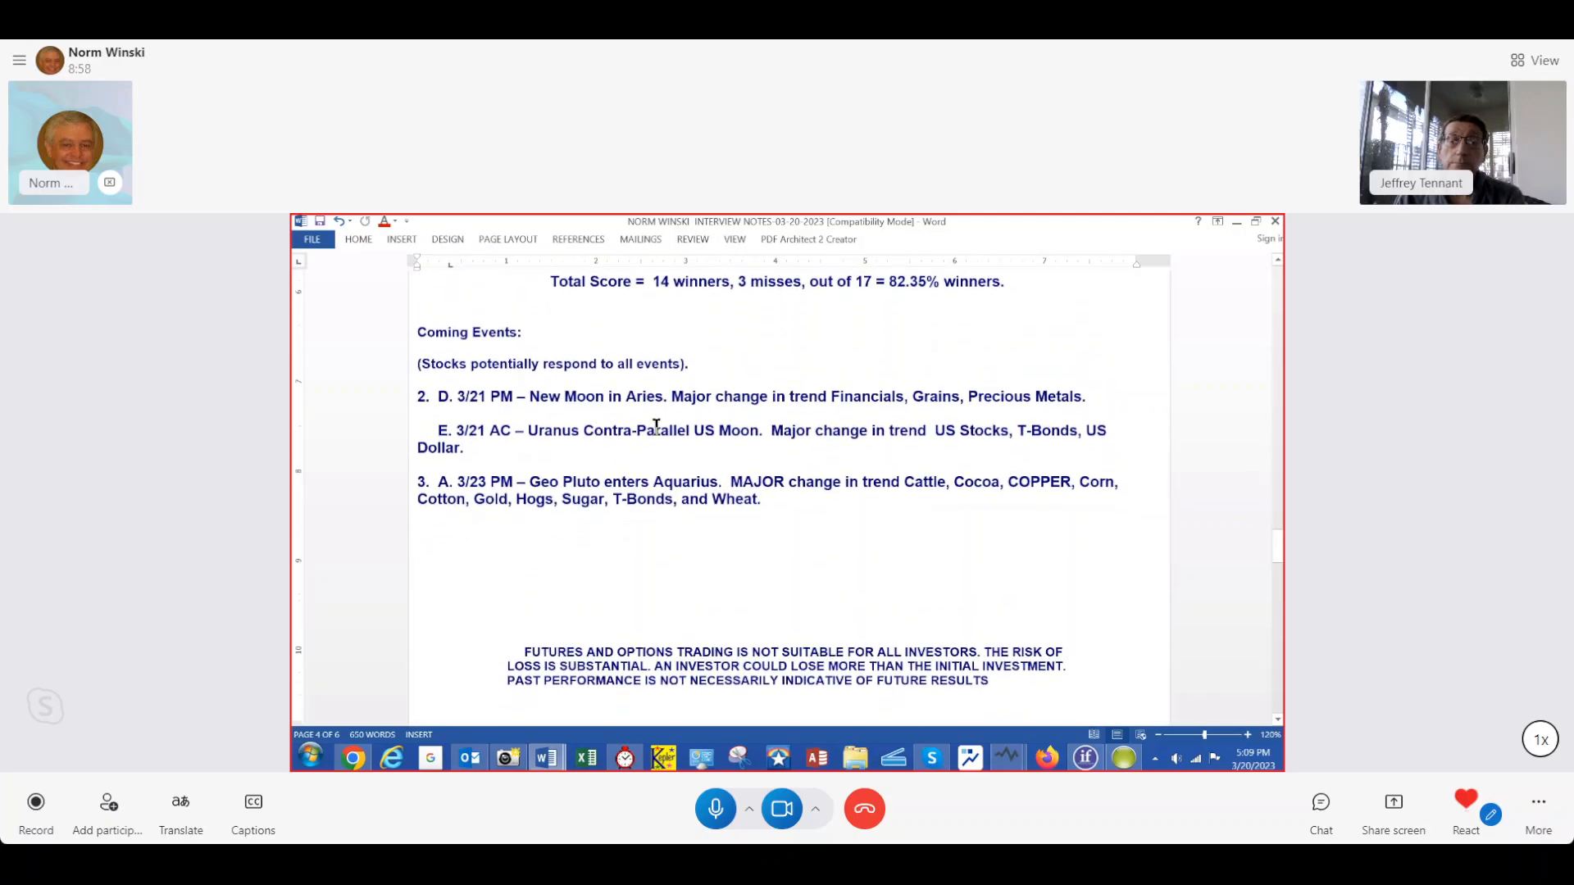
left_click(418, 531)
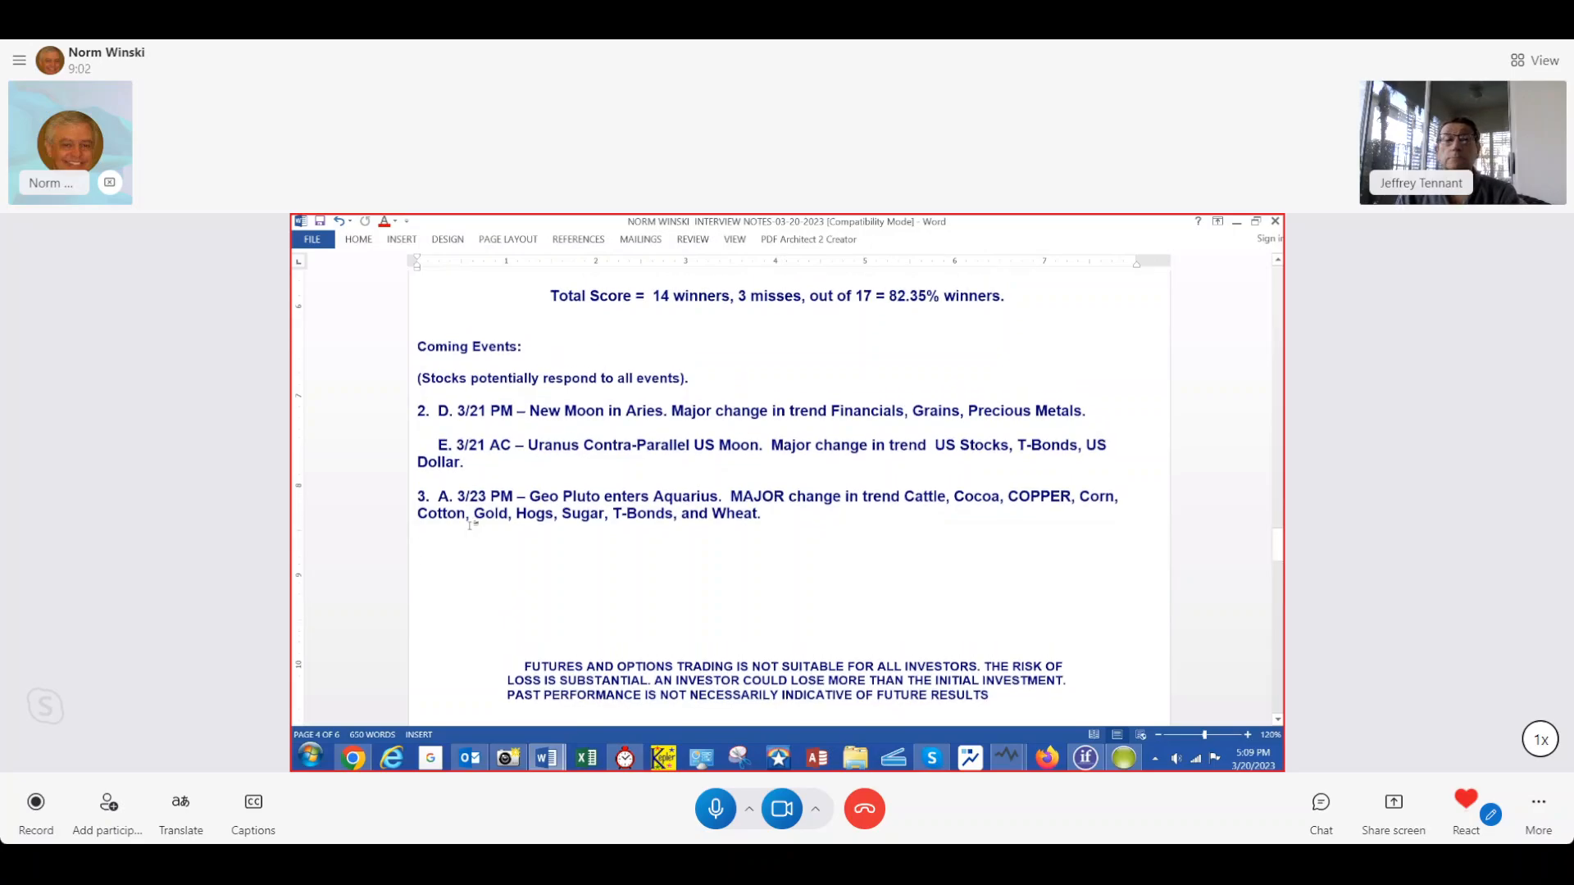
scroll("down", 3)
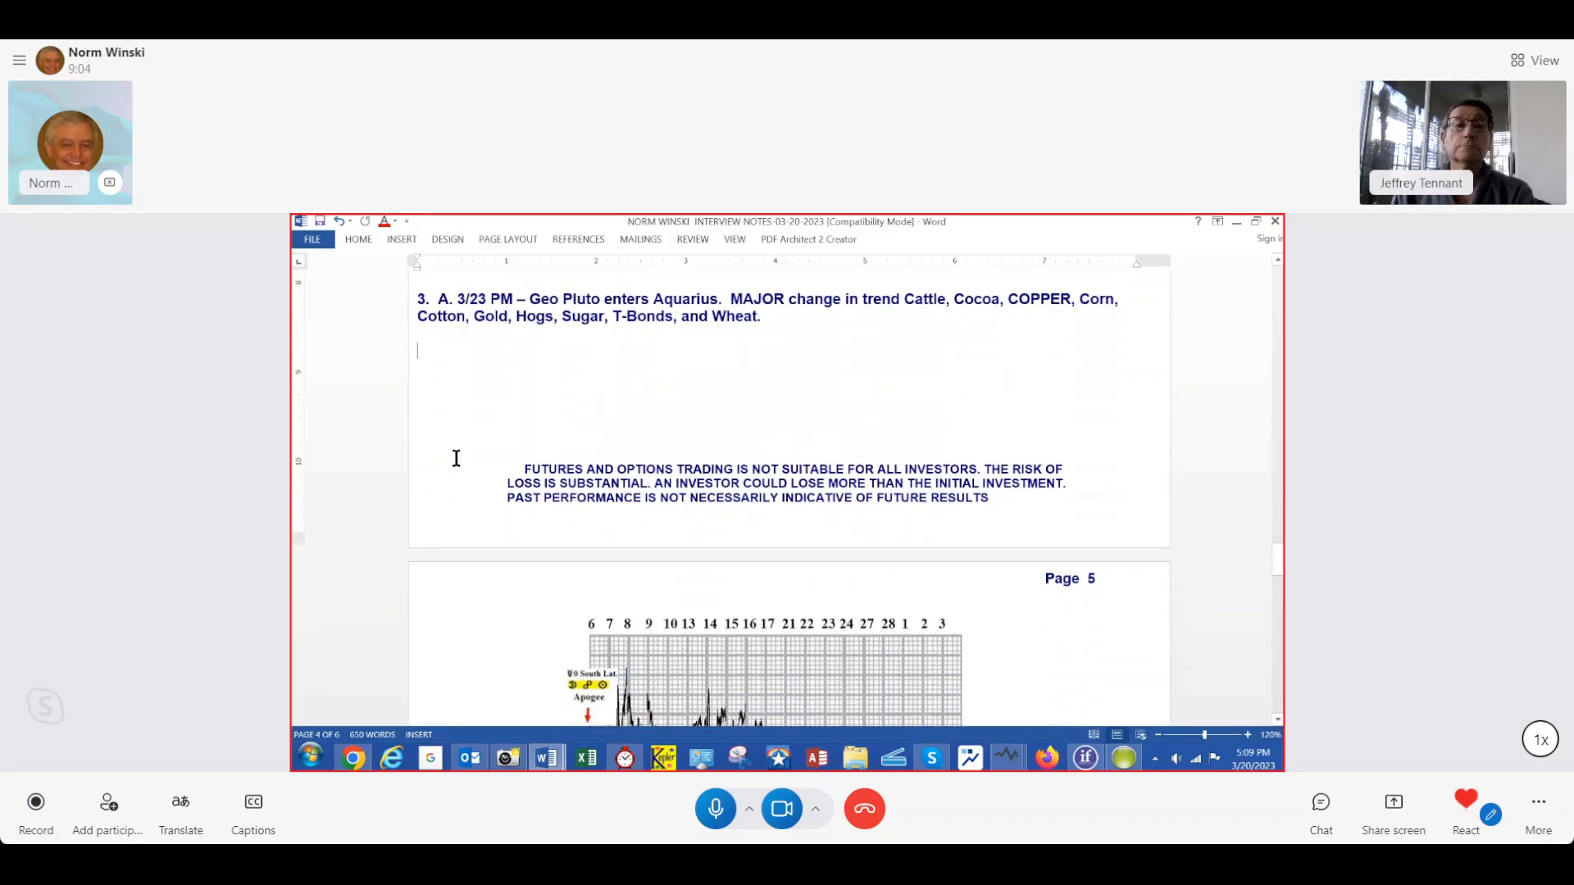
Step: Scroll down page 5 to show the full stock market forecast chart and reach page 6's biography
scroll("down", 3)
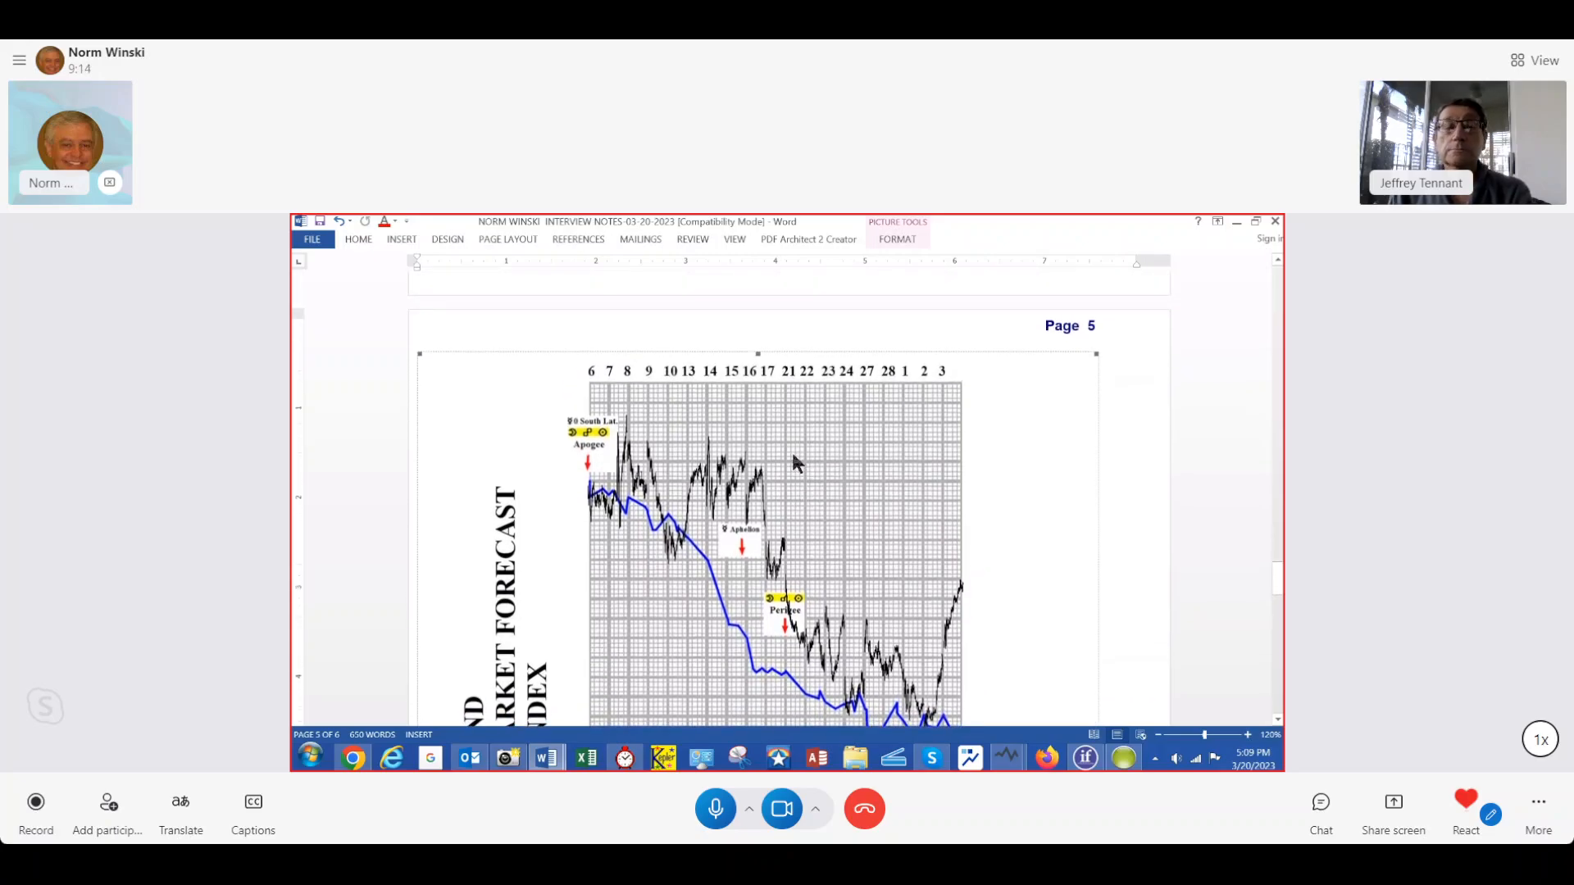
scroll("down", 3)
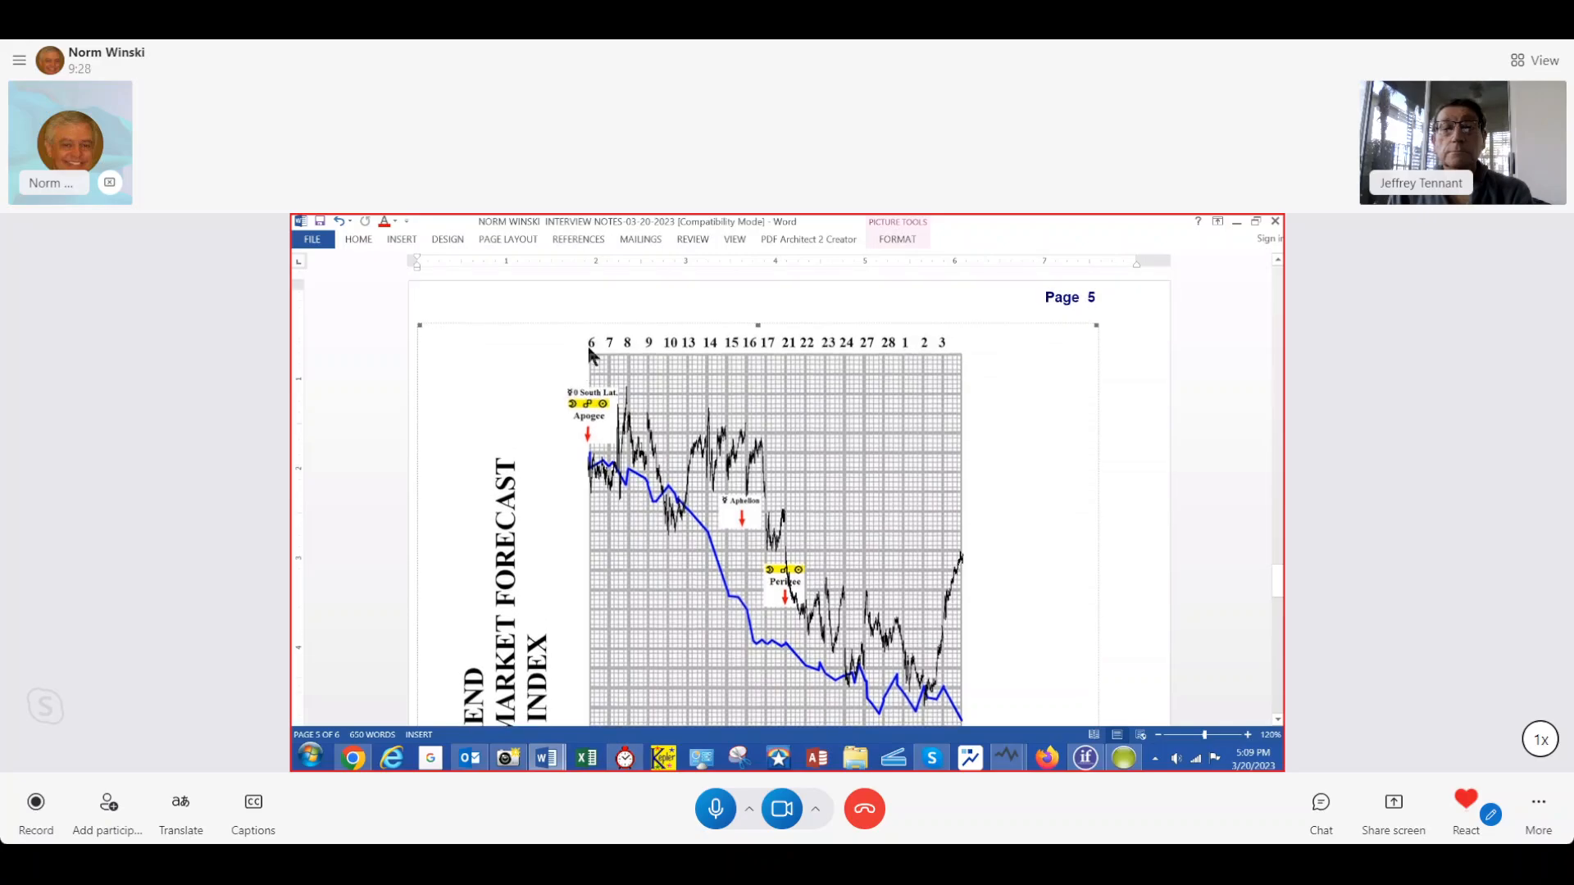
mouse_move(642, 364)
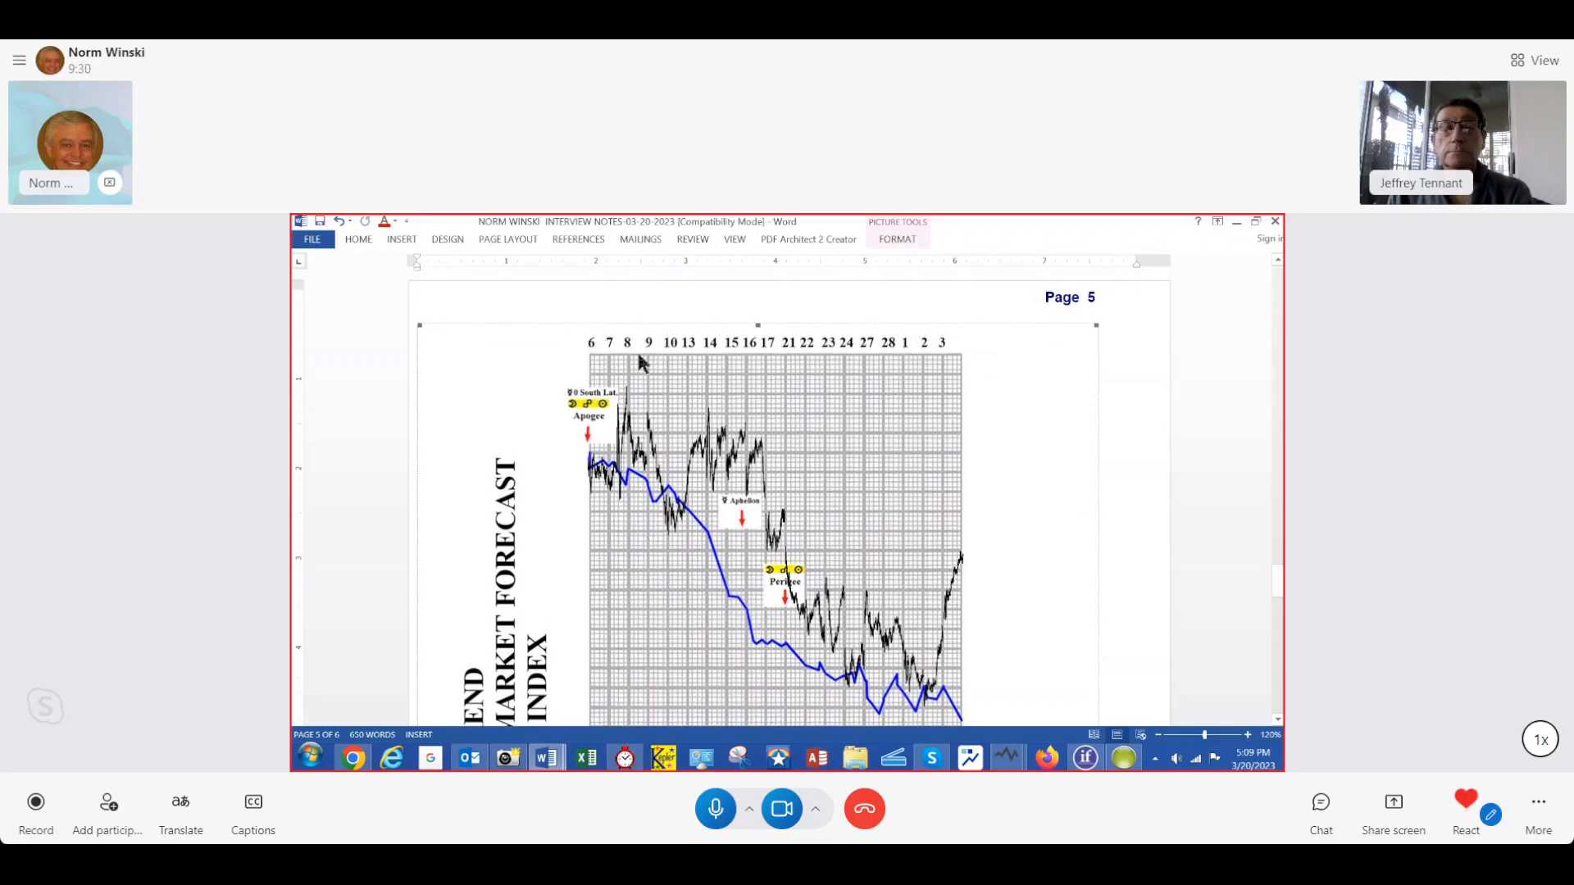
mouse_move(916, 436)
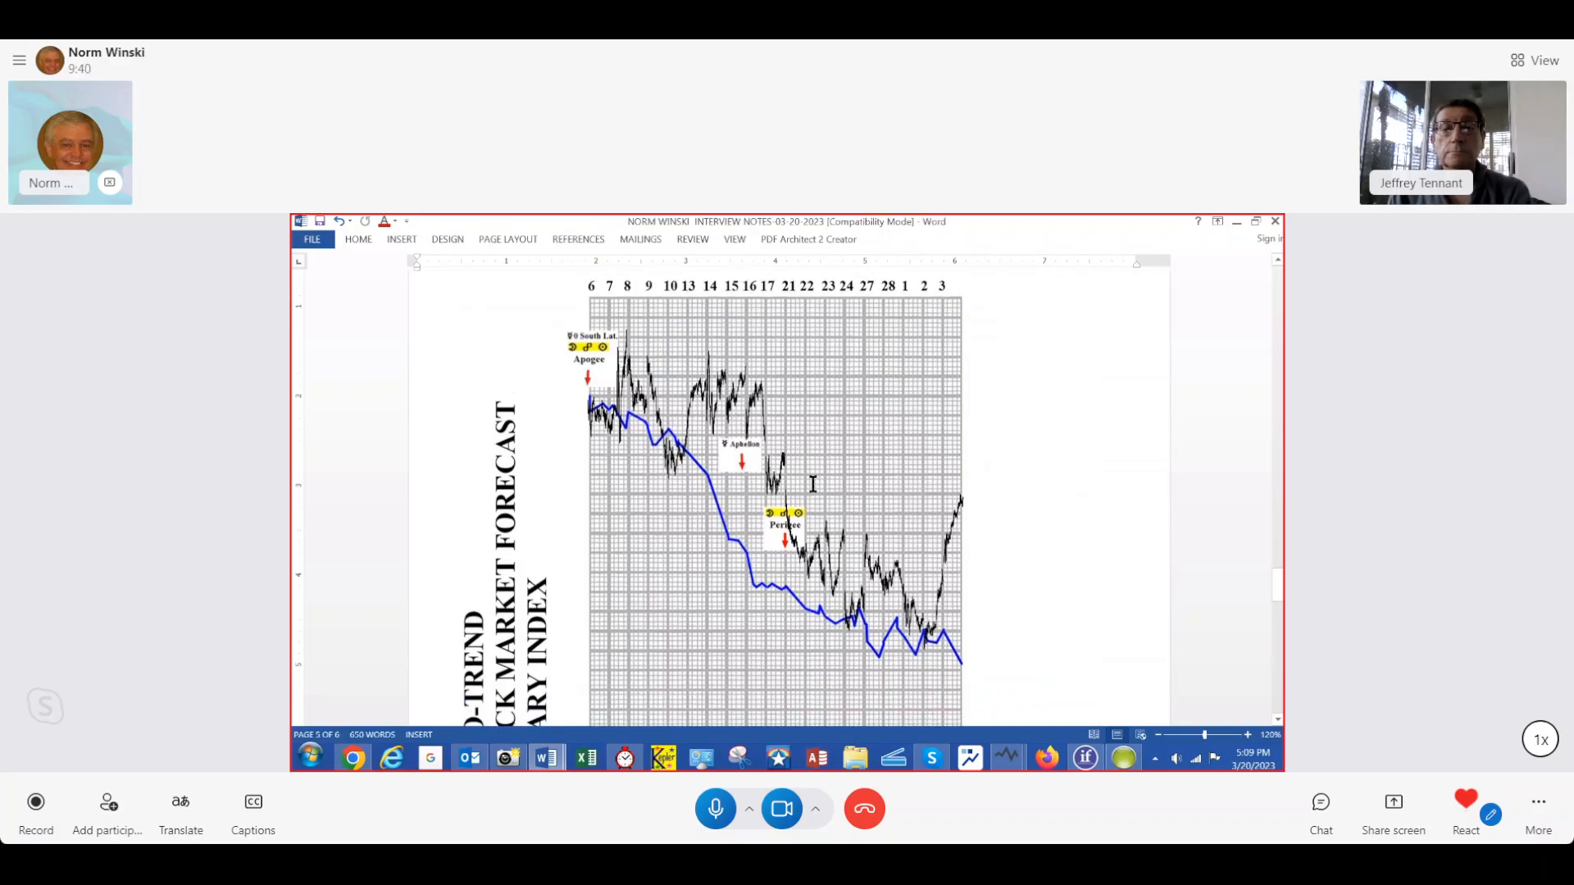
scroll("down", 3)
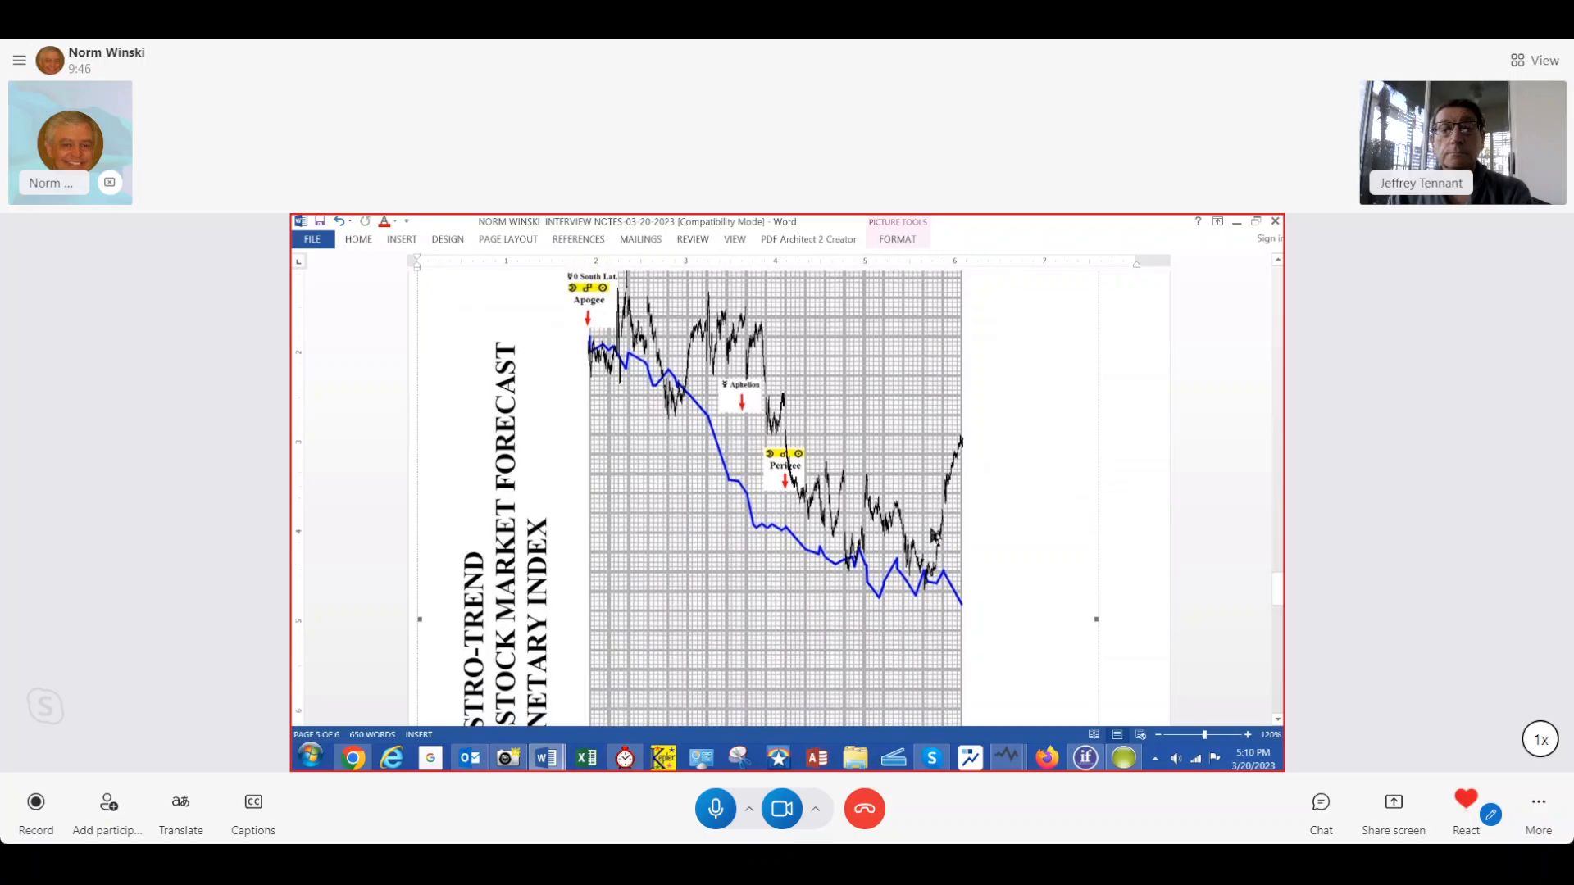
scroll("down", 3)
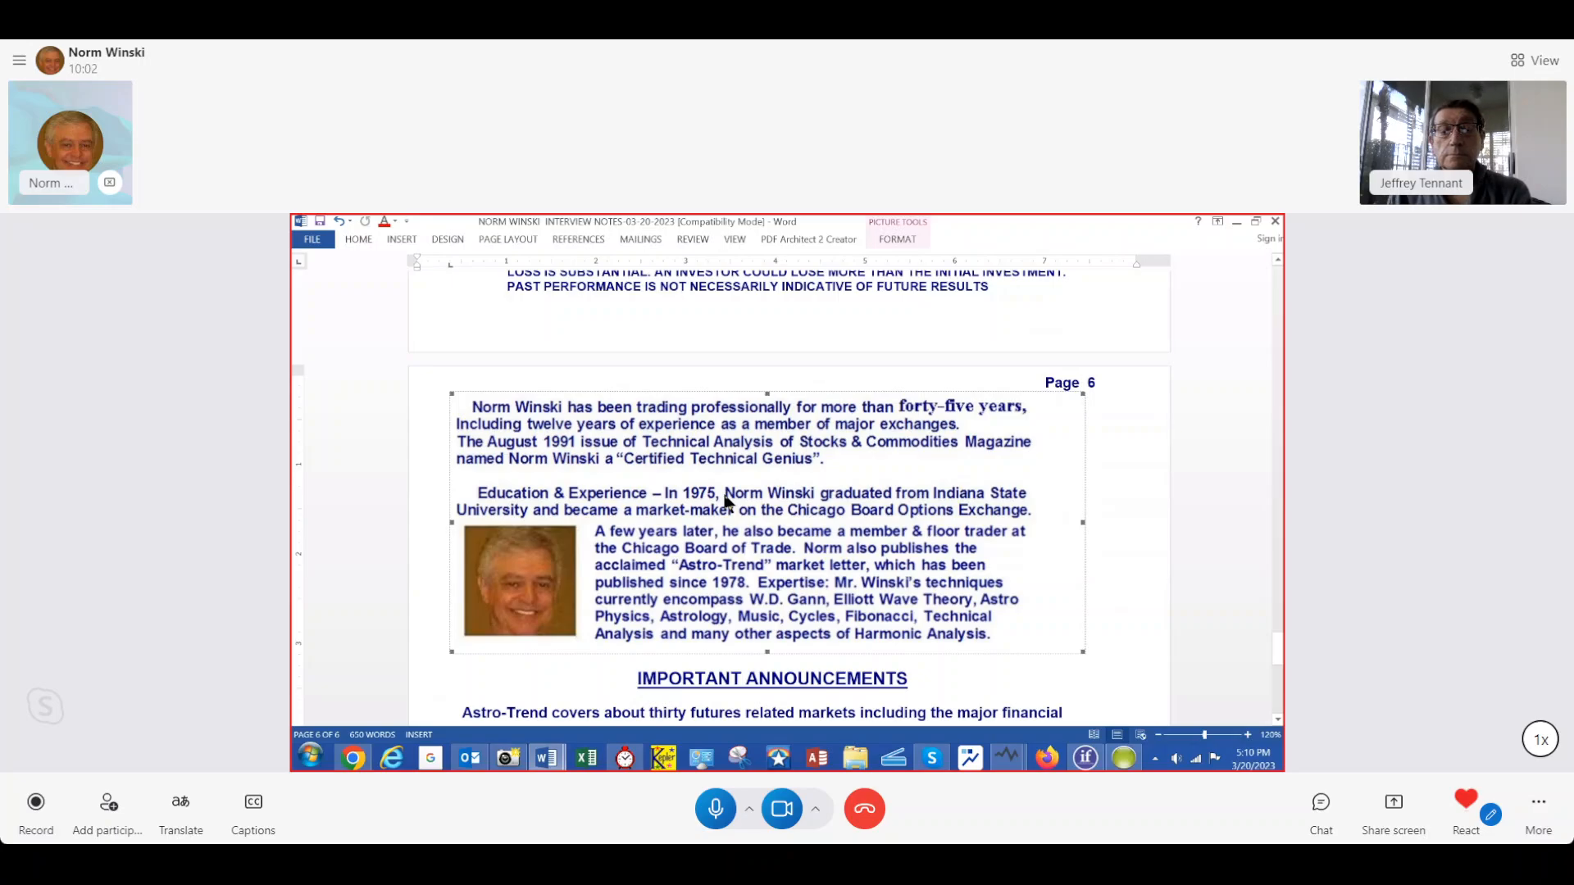
mouse_move(607, 512)
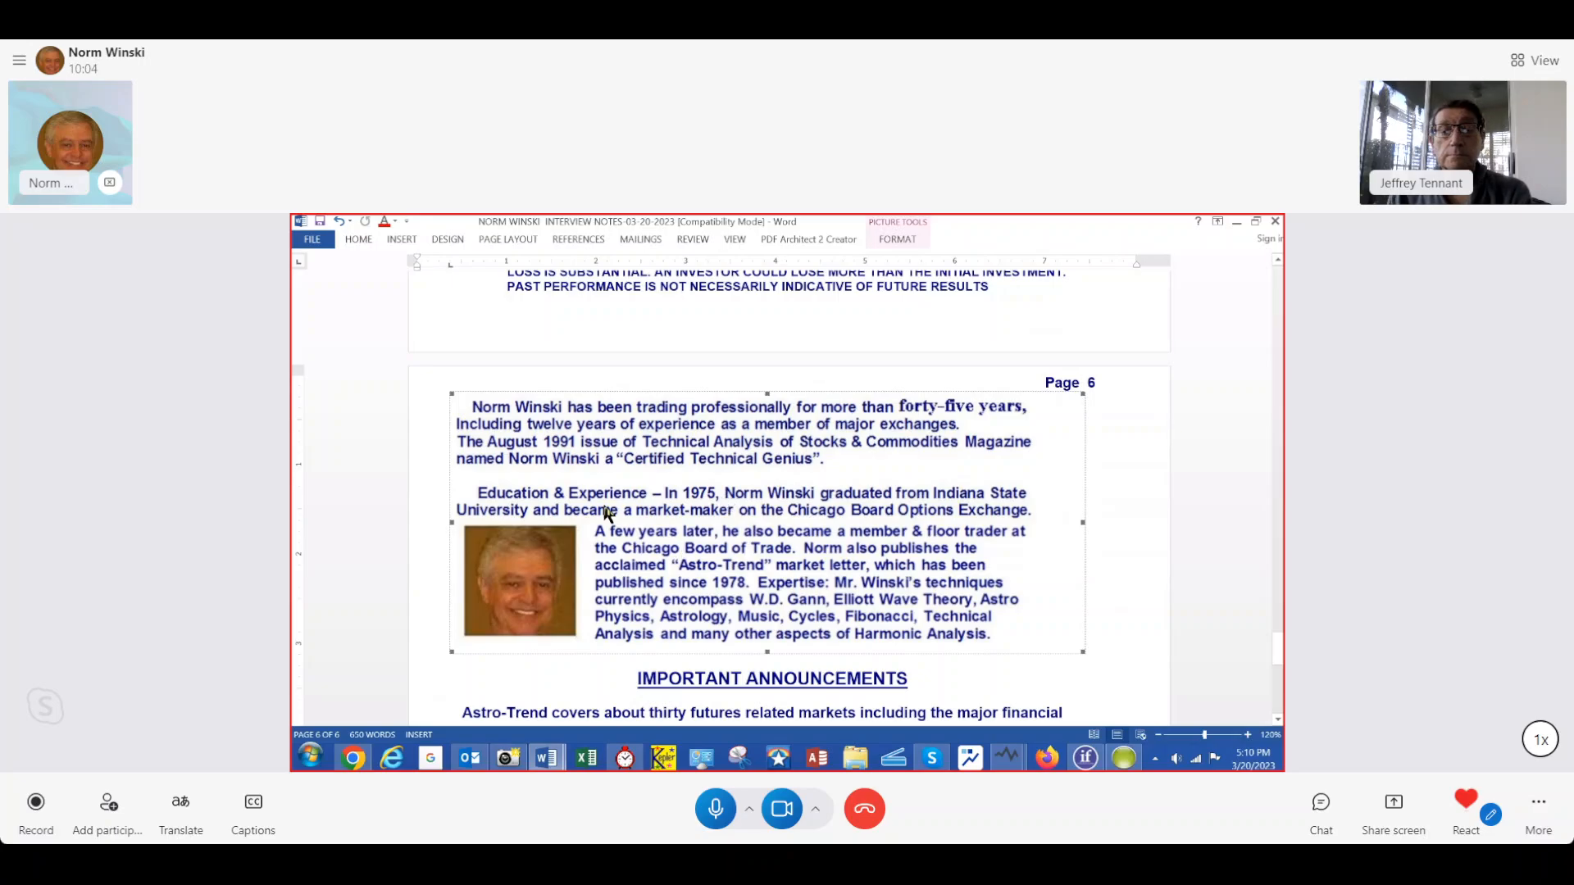
mouse_move(715, 558)
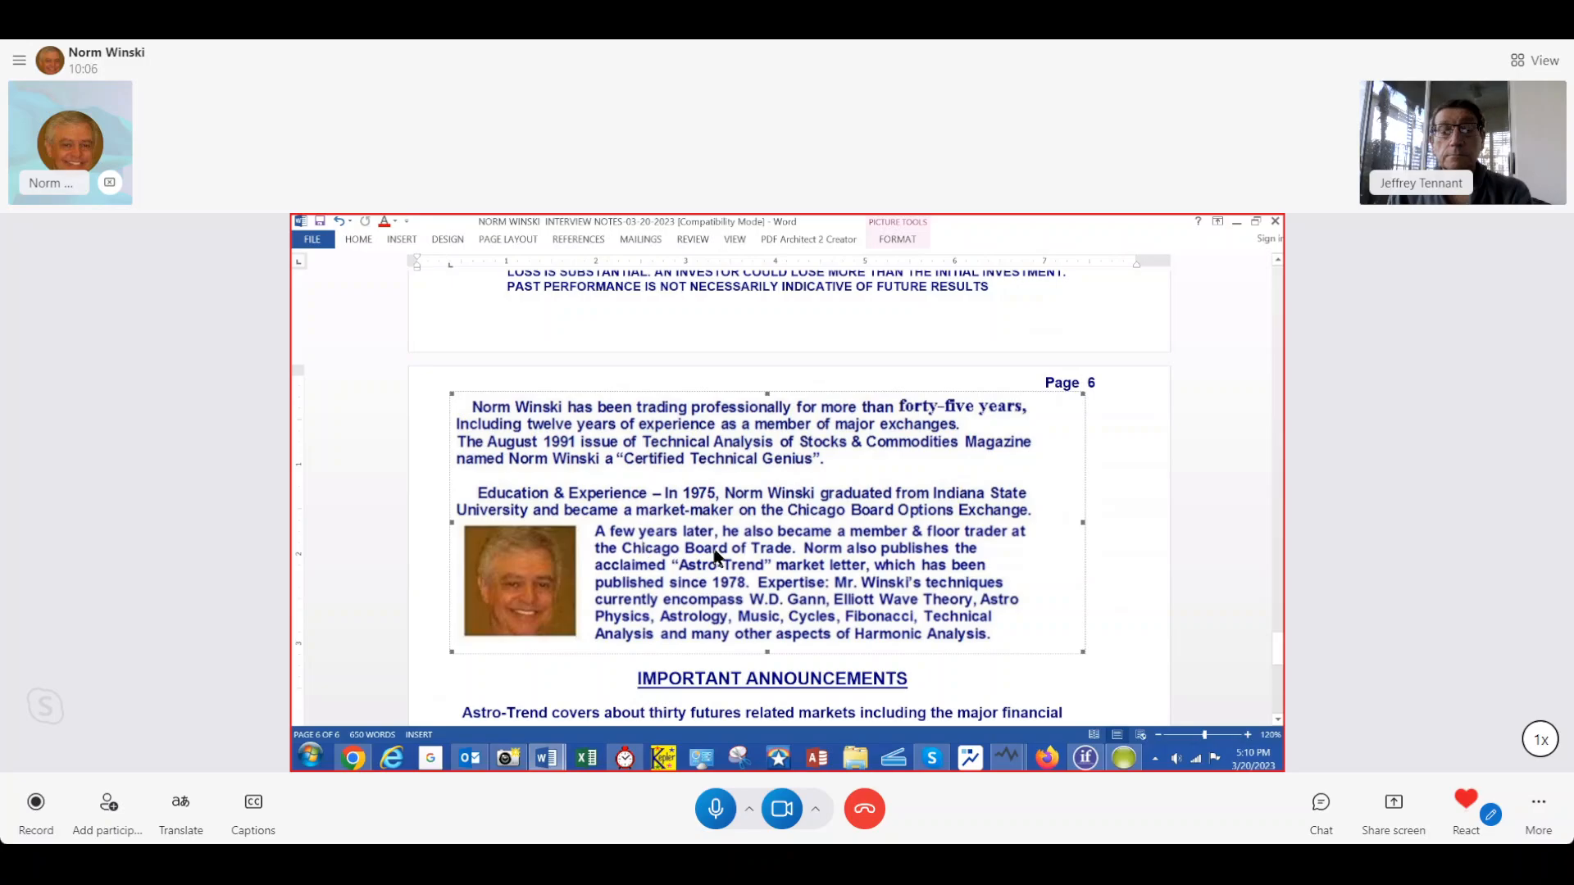
Step: Scroll page 6 to Norm Winski's biography, photo and the Important Announcements with Astro 101 and free letter offers
scroll("down", 3)
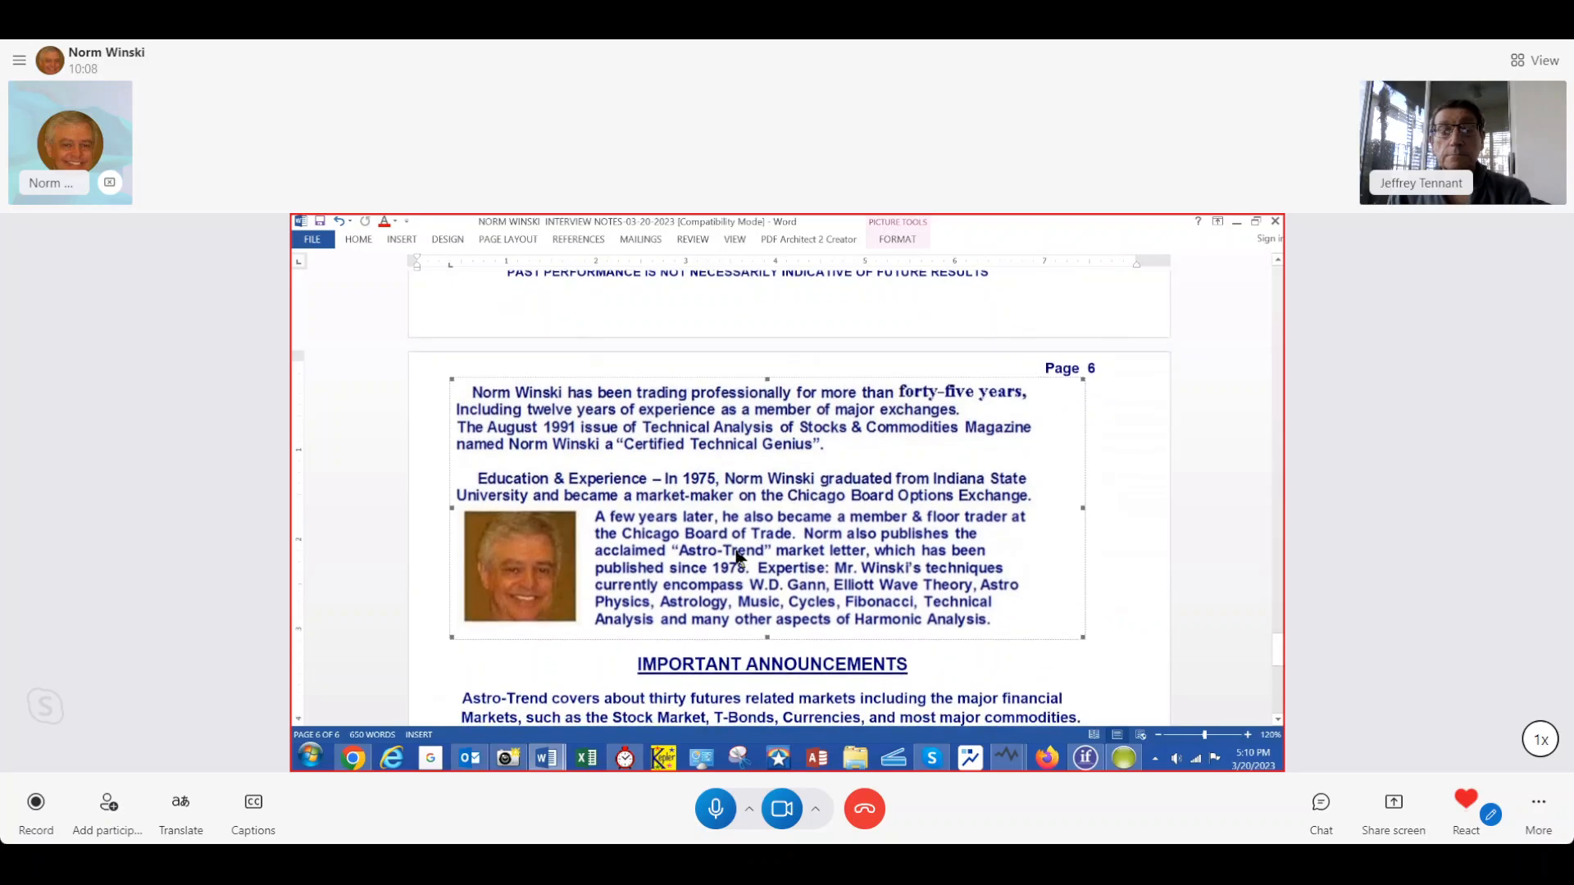
scroll("down", 3)
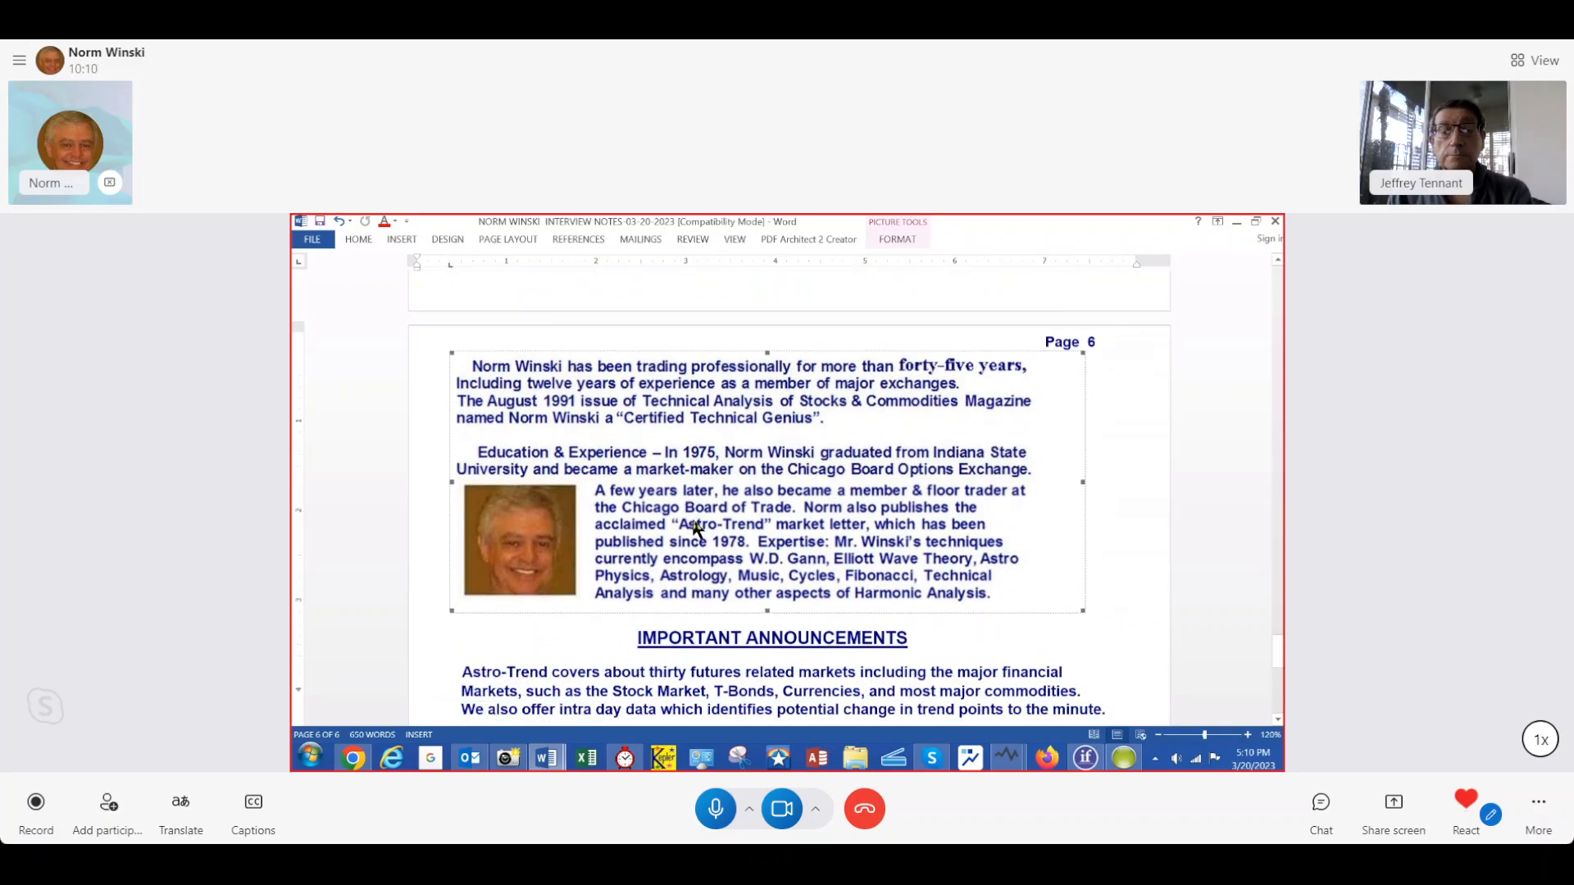
scroll("down", 3)
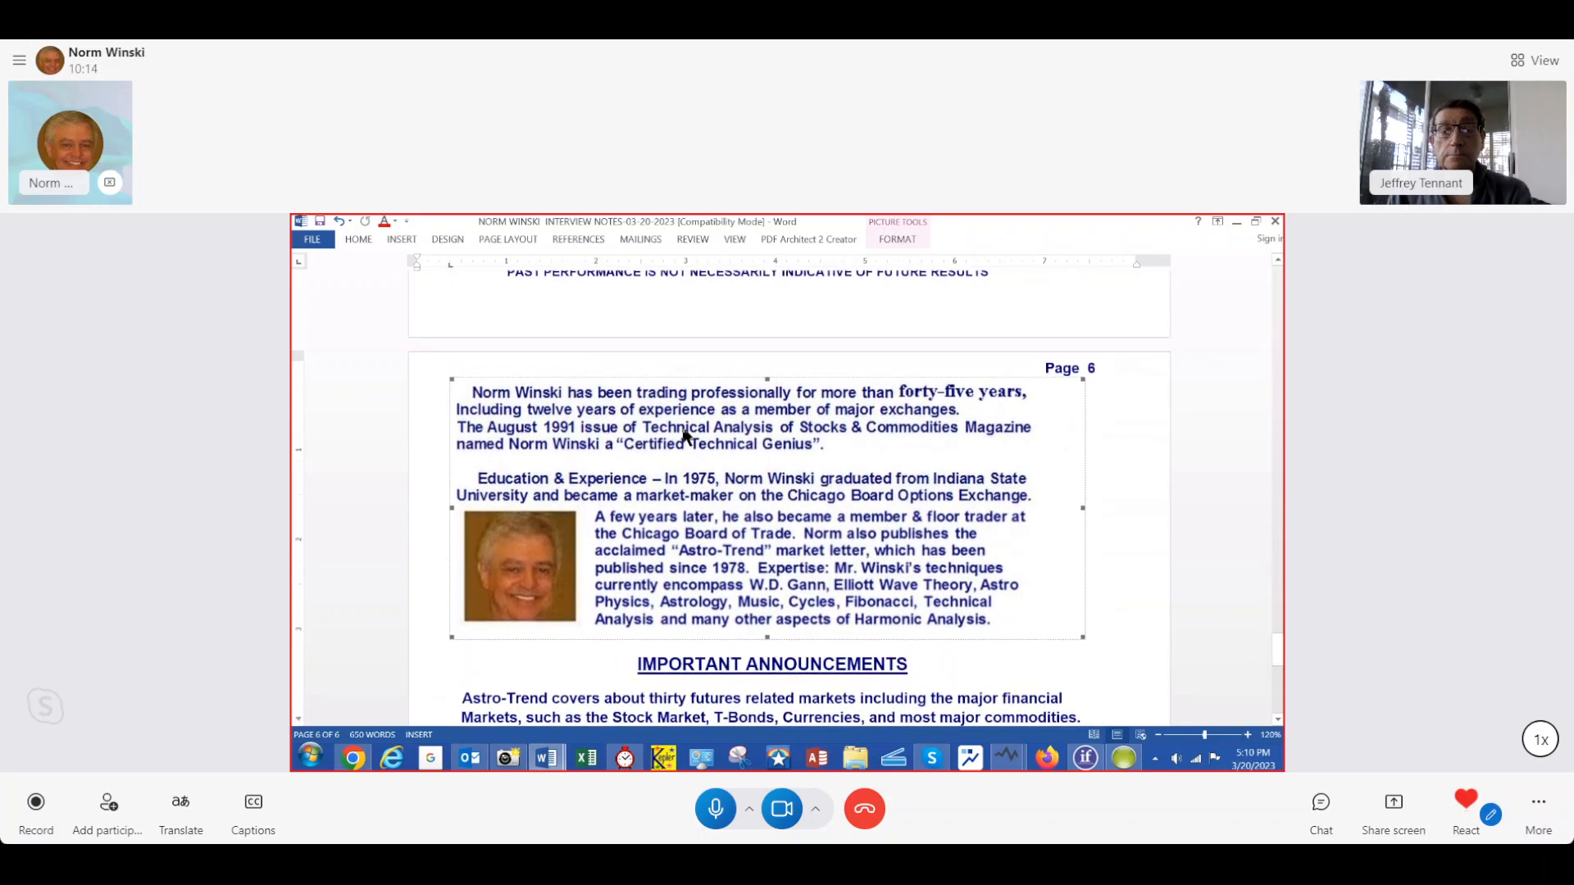
scroll("down", 3)
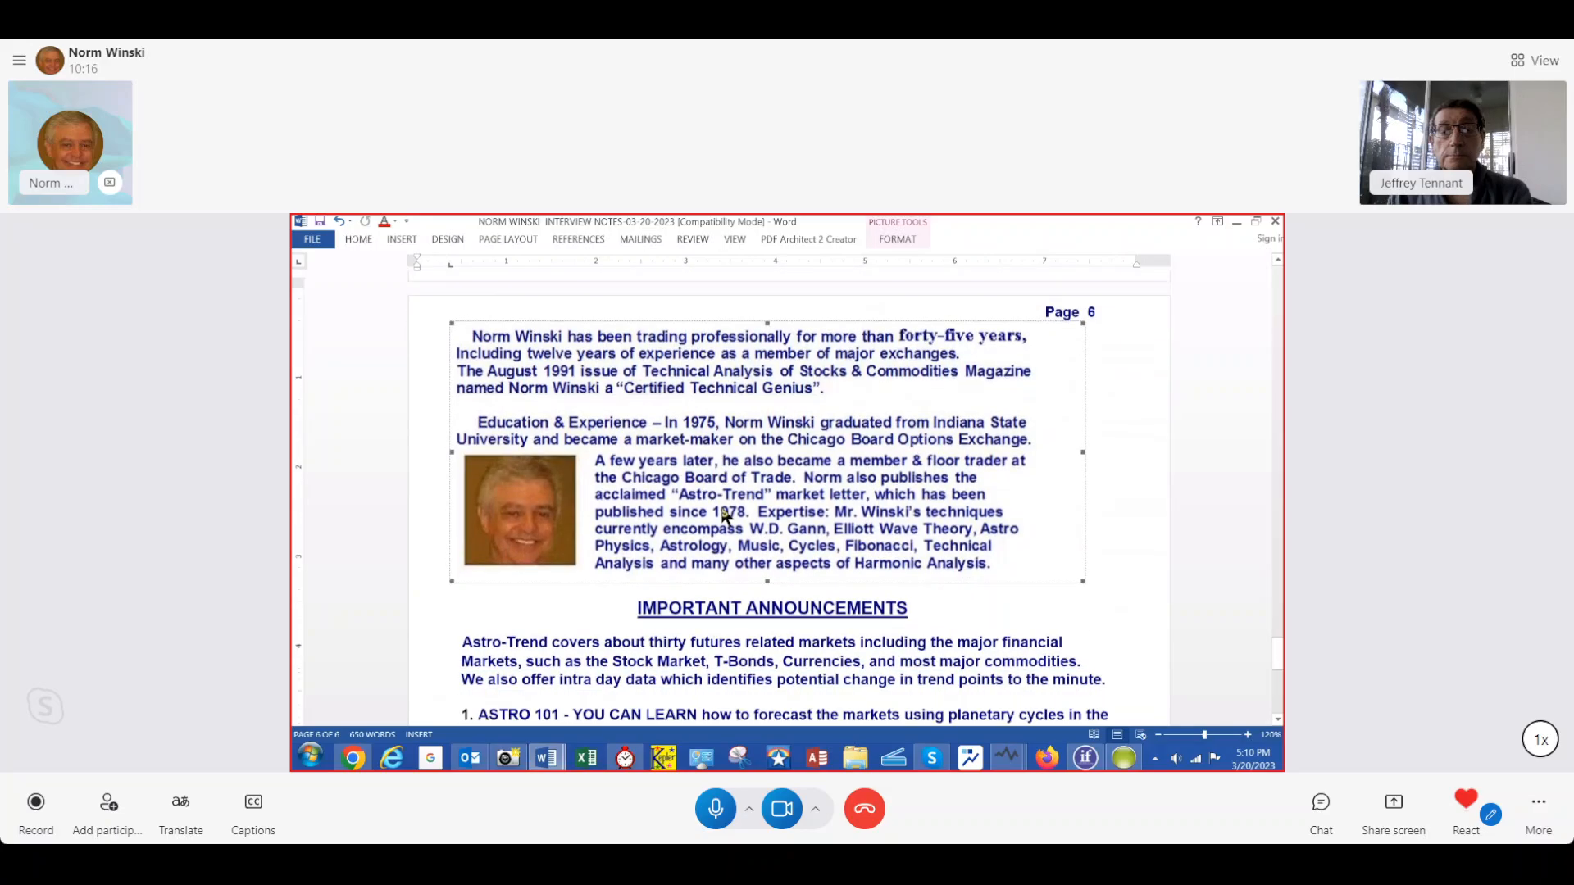
scroll("down", 3)
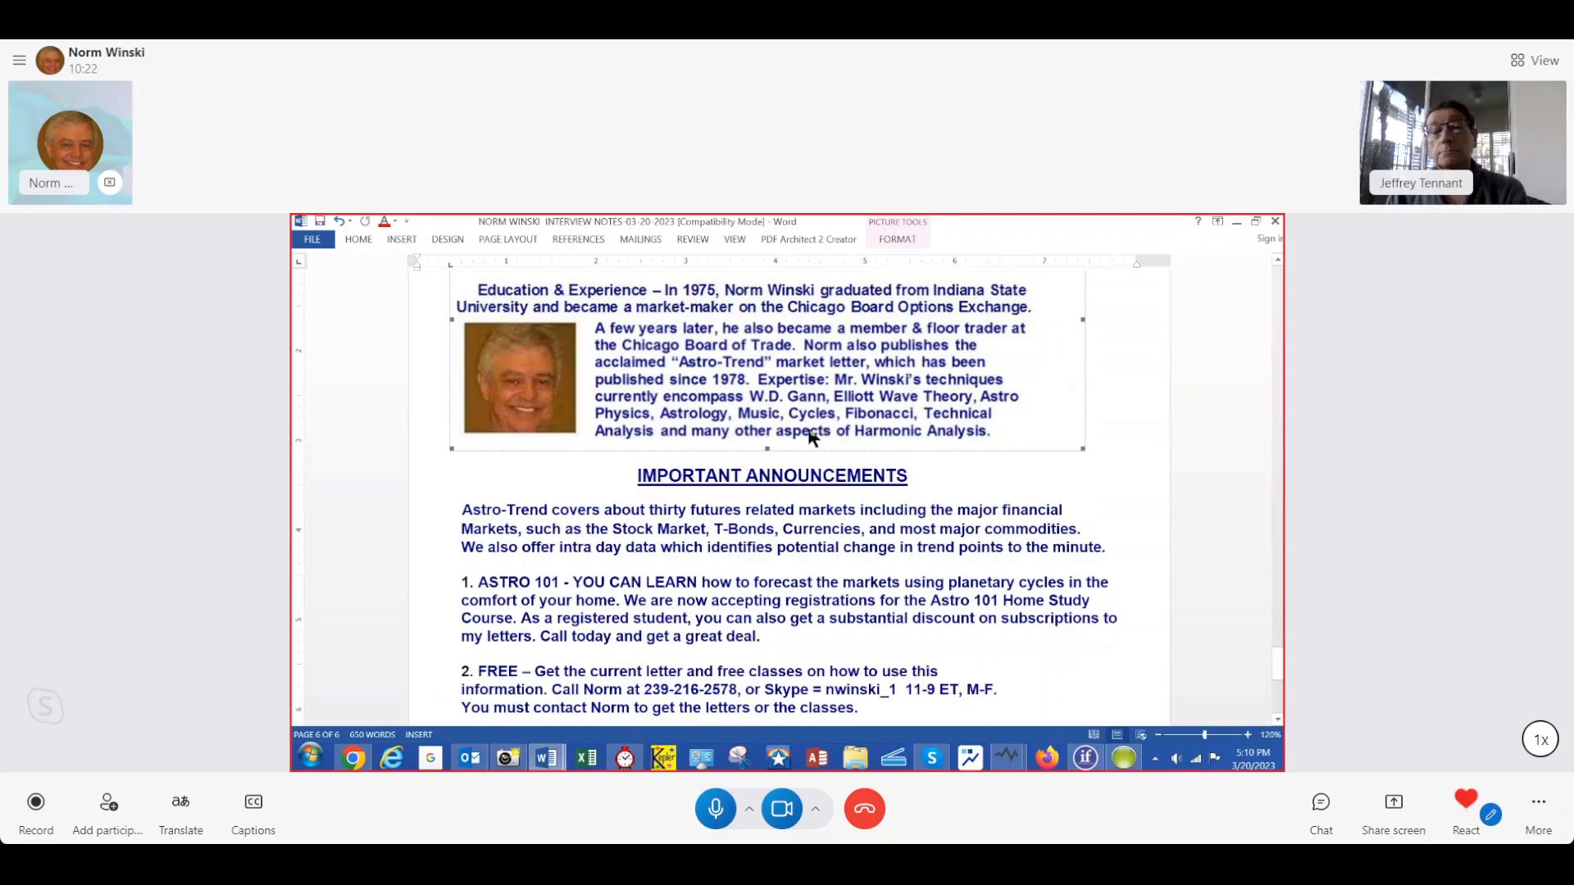
Step: Scroll to the document's end showing the closing sign-off, contact details and final futures risk disclaimer
scroll("down", 3)
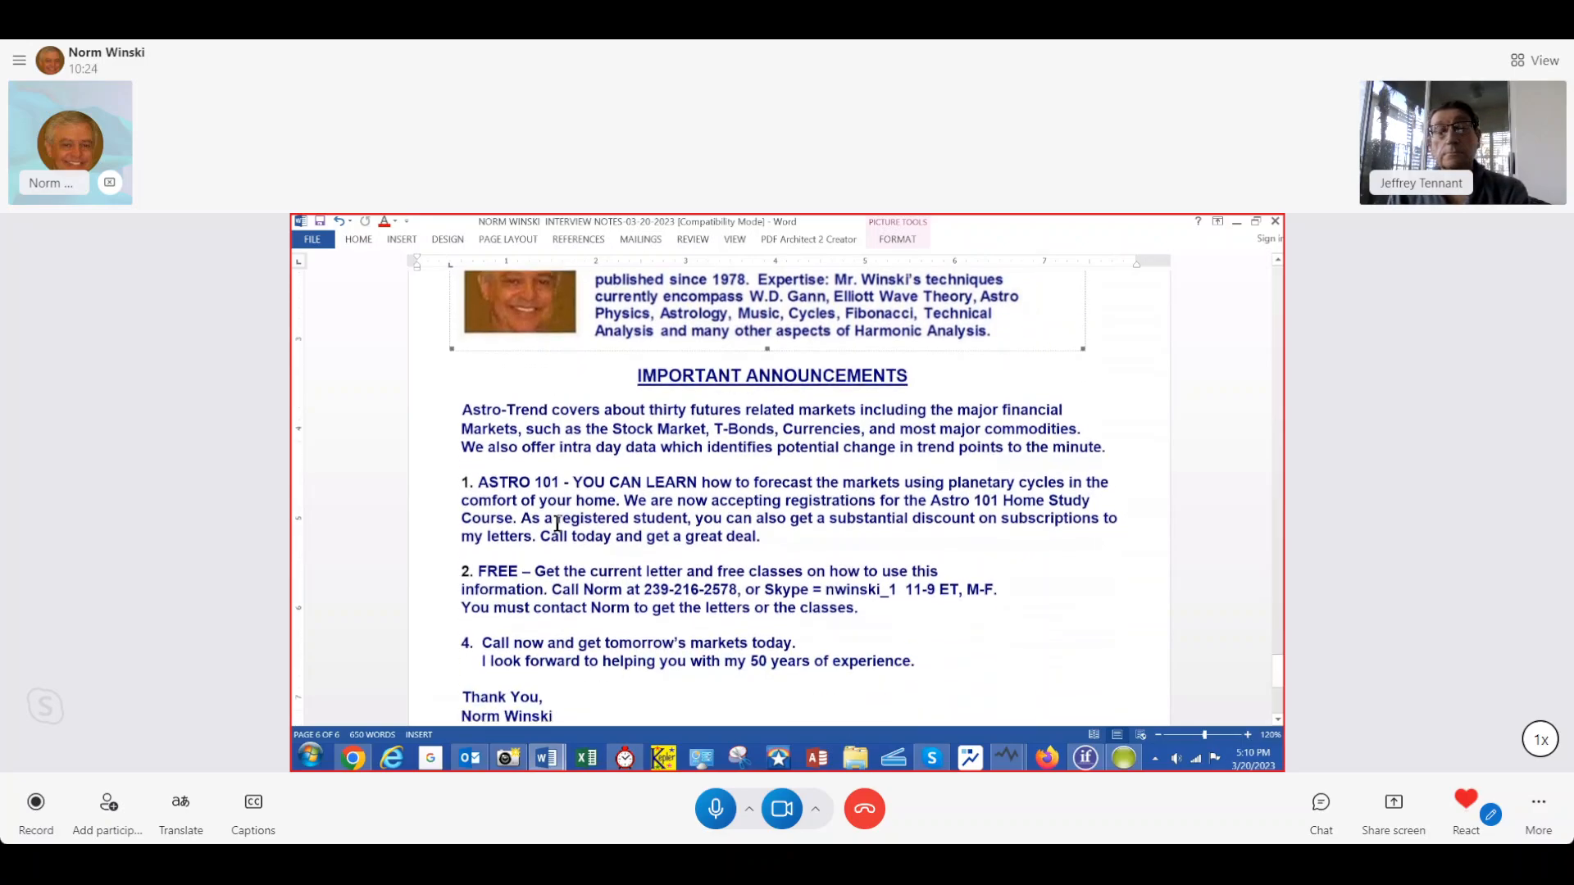
scroll("down", 3)
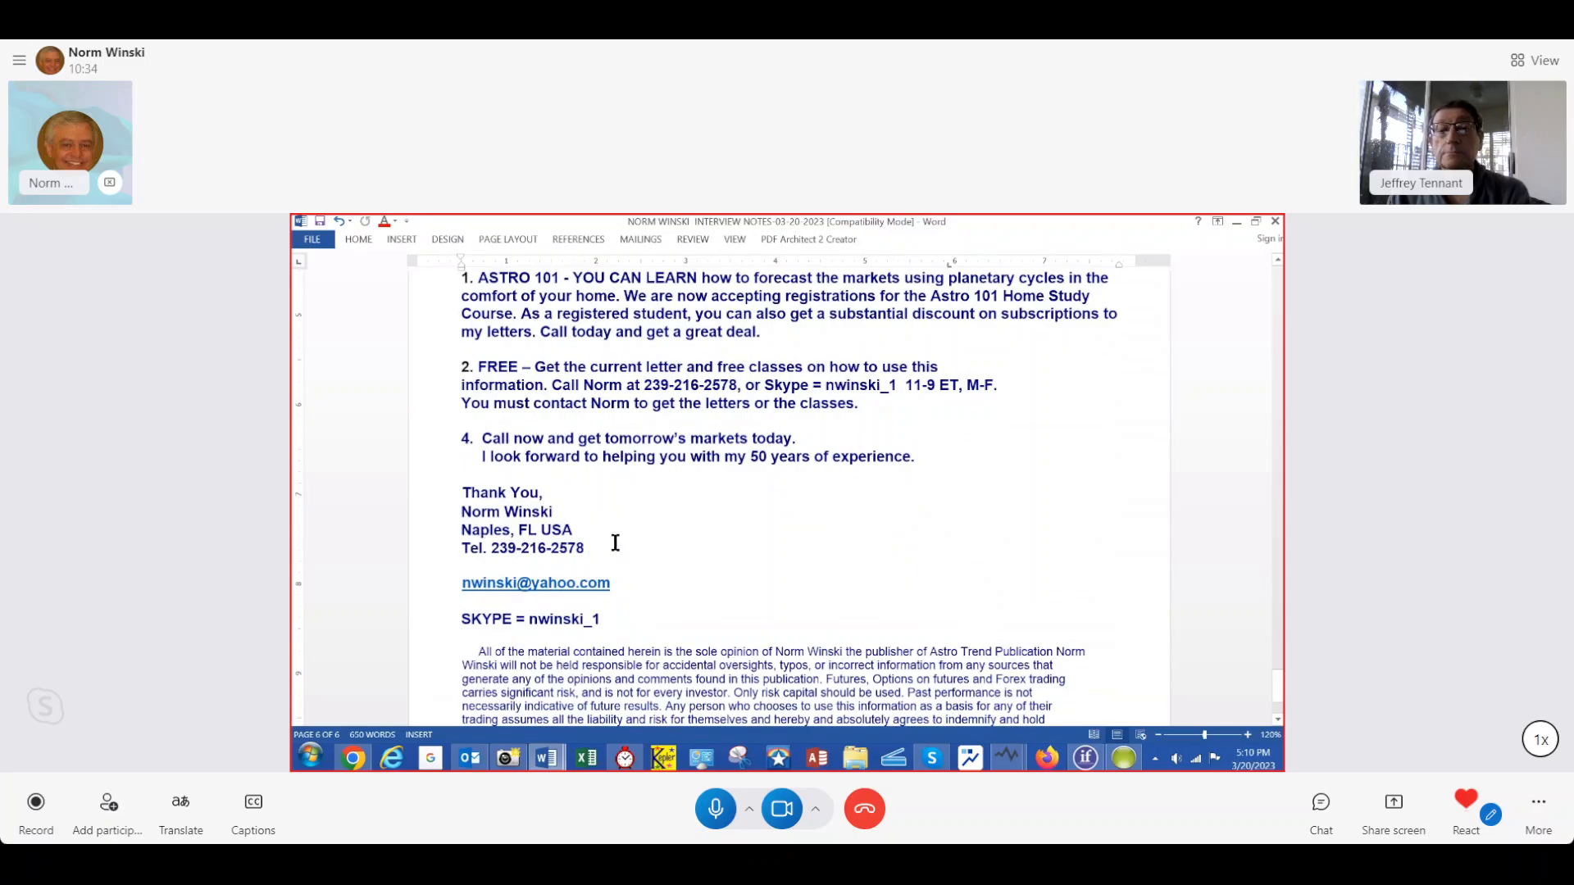
scroll("down", 3)
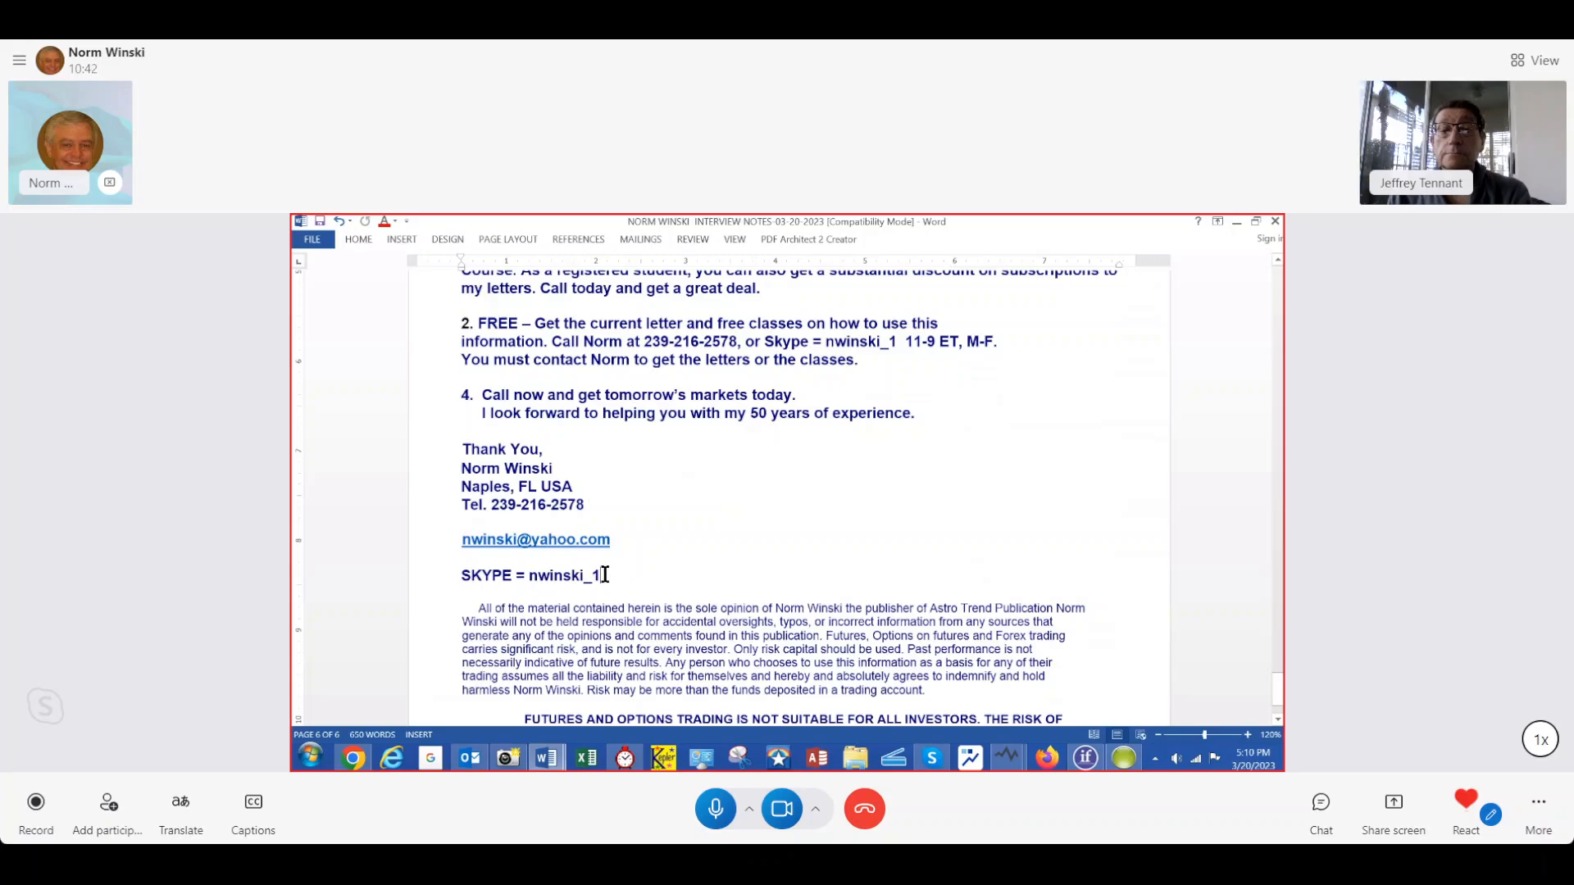
scroll("down", 3)
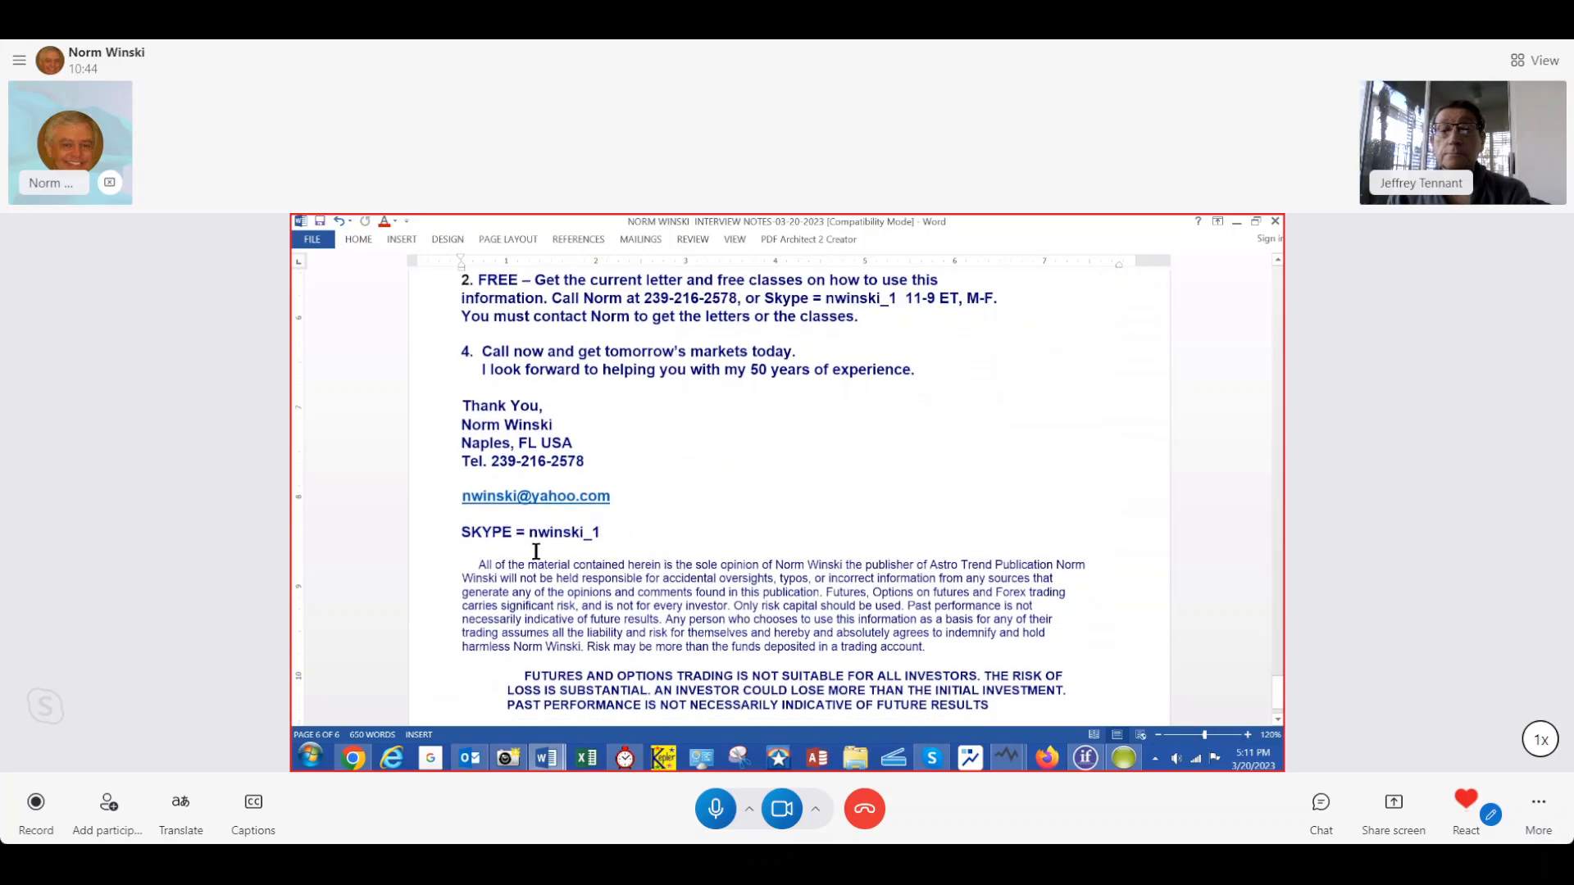